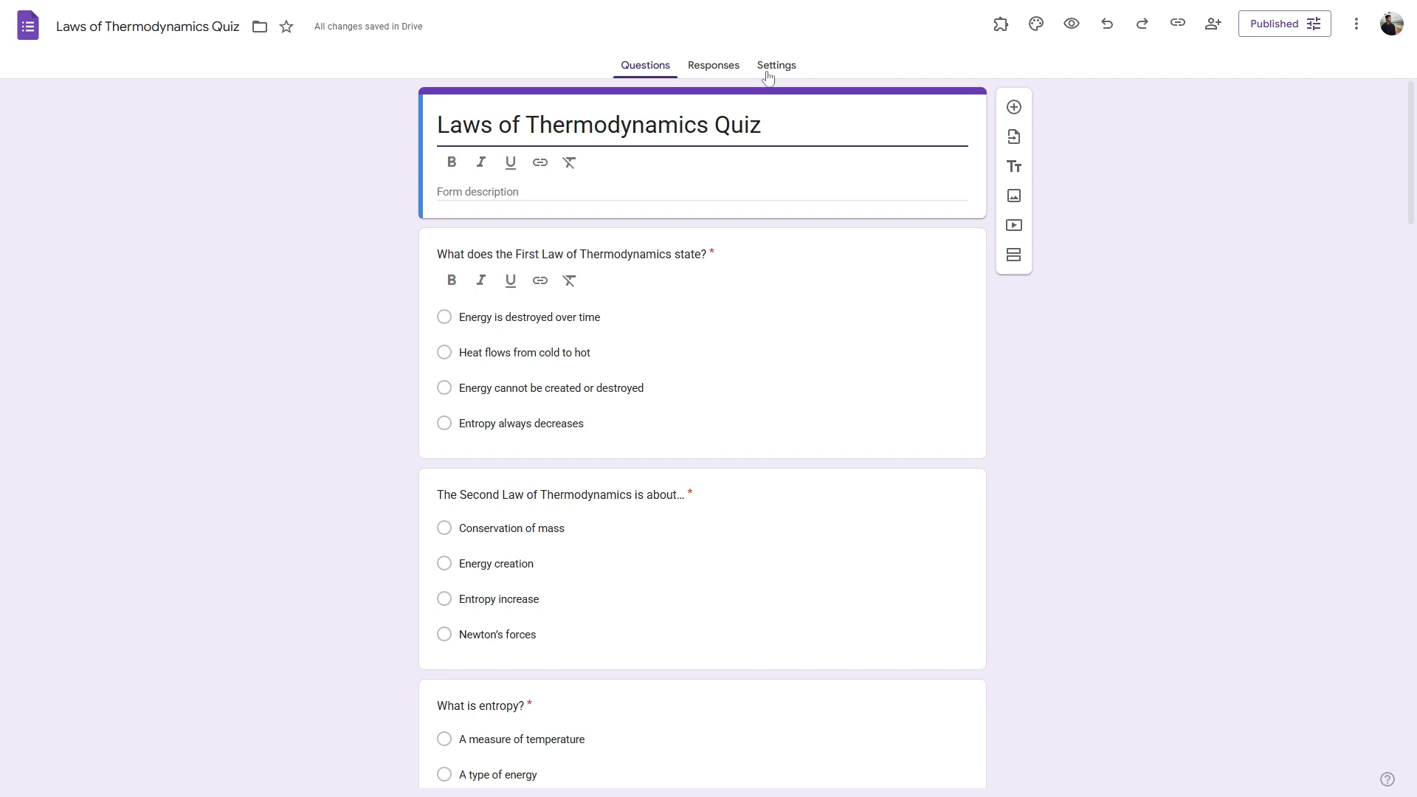
# - View the Settings of the Laws of Thermodynamics Quiz with 'Make this a quiz' still off
pyautogui.click(775, 65)
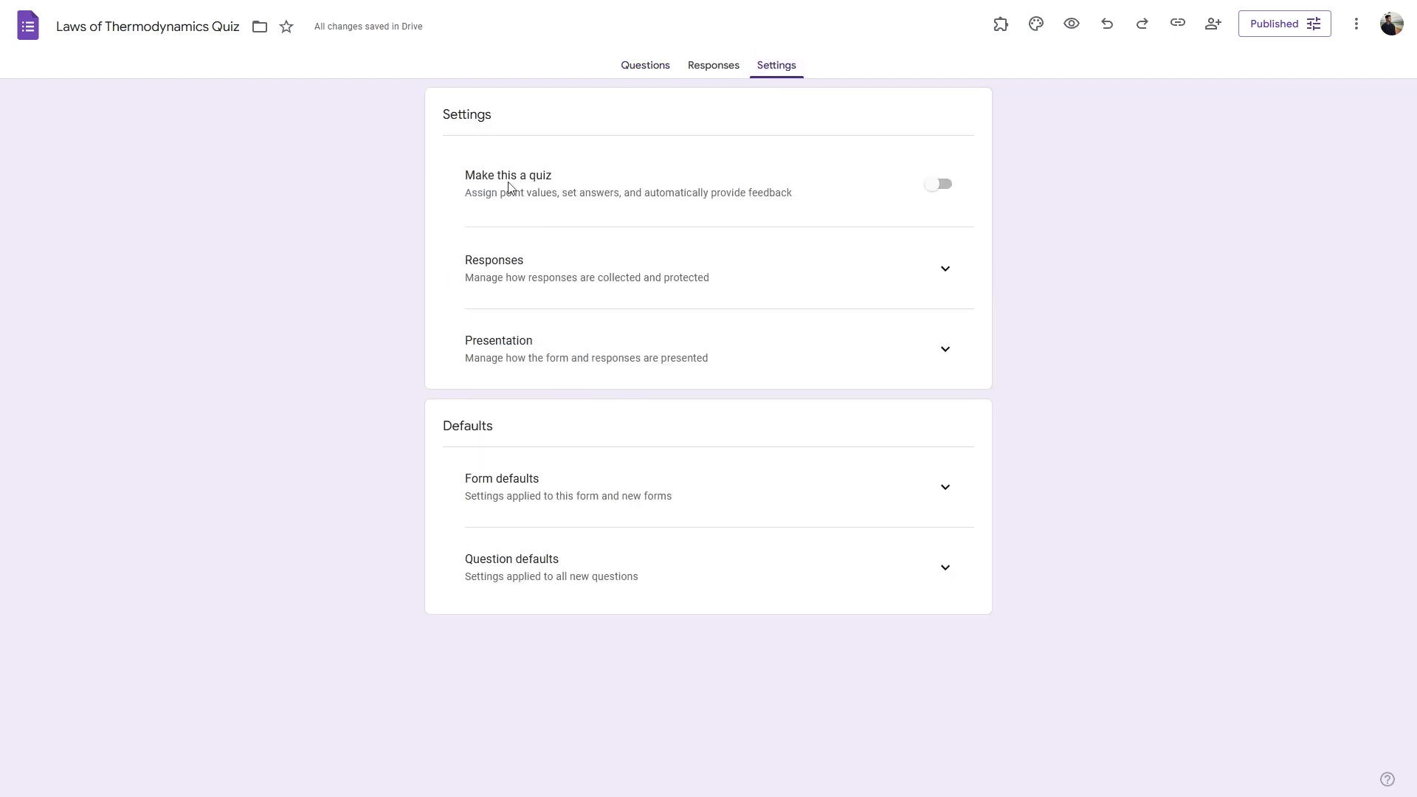
pyautogui.click(937, 185)
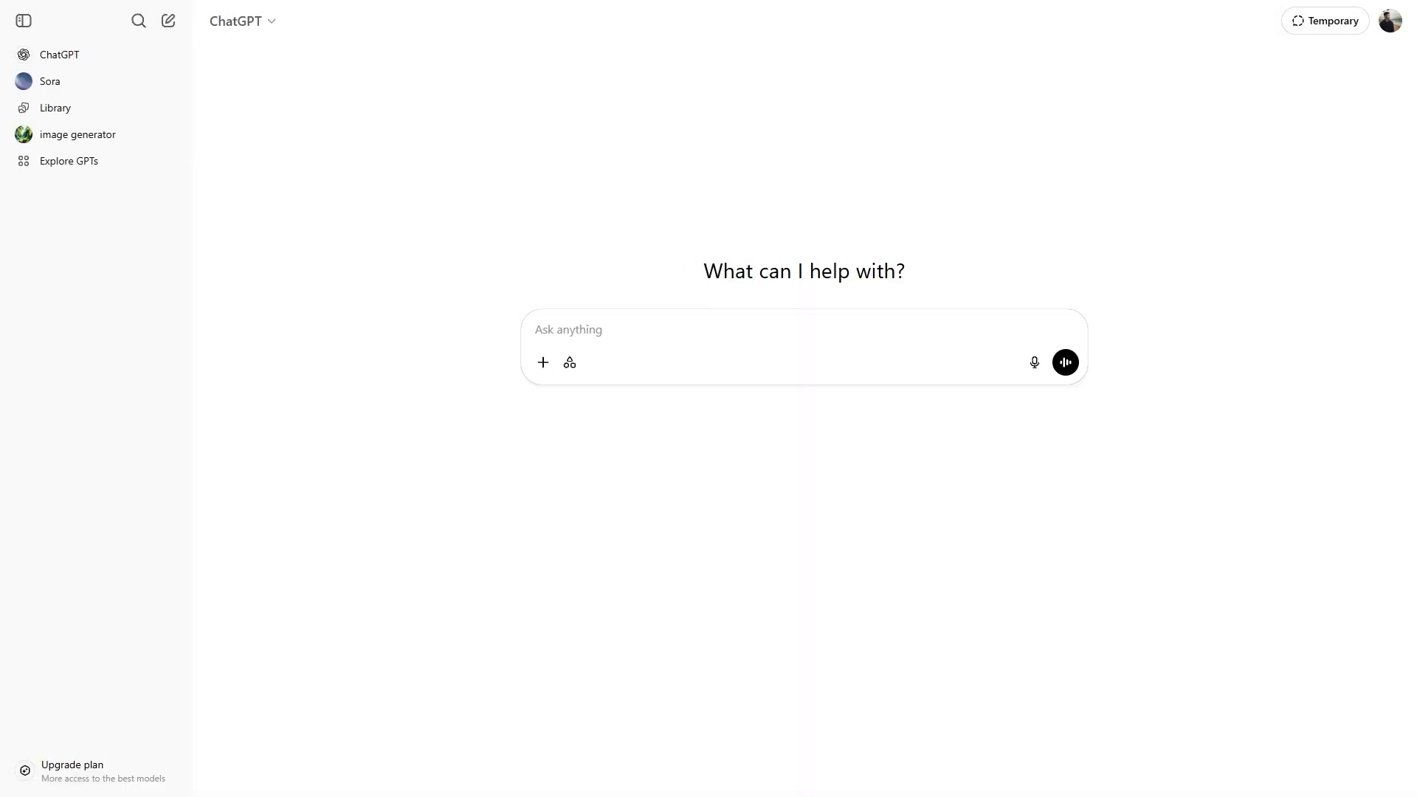
# - Ask ChatGPT for a 15-question MCQ quiz on Laws of Thermodynamics with correct answers
pyautogui.write('Generate an MCQ quiz on [Topic]')
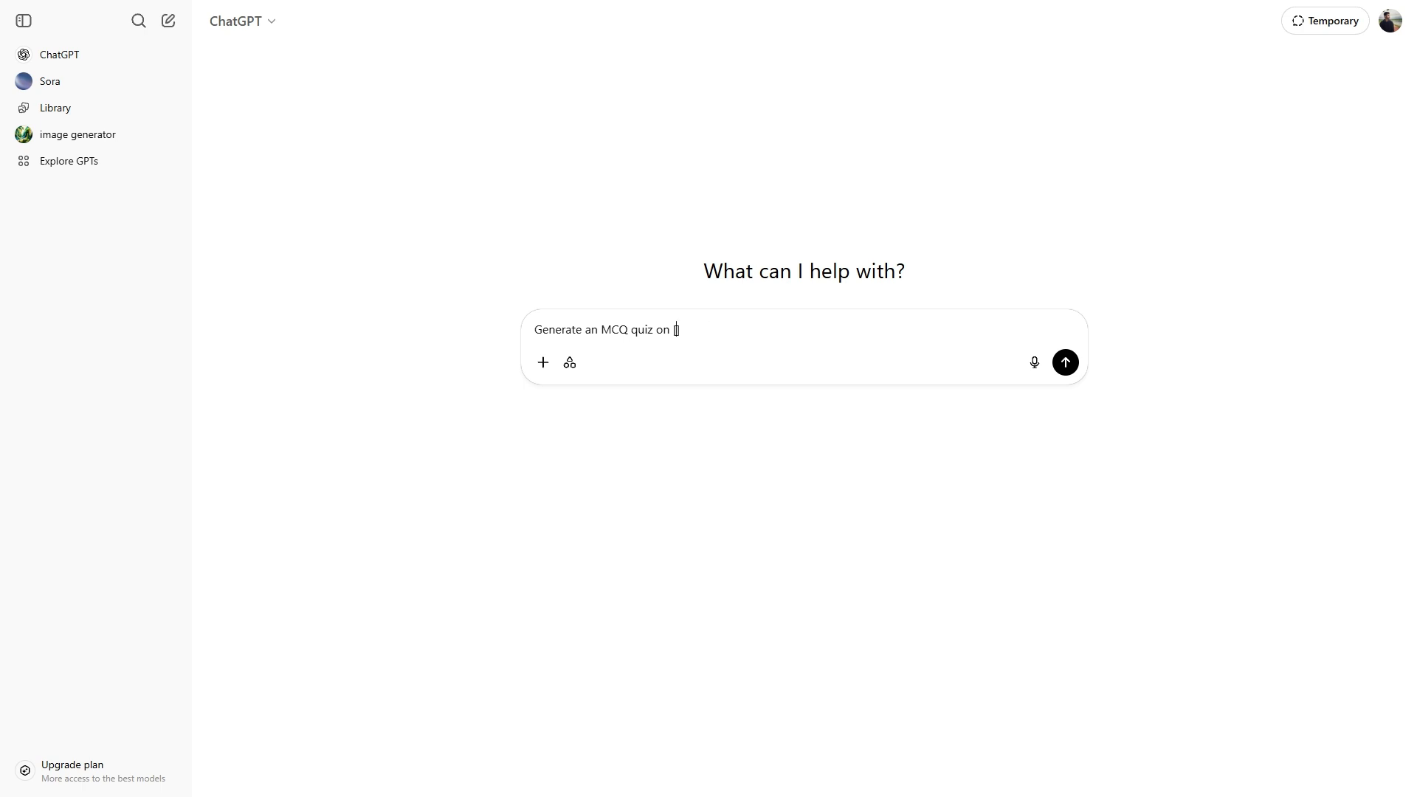
pyautogui.write('[L')
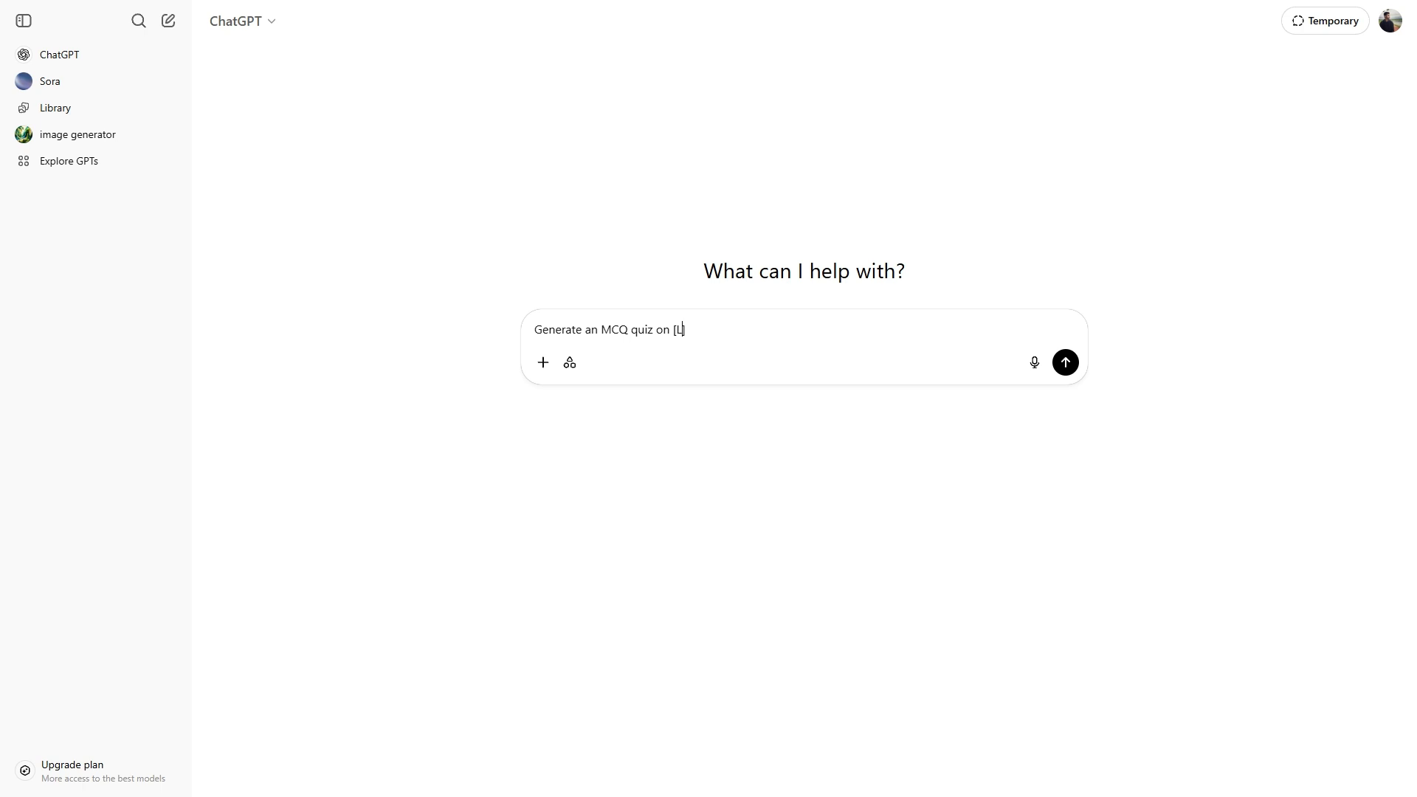
pyautogui.write('aws of t')
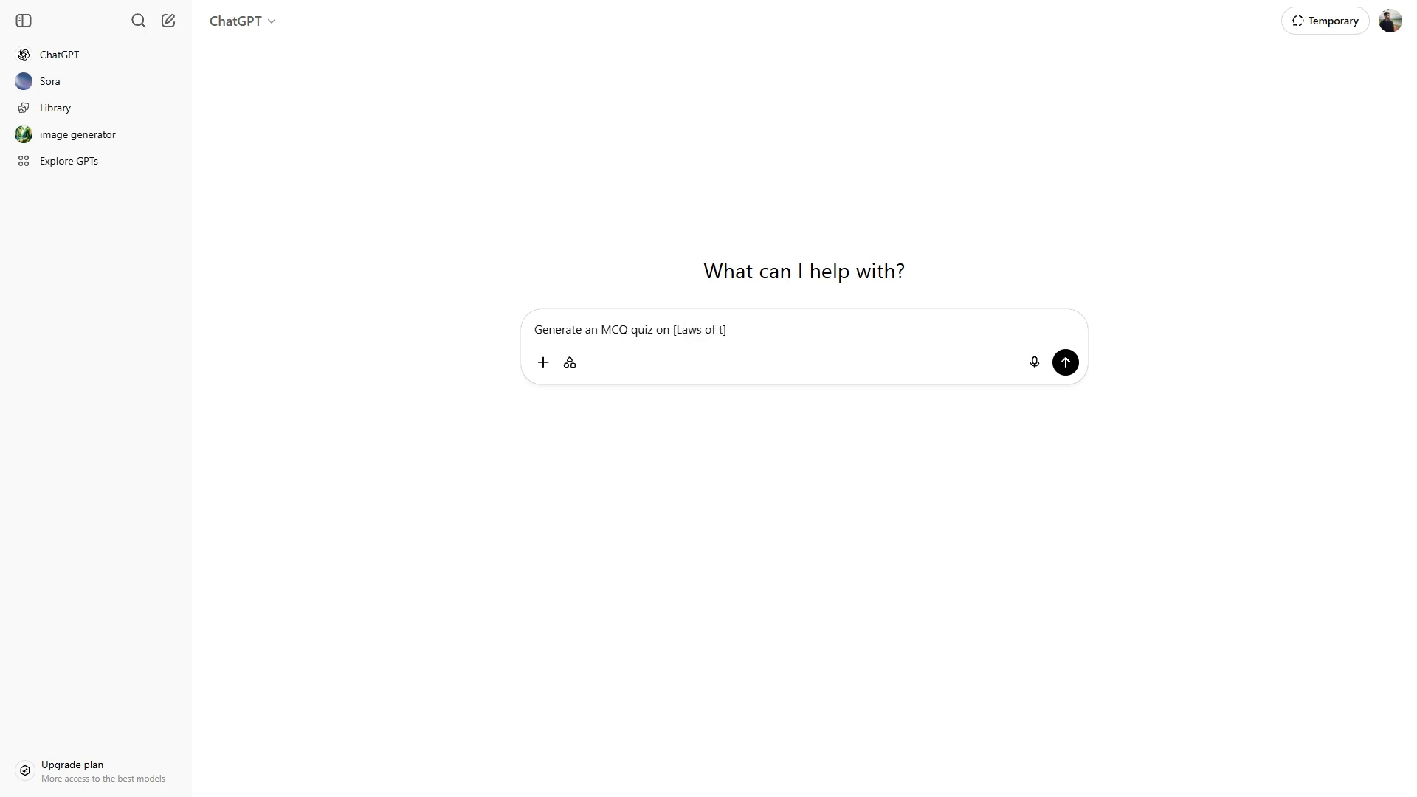
pyautogui.write('hermodynamics]')
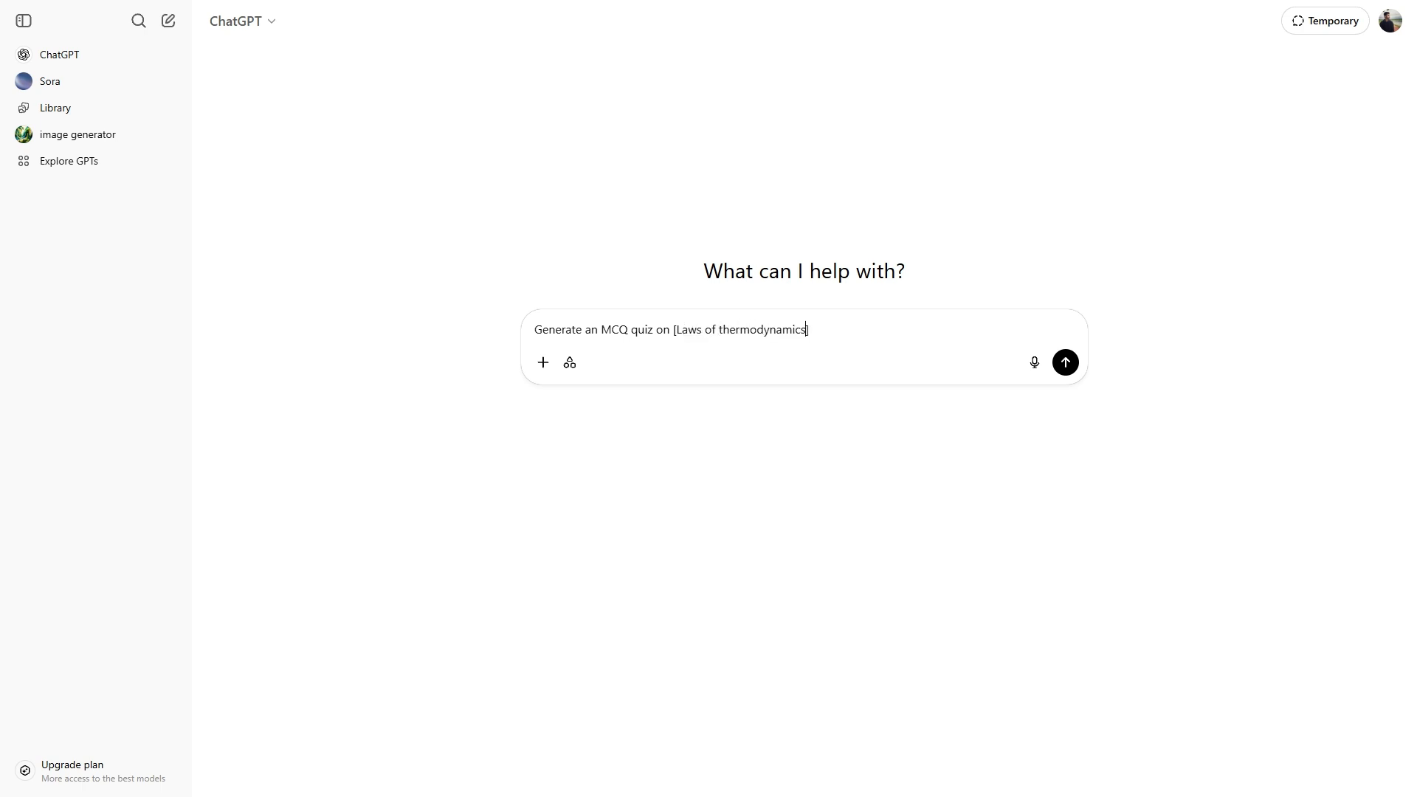
pyautogui.write(',')
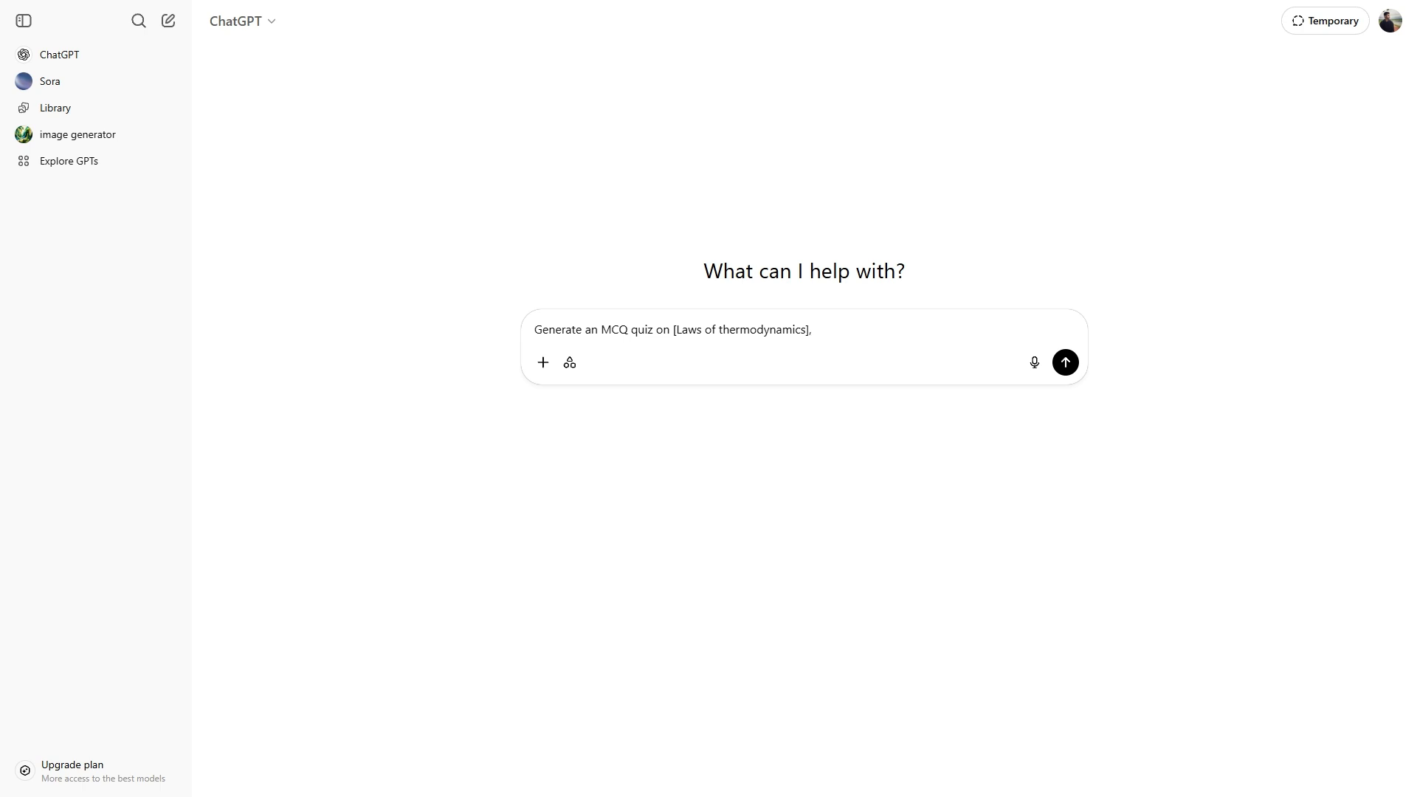
pyautogui.write('i')
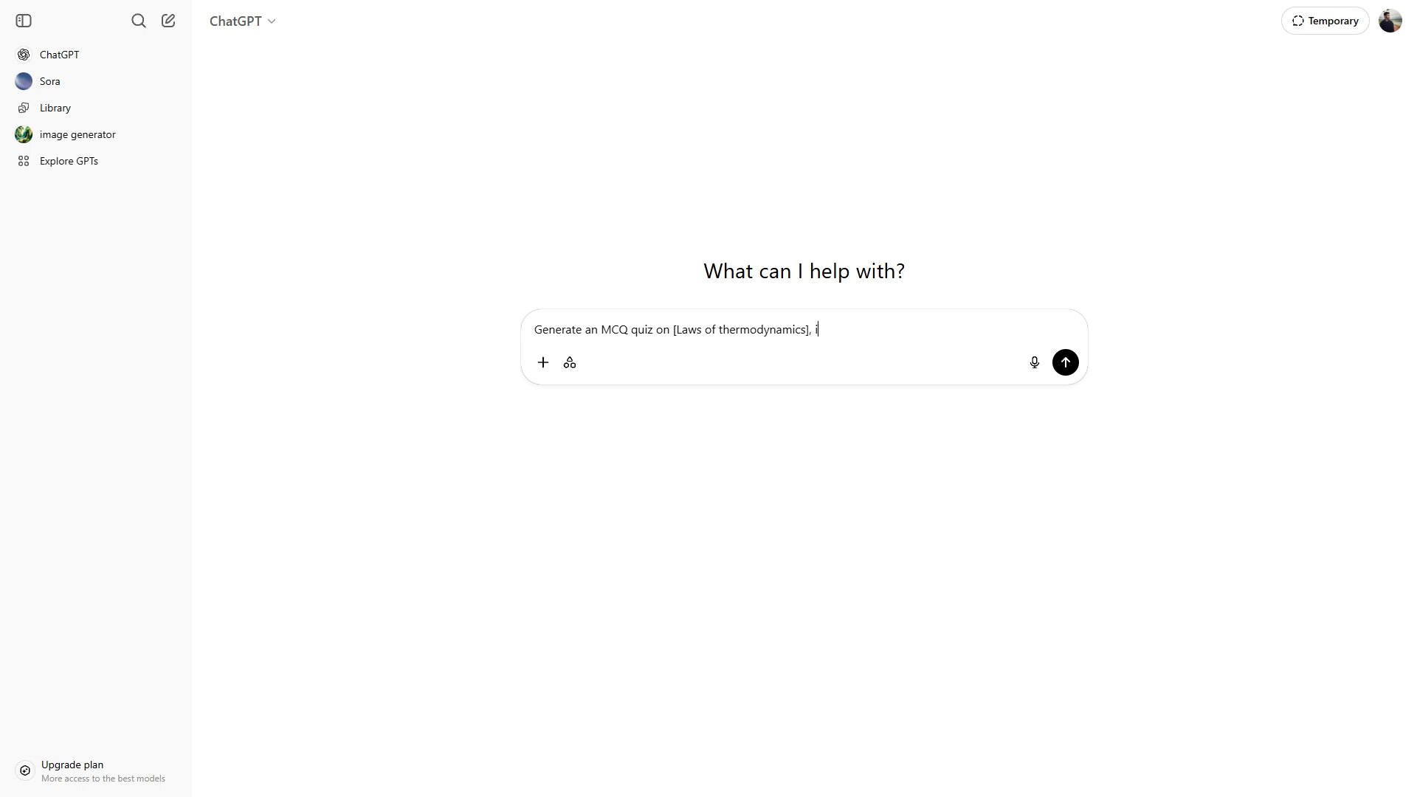
pyautogui.write('t has to be 15 questions')
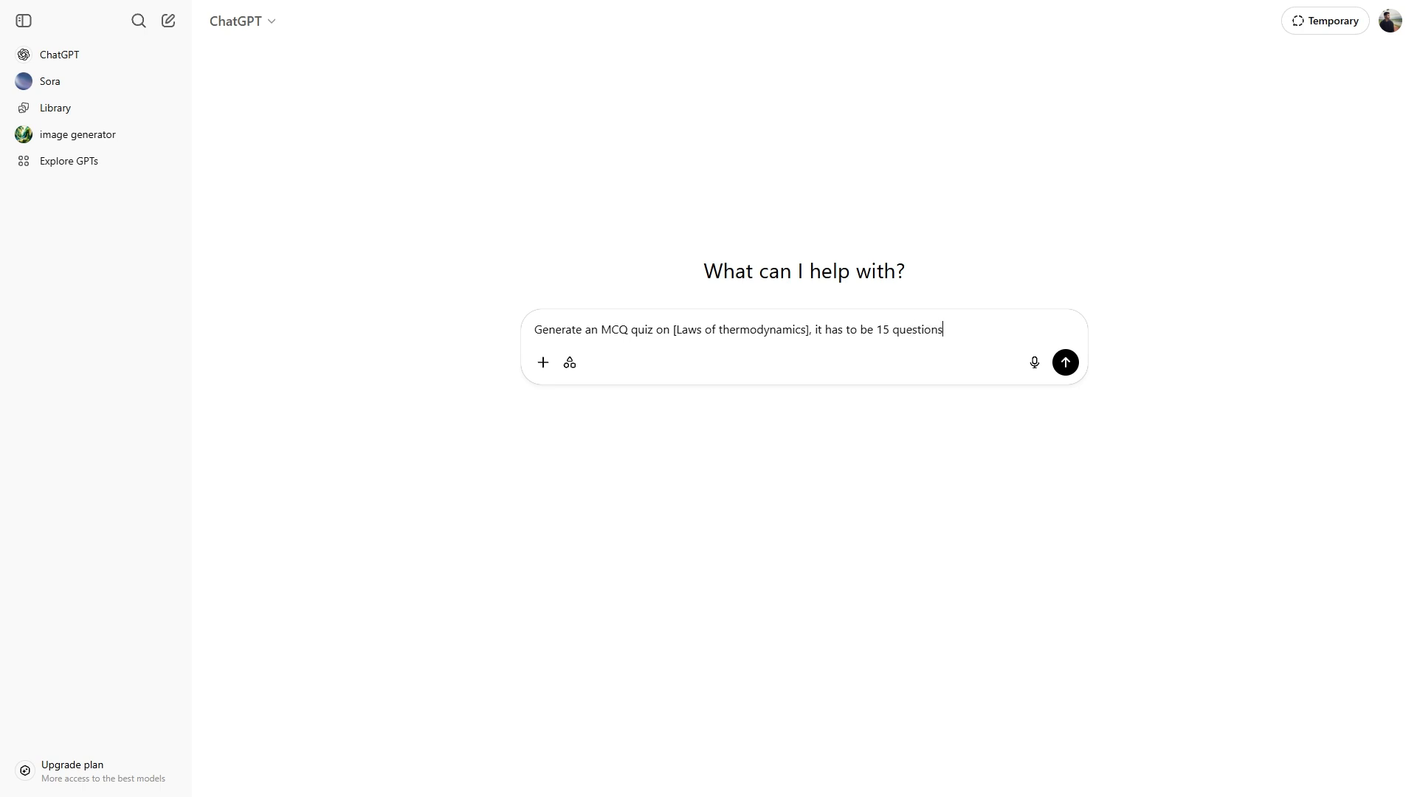
pyautogui.click(1064, 361)
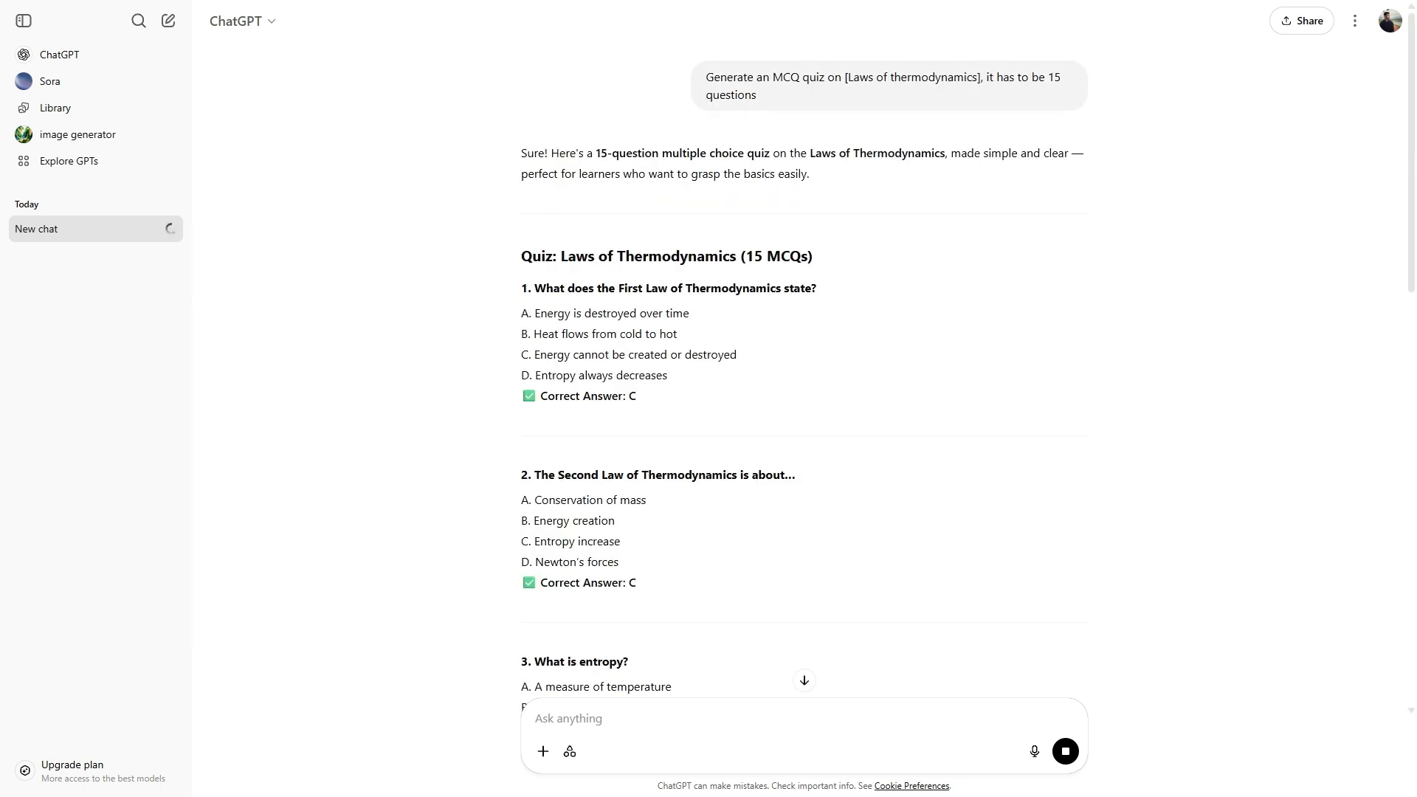
# - Review the generated quiz and draft 'Generate a google form script for the above quiz.'
pyautogui.scroll(-3)
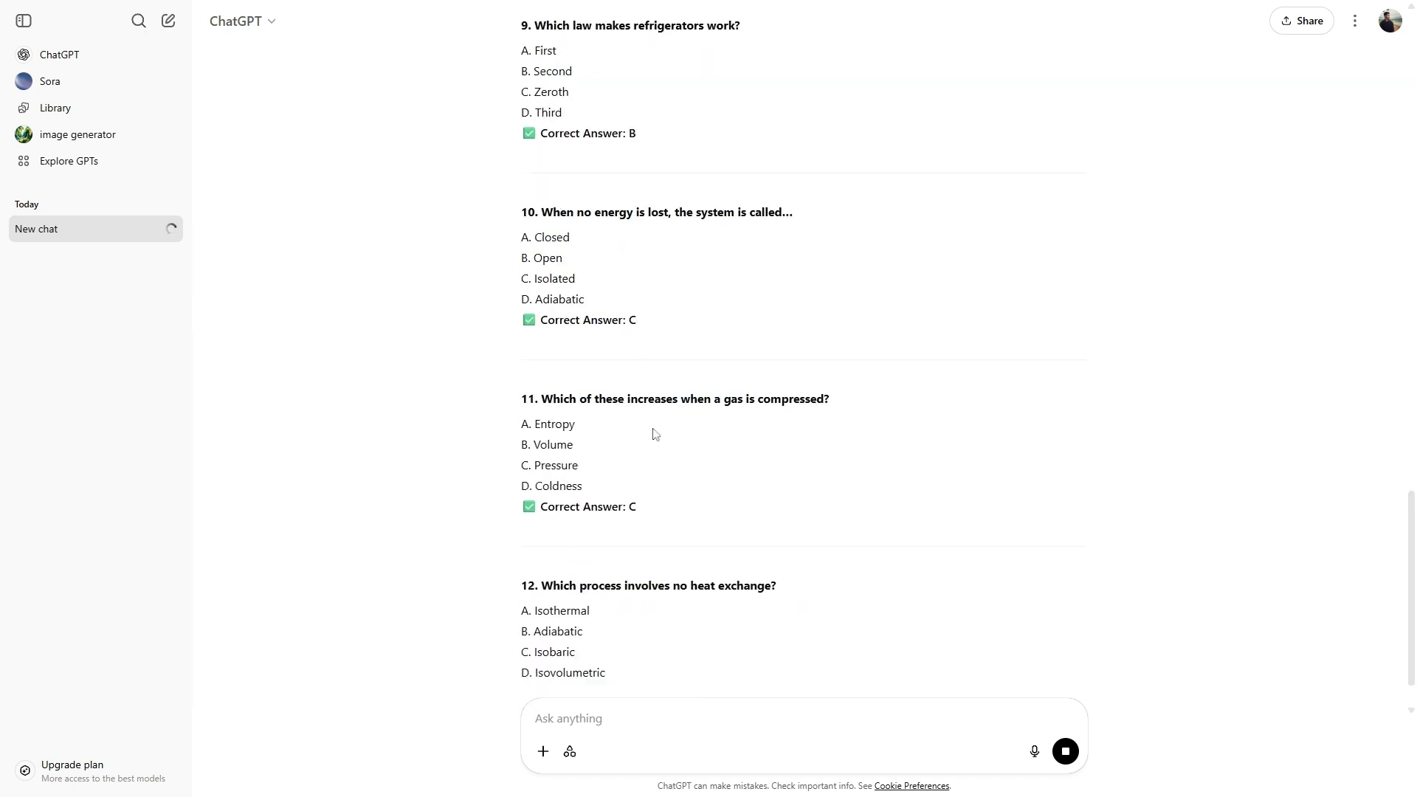
pyautogui.scroll(-3)
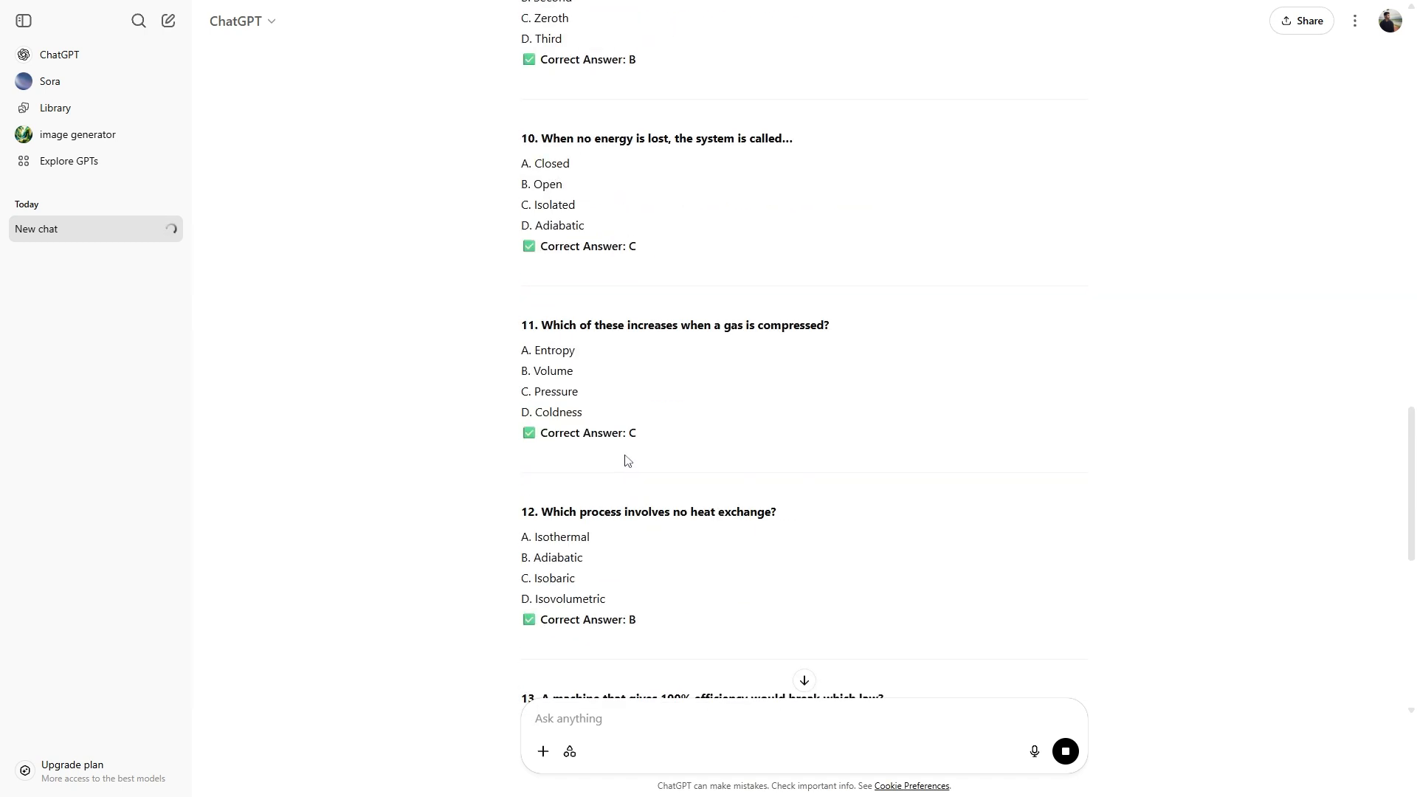
pyautogui.scroll(-3)
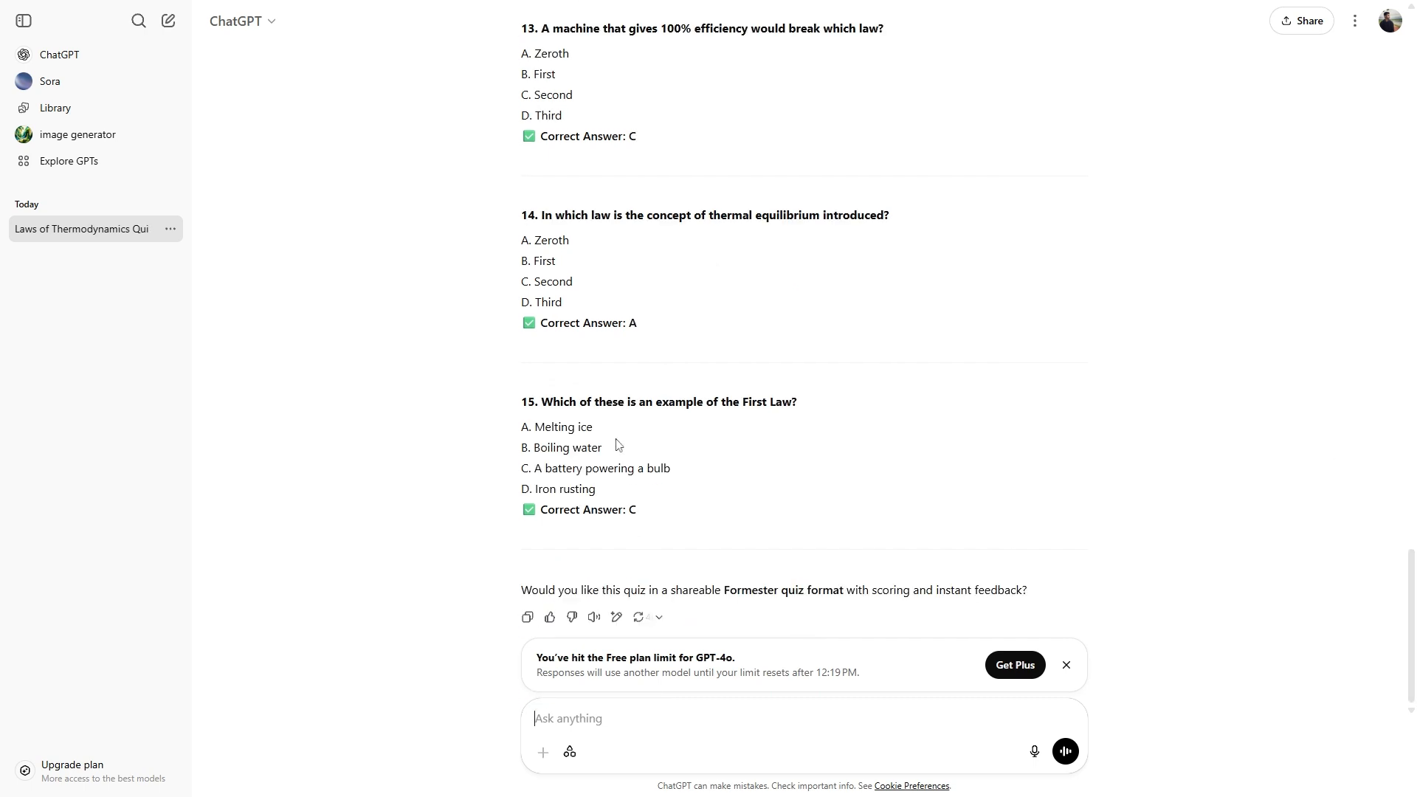
pyautogui.write('Generate a google form script for the above quiz.')
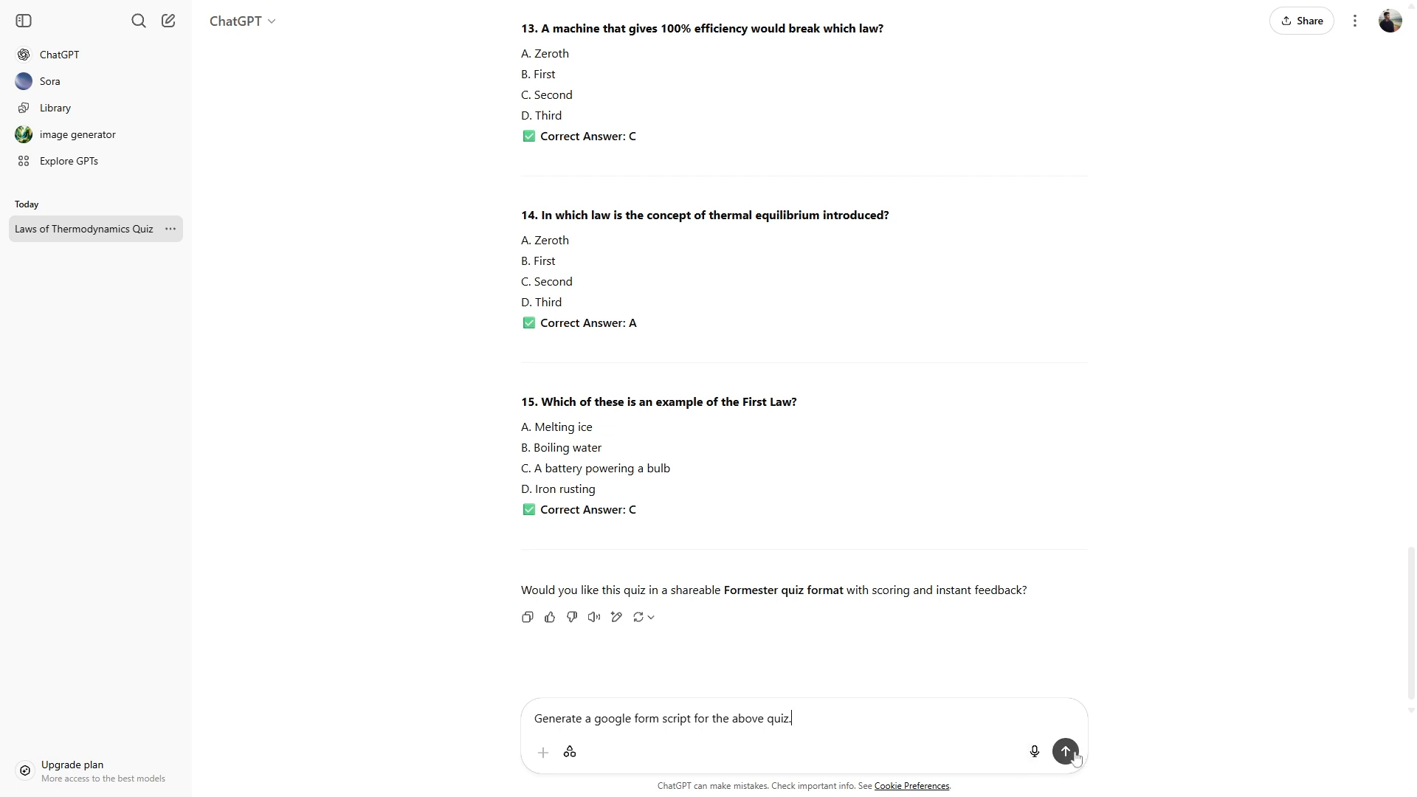
# - Get ChatGPT's Google Apps Script for the quiz and copy the code block
pyautogui.click(1065, 752)
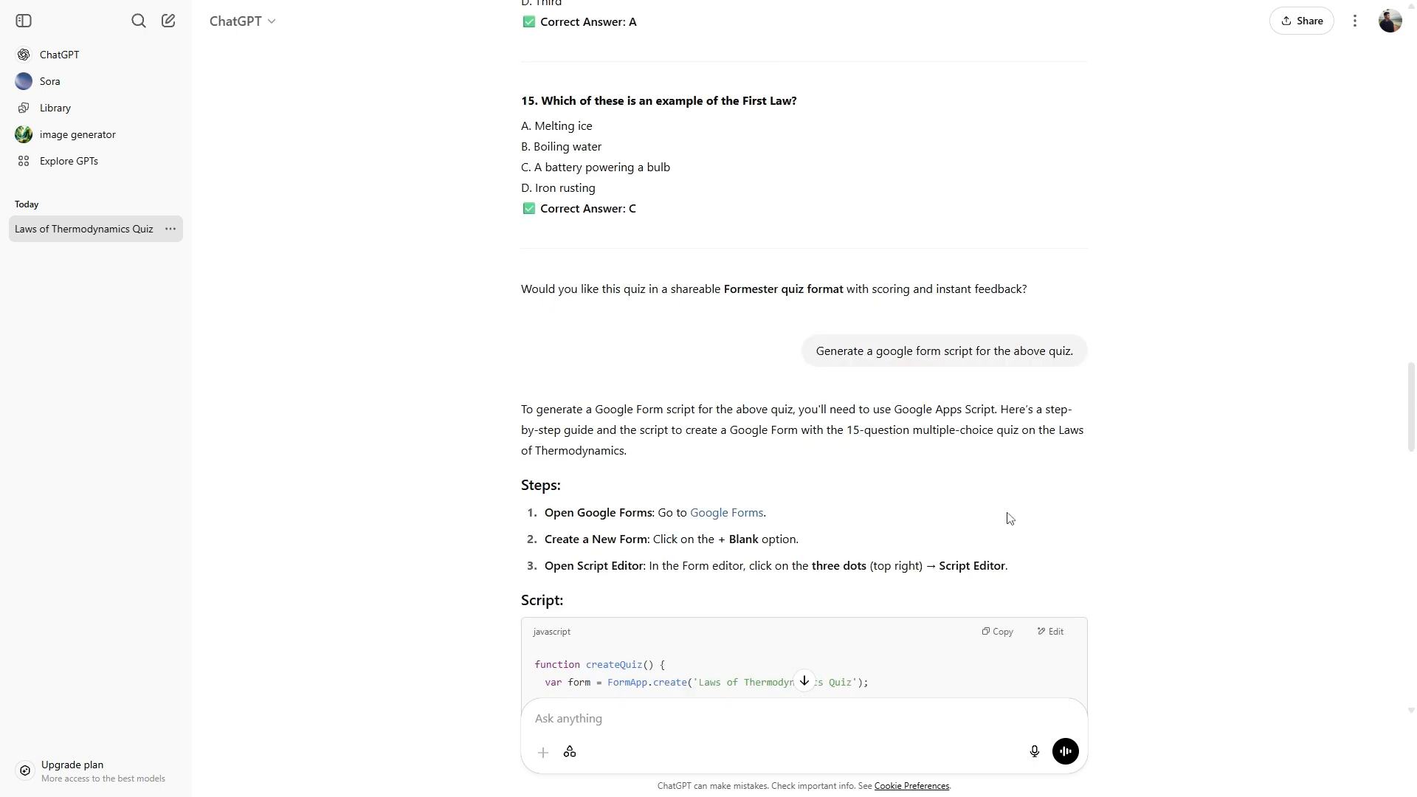
pyautogui.click(996, 630)
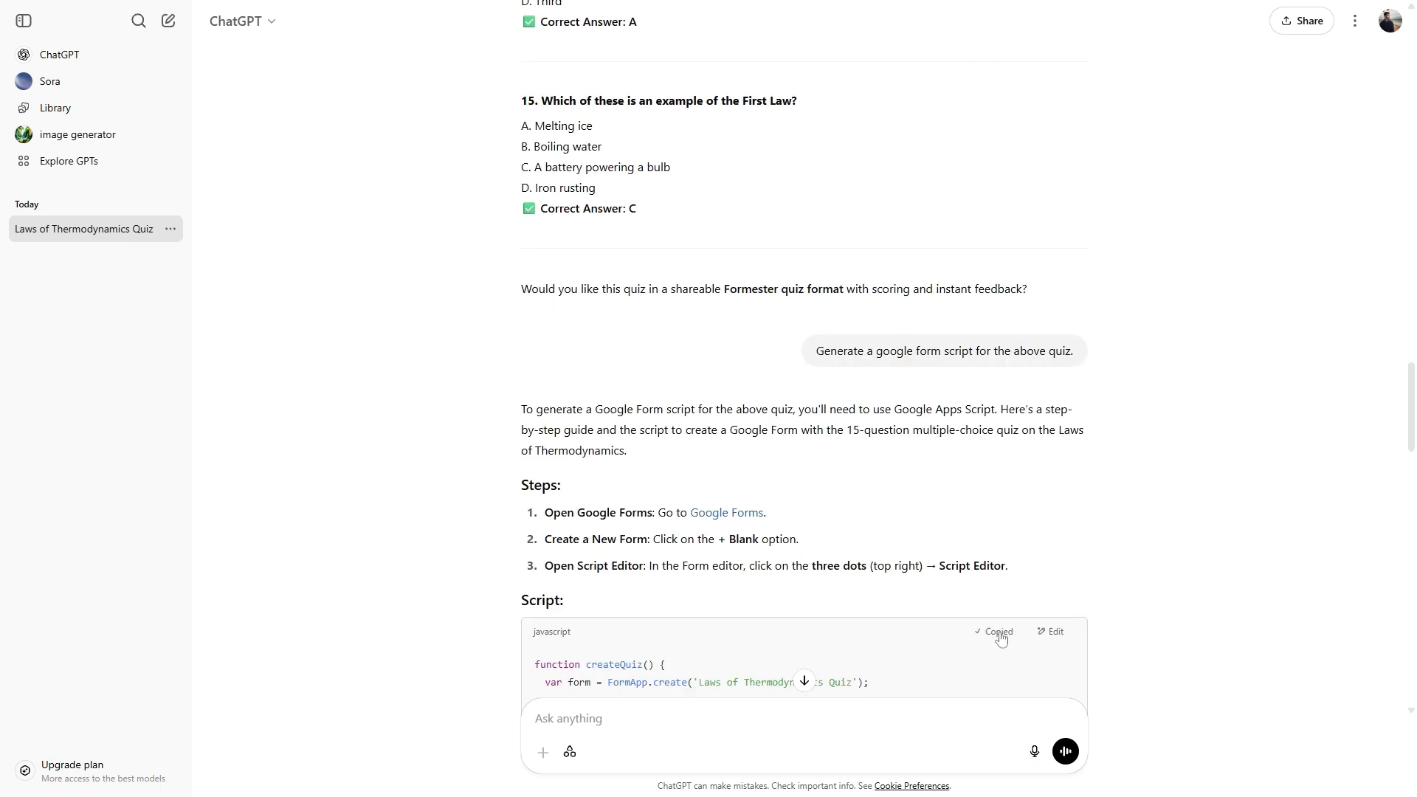
pyautogui.click(726, 512)
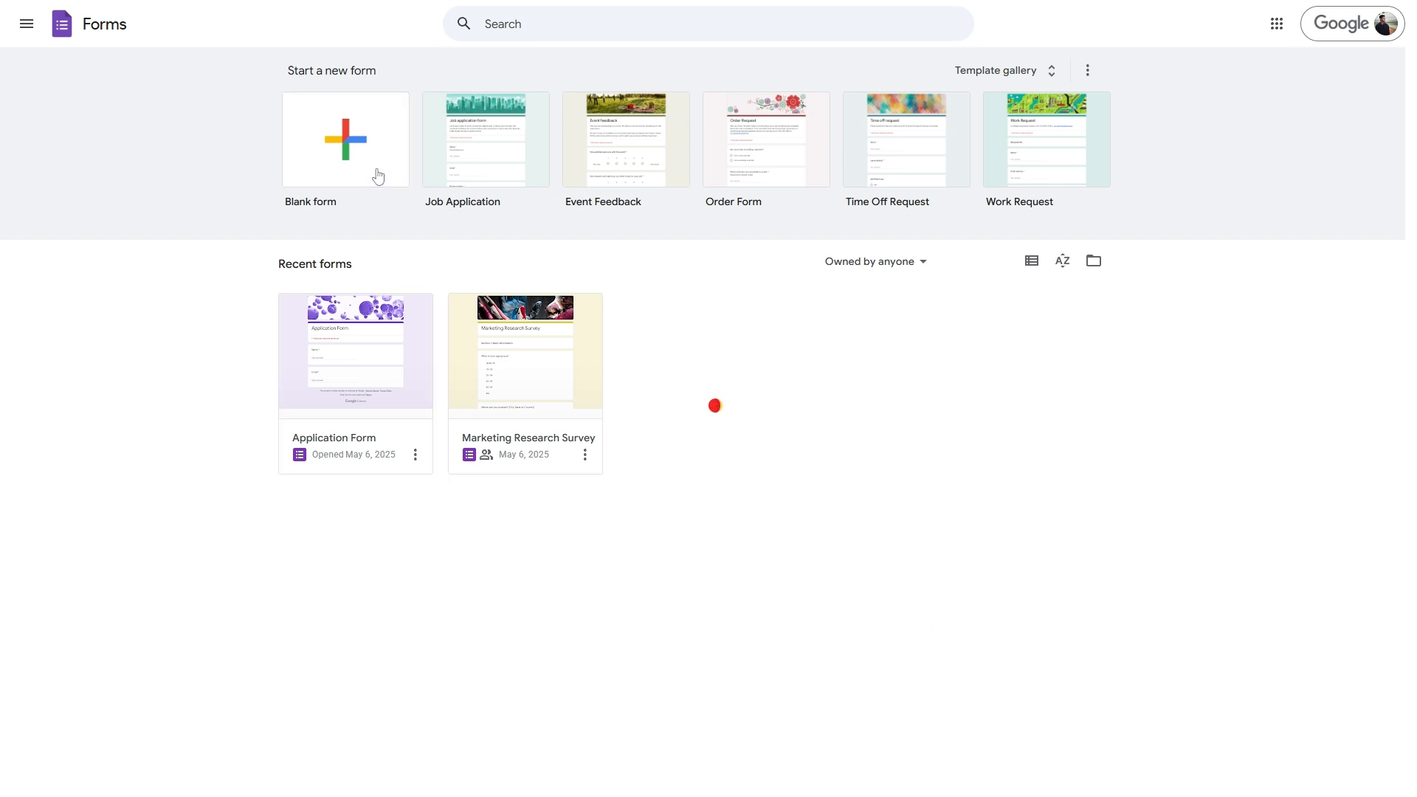
# - Create a new blank form and open its Apps Script editor
pyautogui.click(344, 139)
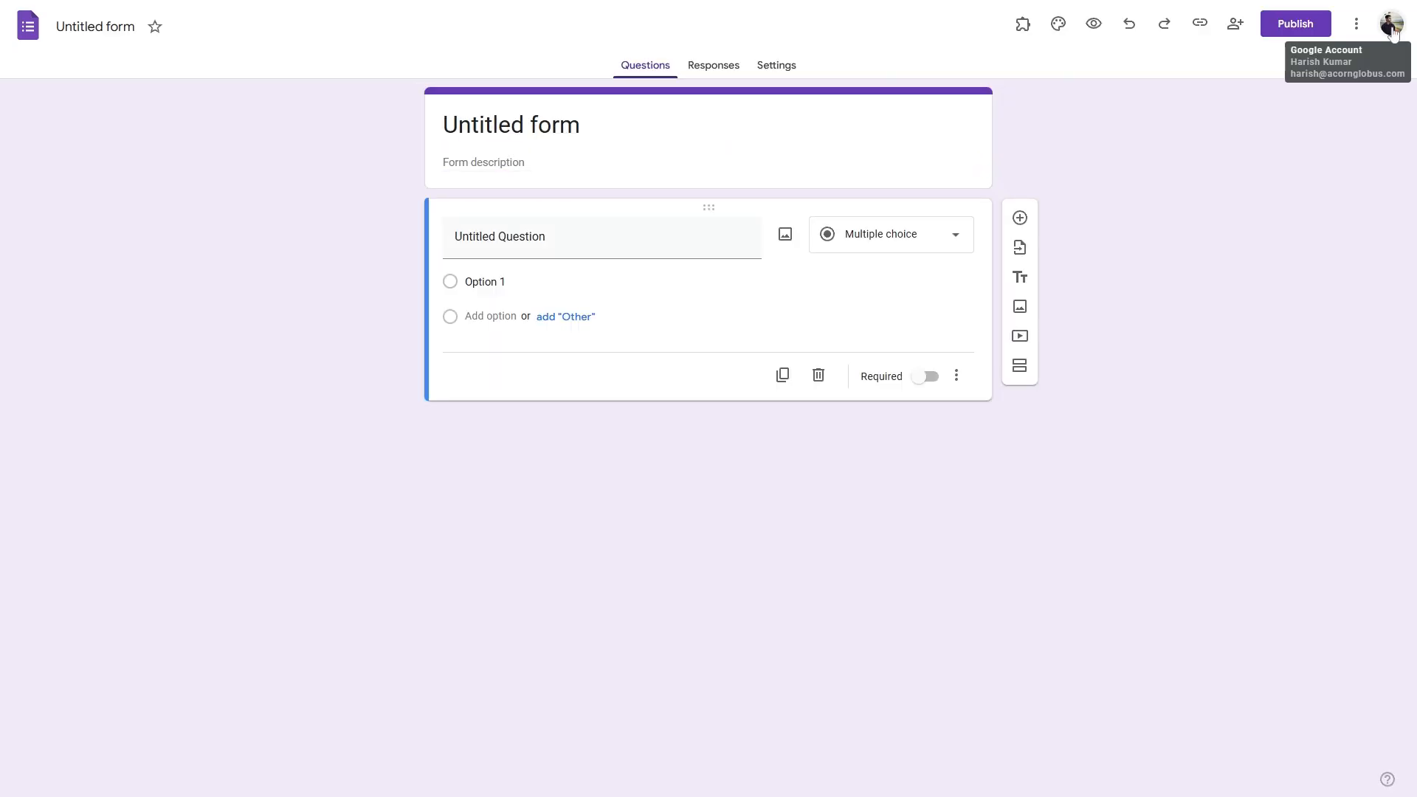
pyautogui.click(1356, 24)
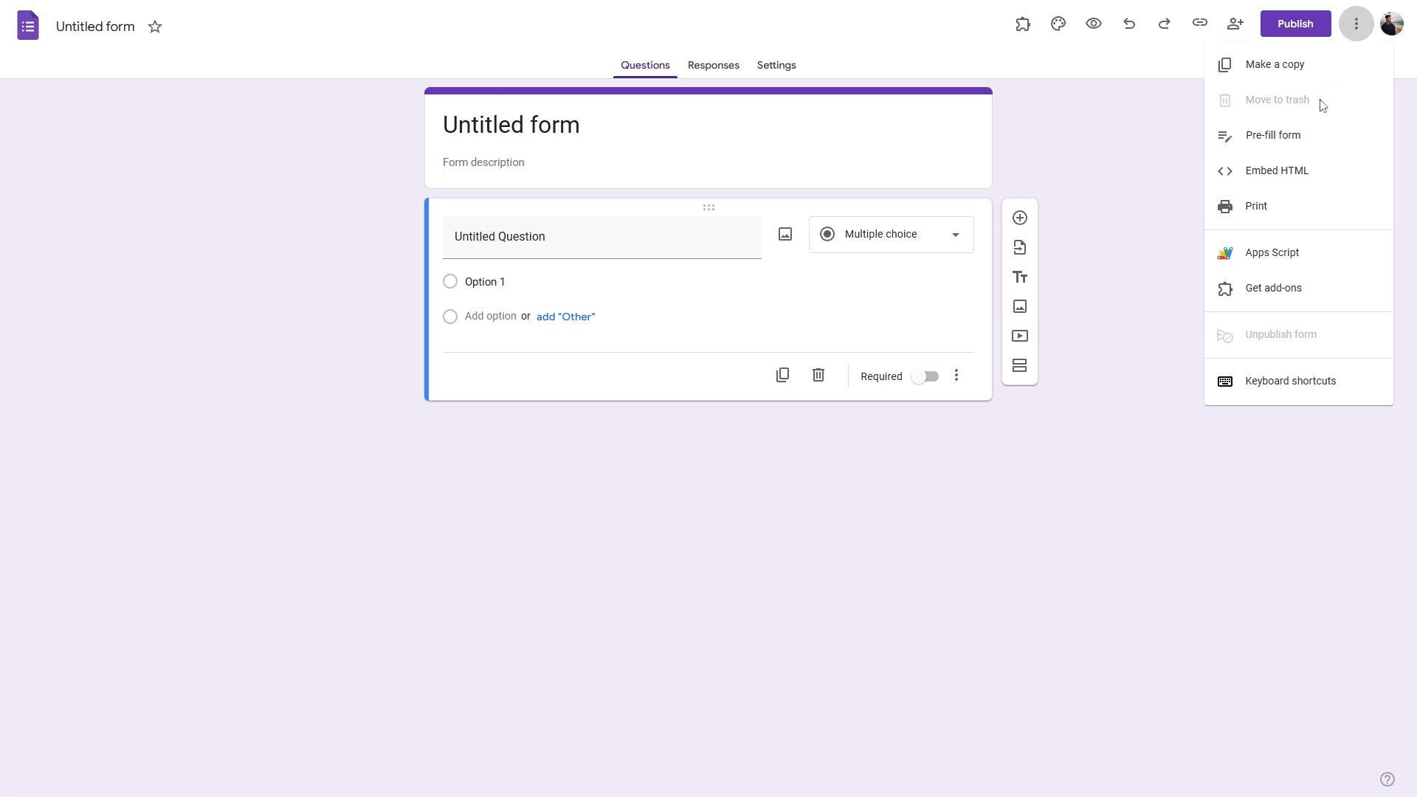
pyautogui.click(1271, 253)
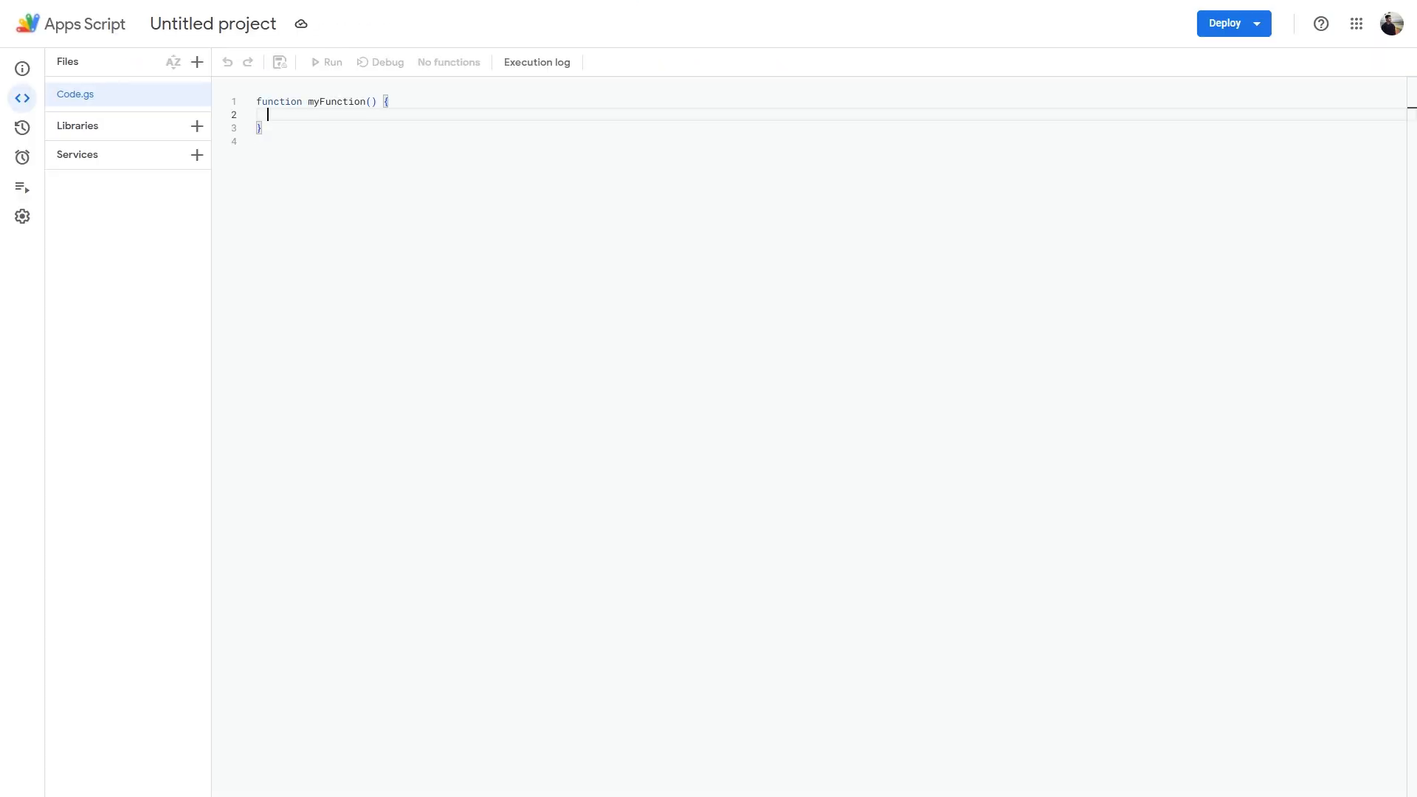
# - Paste the createQuiz script, rename the project to MCQ Test and save it
pyautogui.press('ctrl+a')
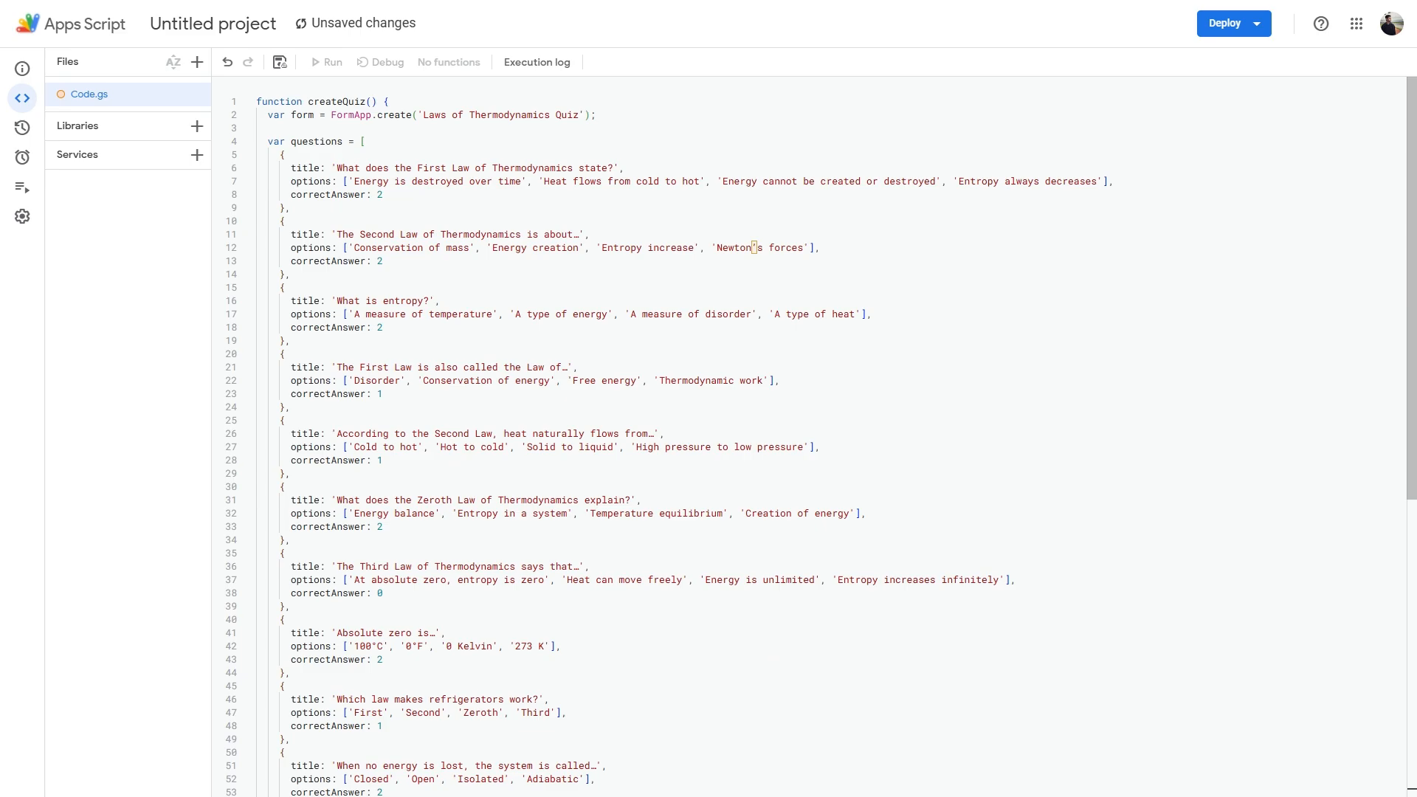
pyautogui.click(213, 22)
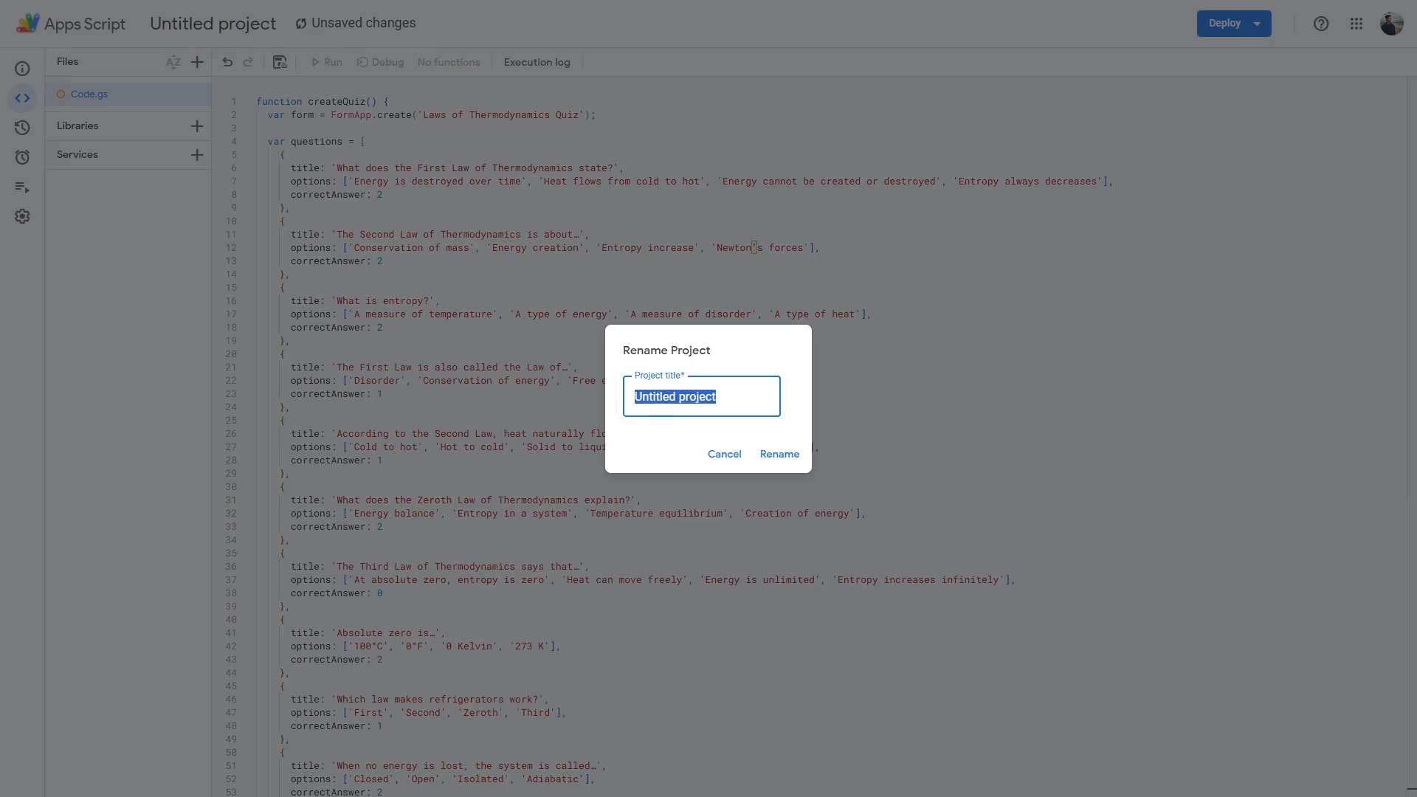
pyautogui.write('MCWW')
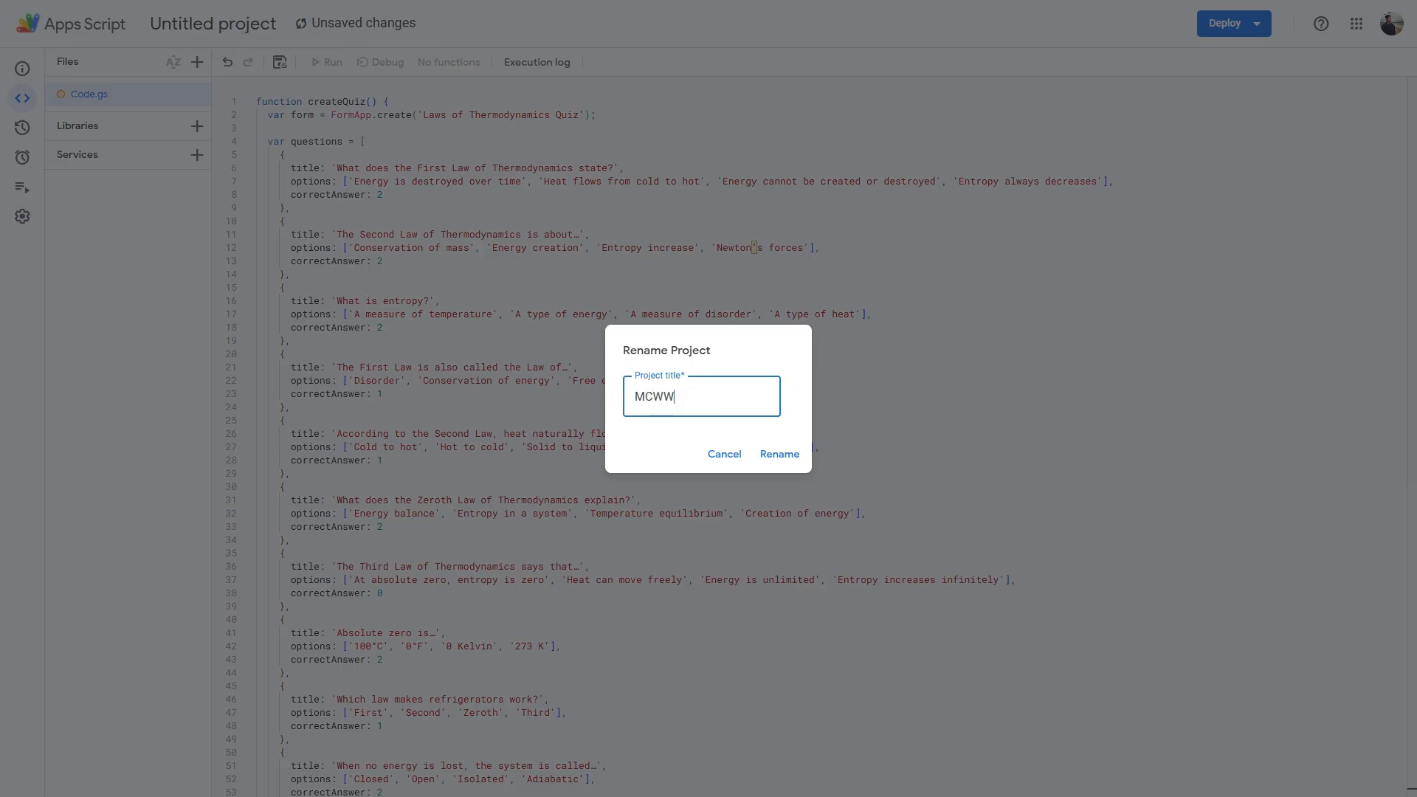
pyautogui.write('MCQ Test')
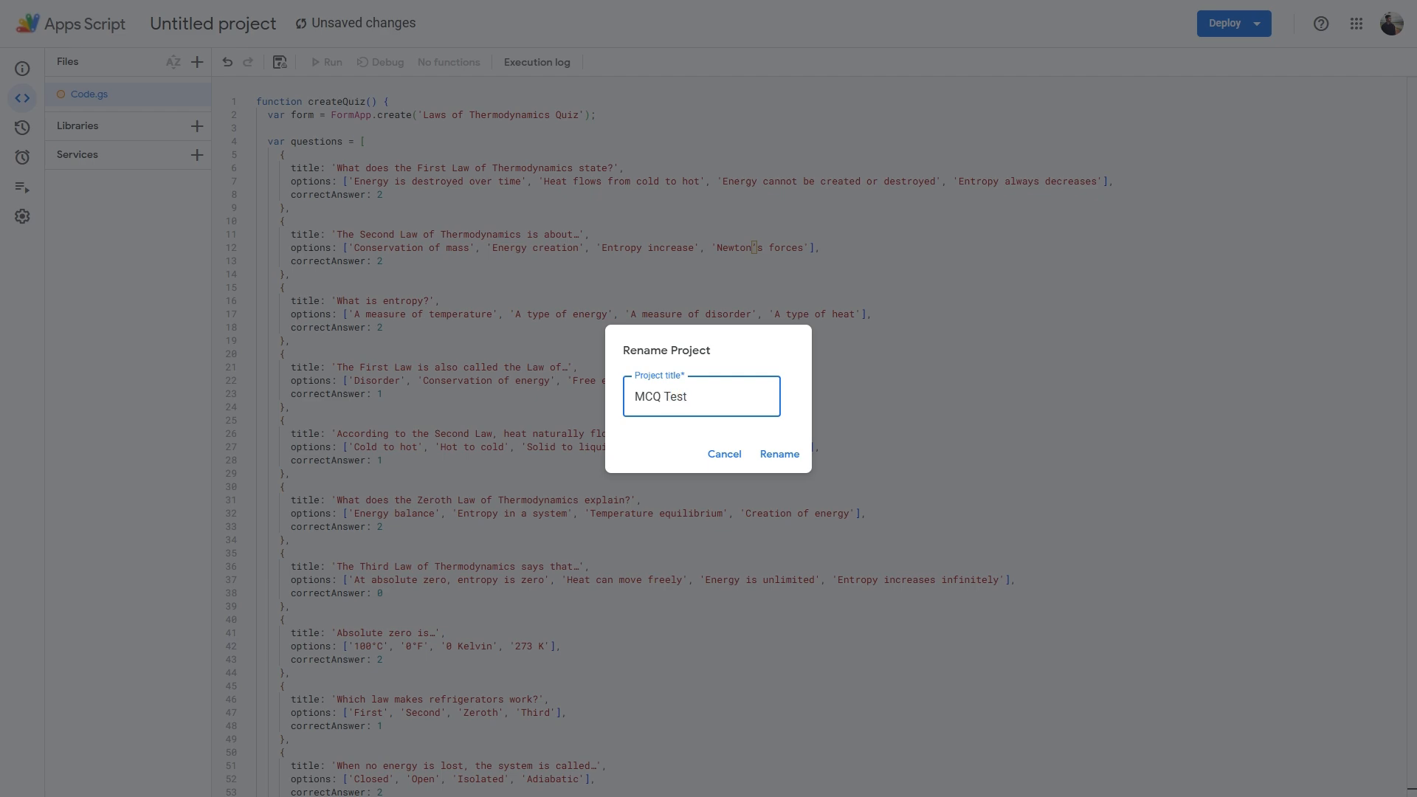
pyautogui.click(778, 453)
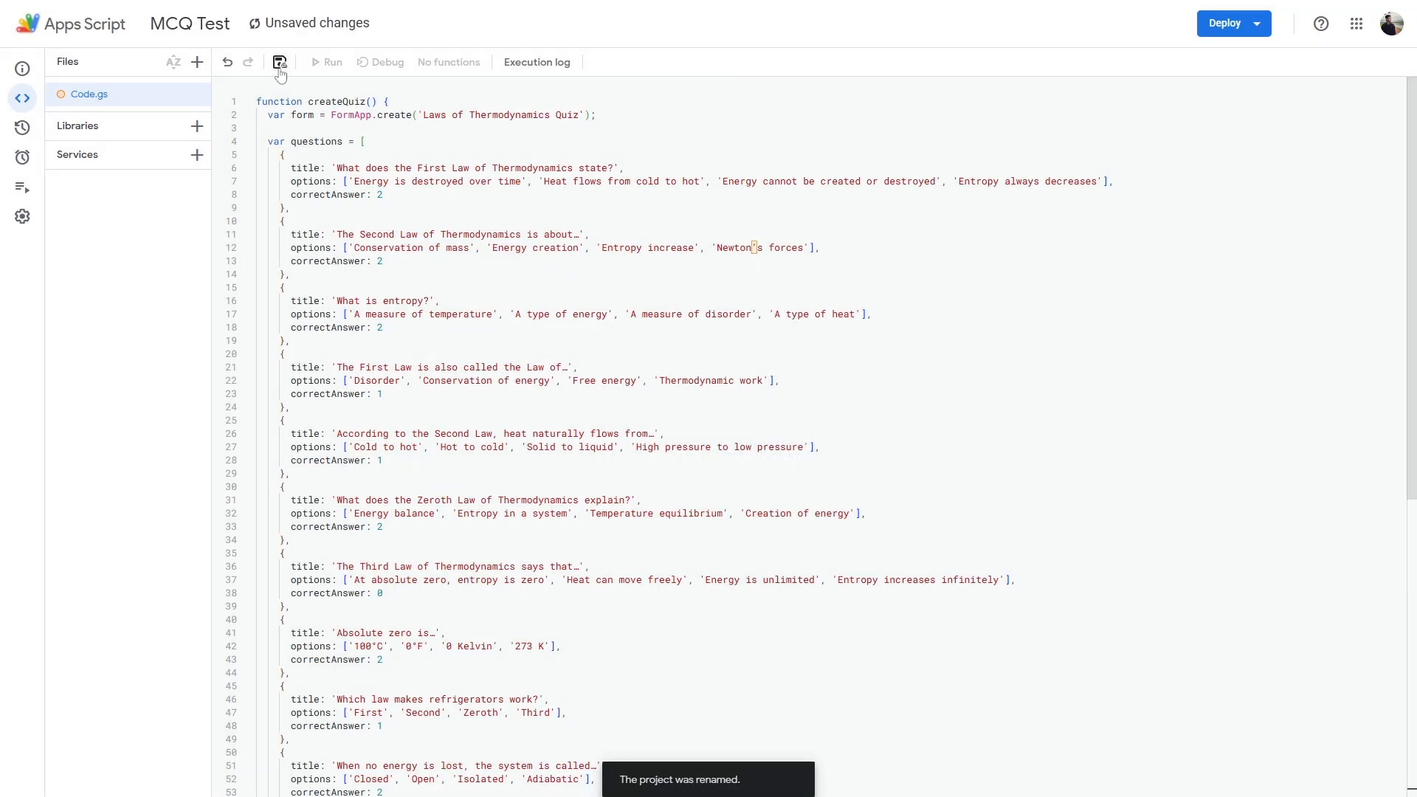
pyautogui.click(280, 62)
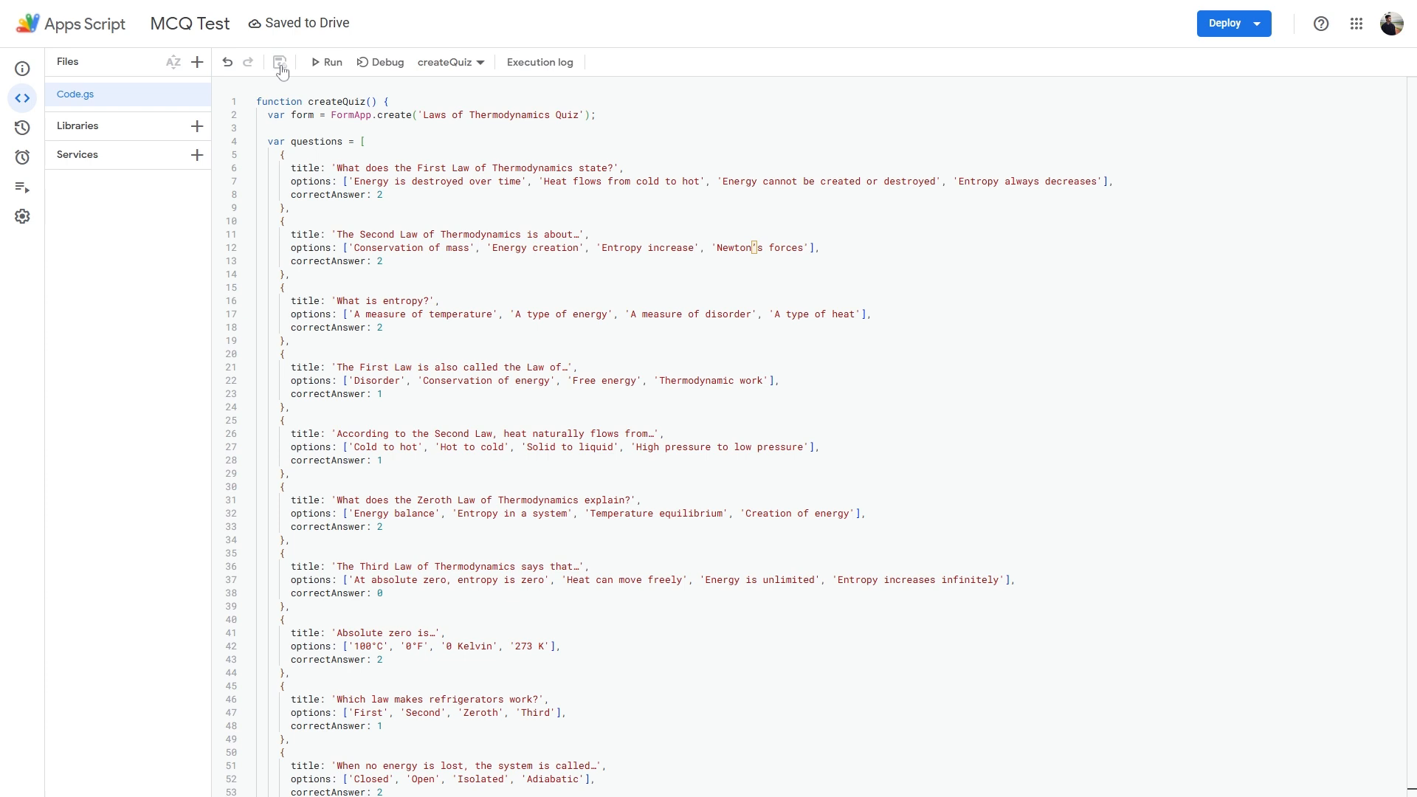
# - Run createQuiz until execution completes and the log lists the new form URL
pyautogui.click(330, 62)
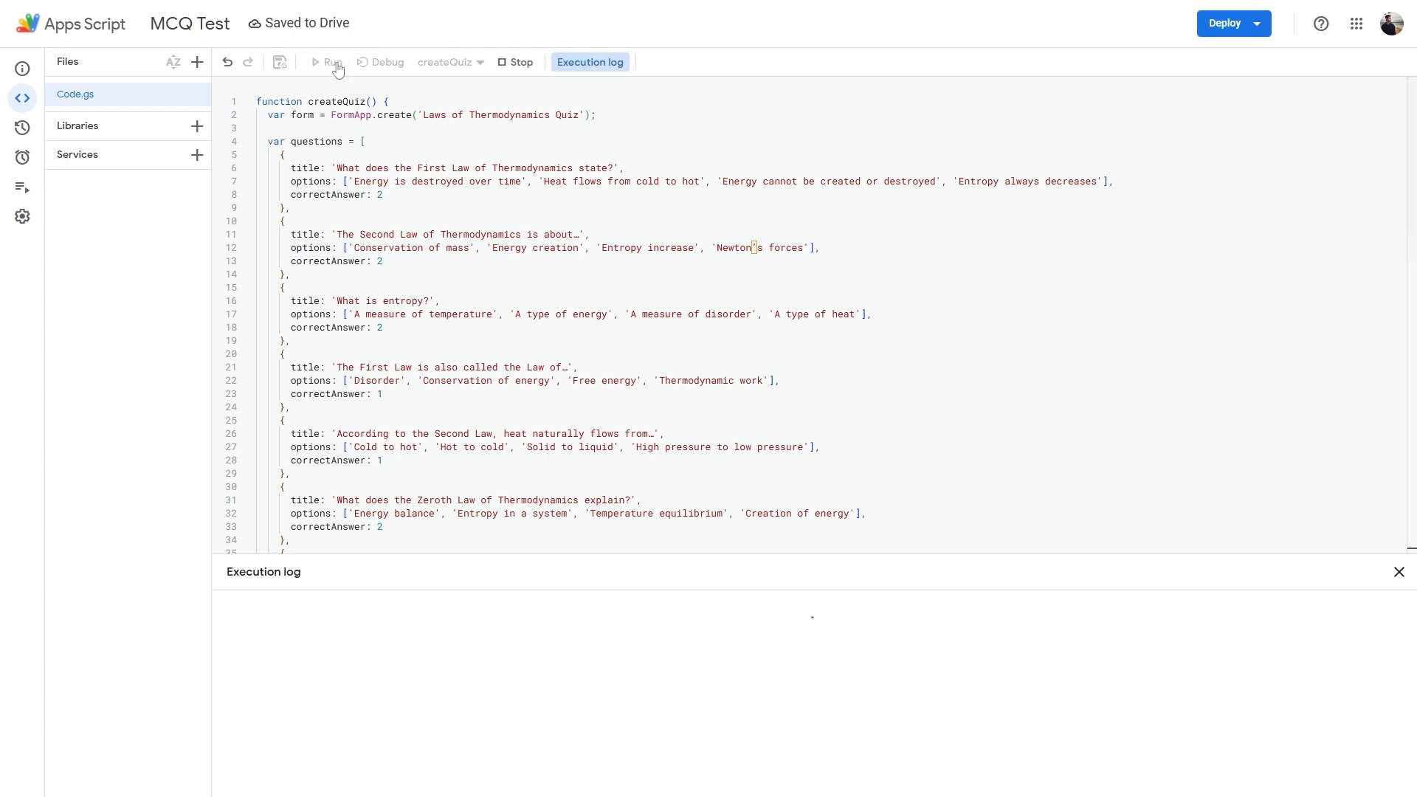
pyautogui.click(331, 62)
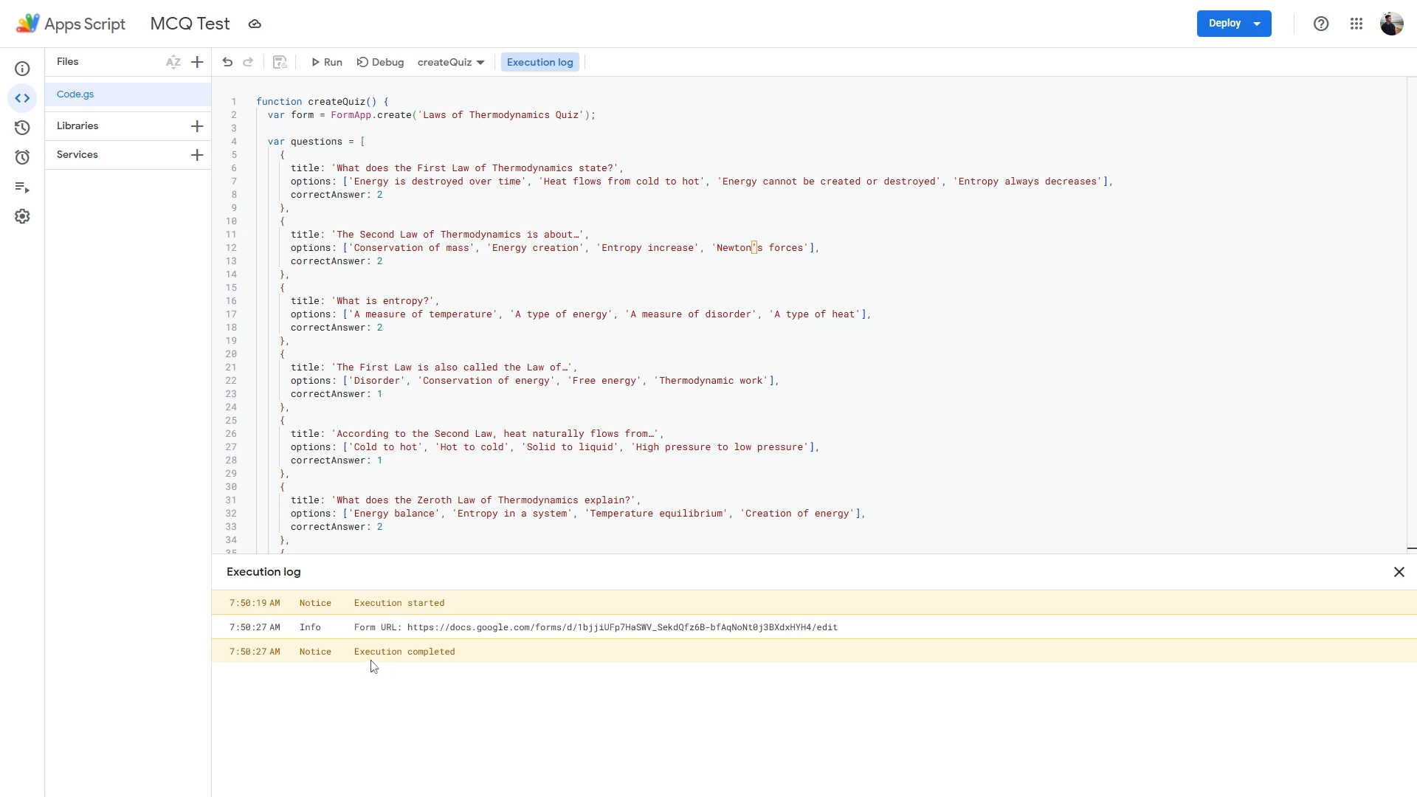
pyautogui.doubleClick(404, 651)
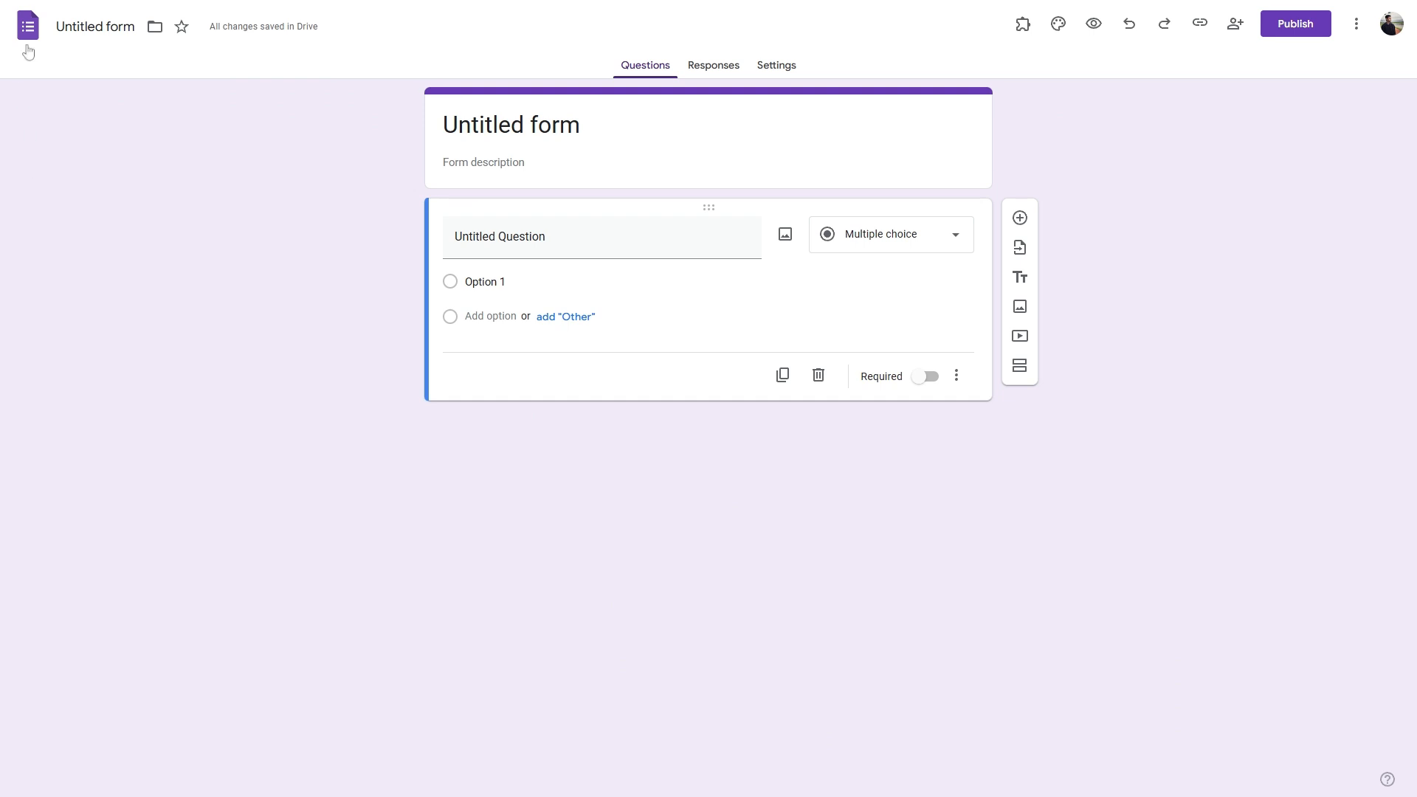
# - Open the Laws of Thermodynamics Quiz from the Recent forms list
pyautogui.click(27, 25)
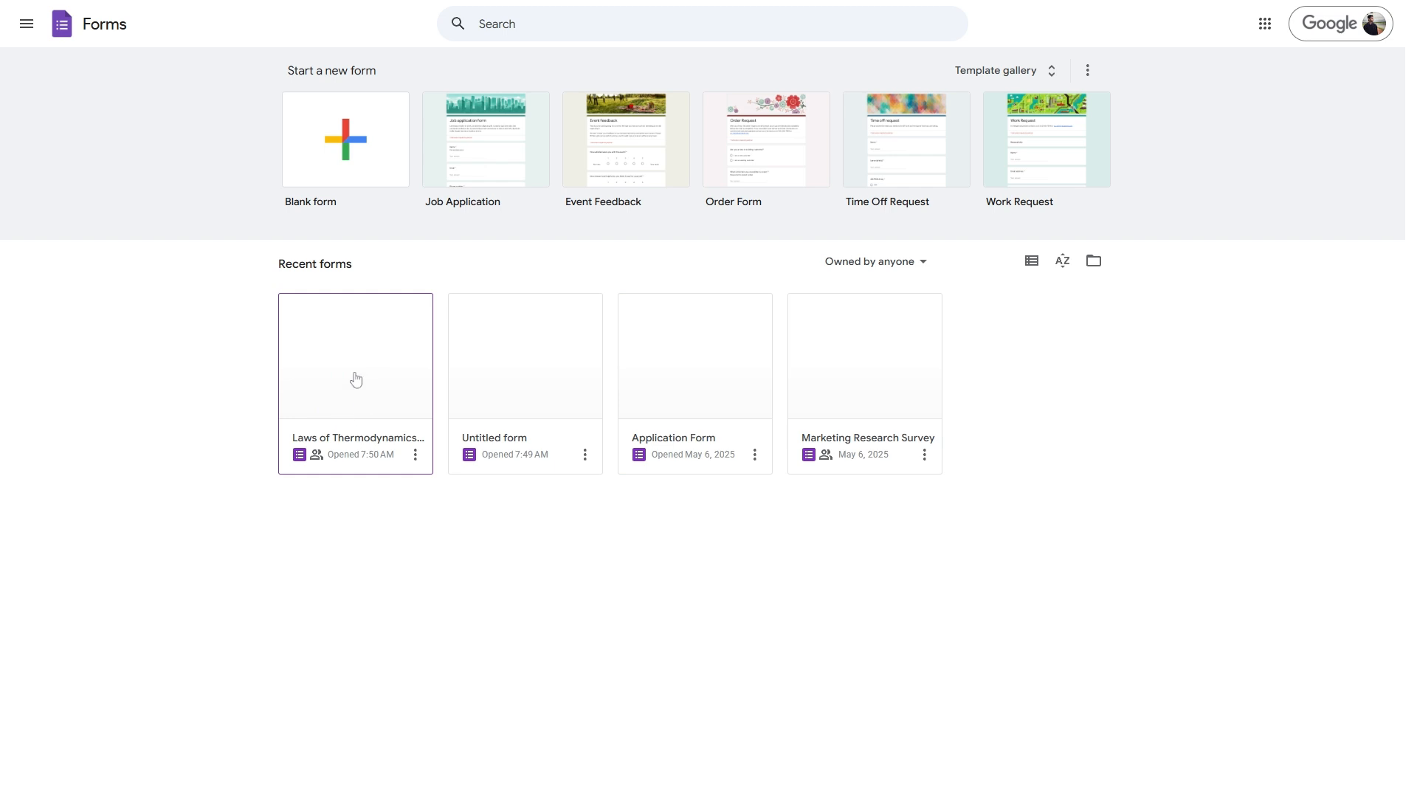
pyautogui.moveTo(373, 388)
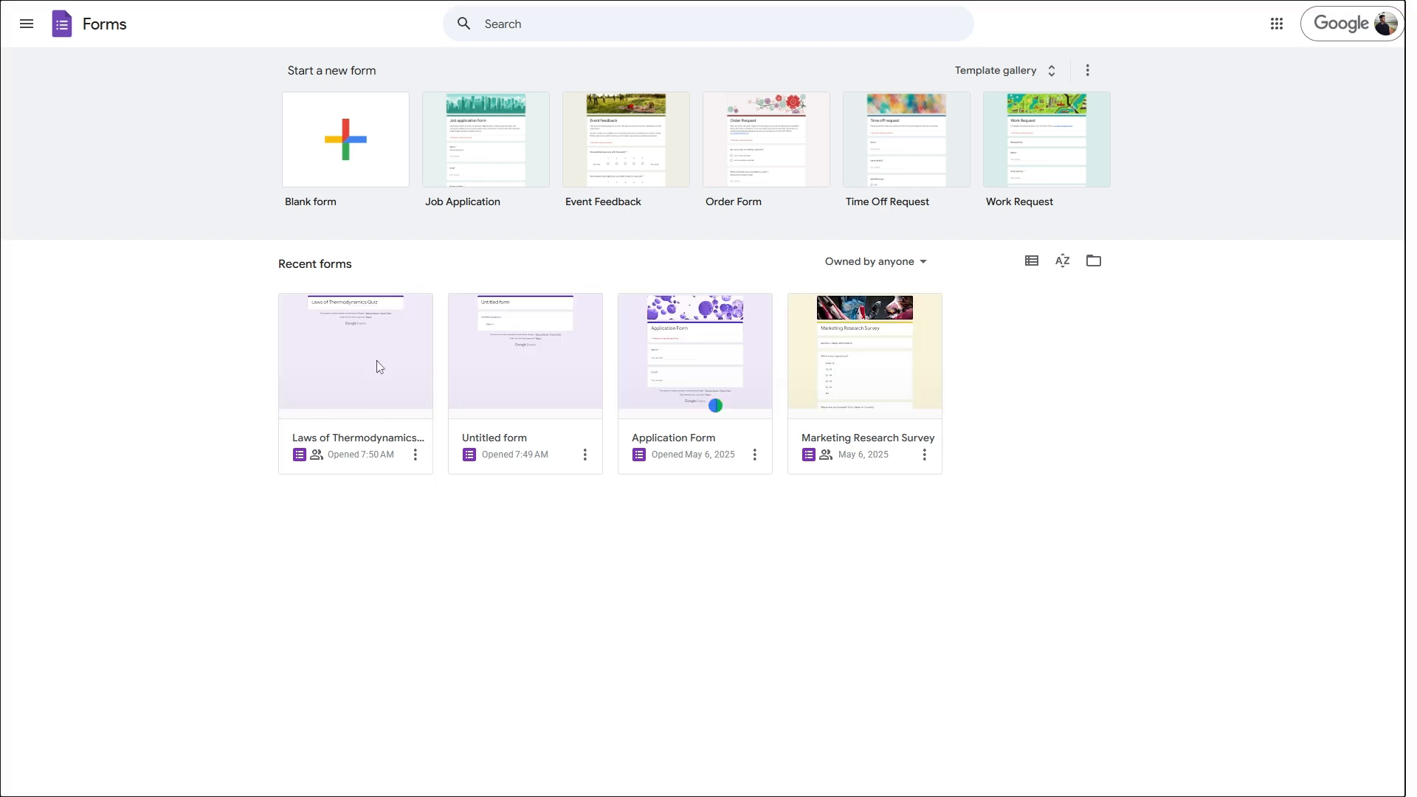
pyautogui.doubleClick(356, 352)
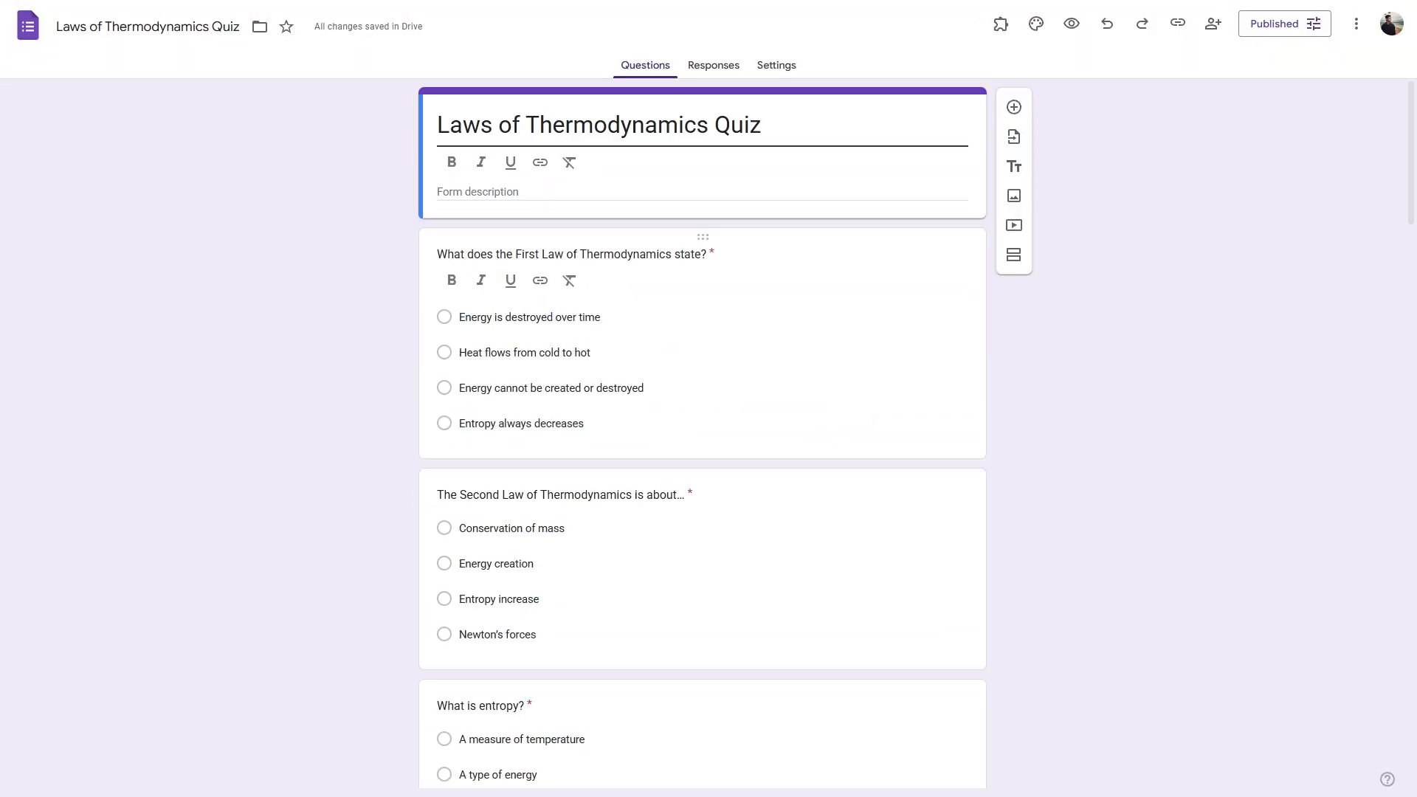
pyautogui.moveTo(768, 77)
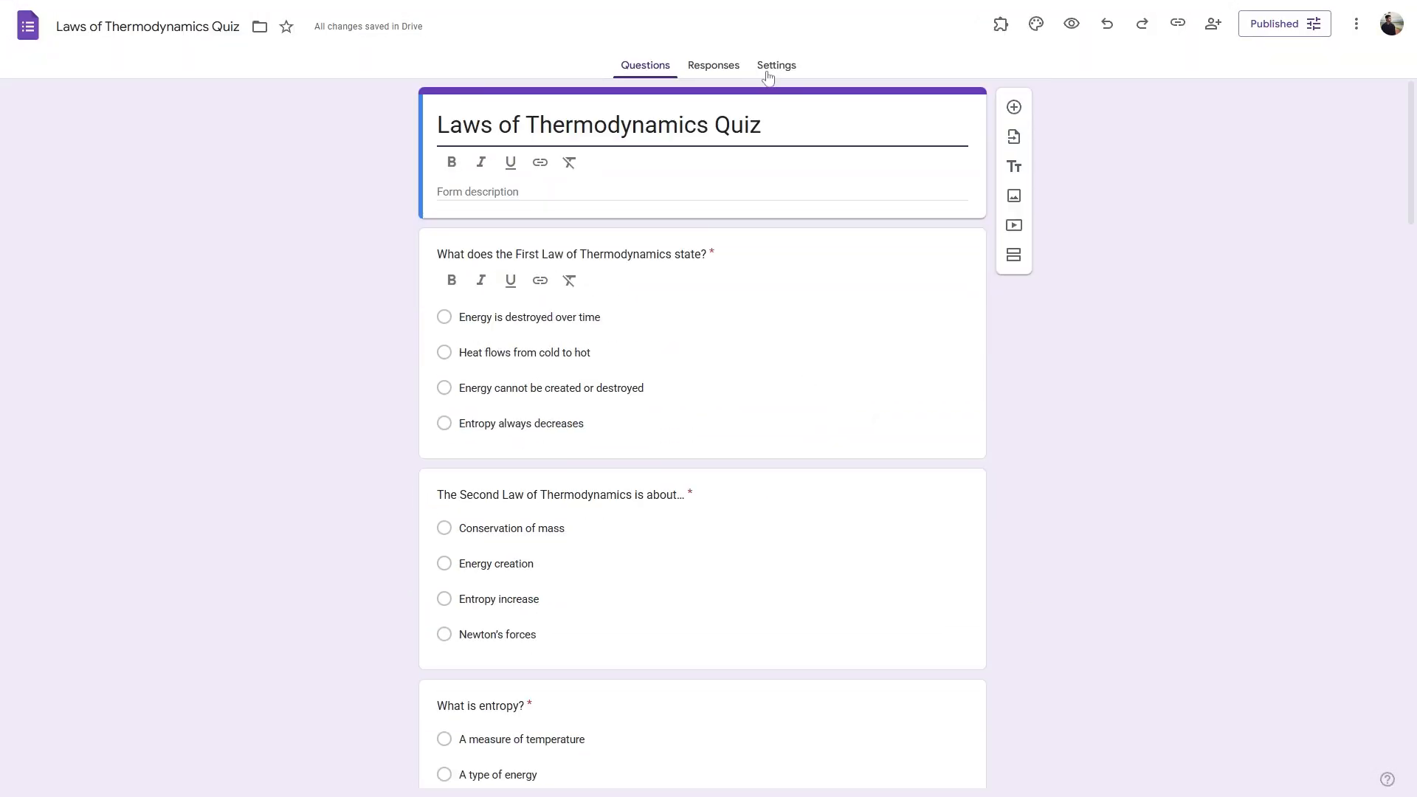
# - Turn on 'Make this a quiz' in Settings and return to the Questions view
pyautogui.click(775, 65)
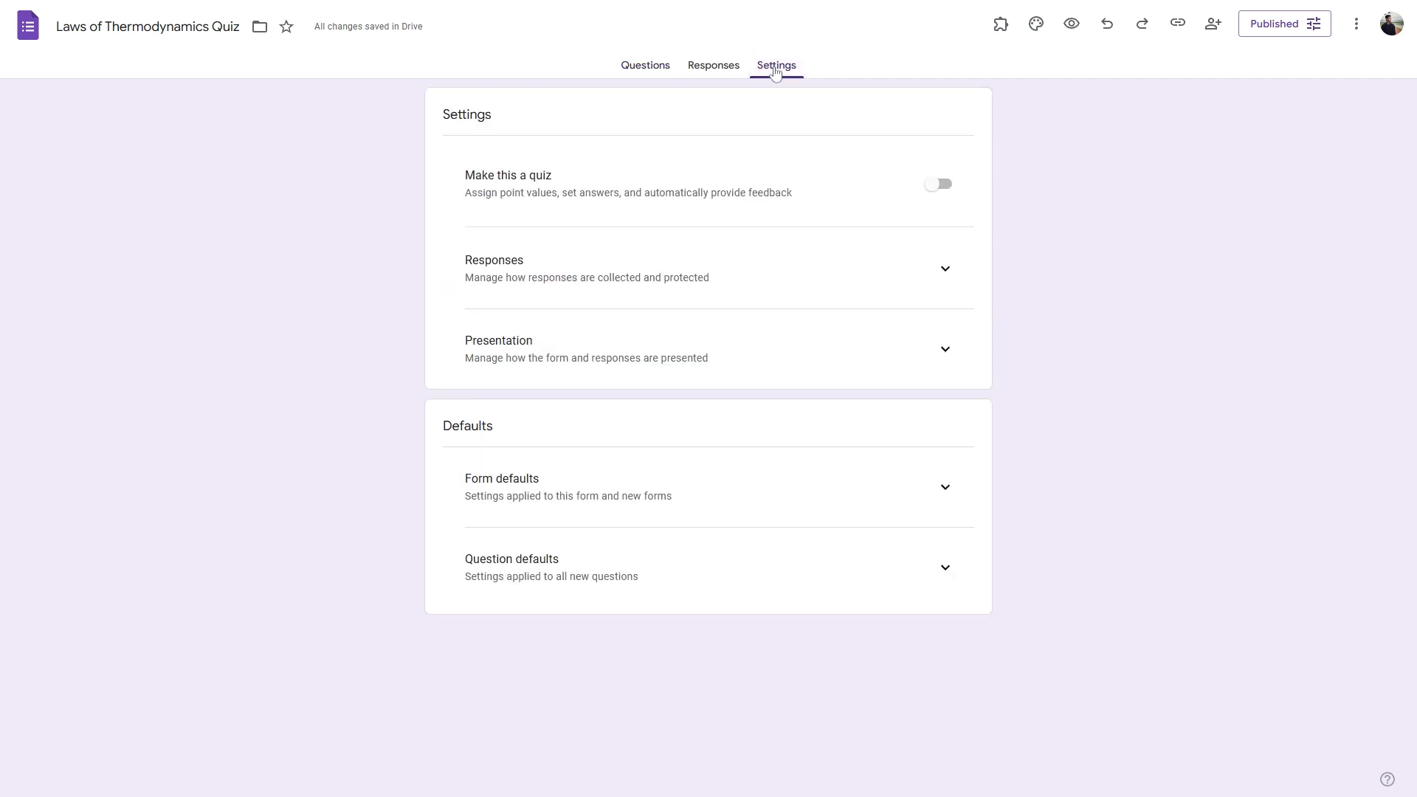
pyautogui.click(937, 184)
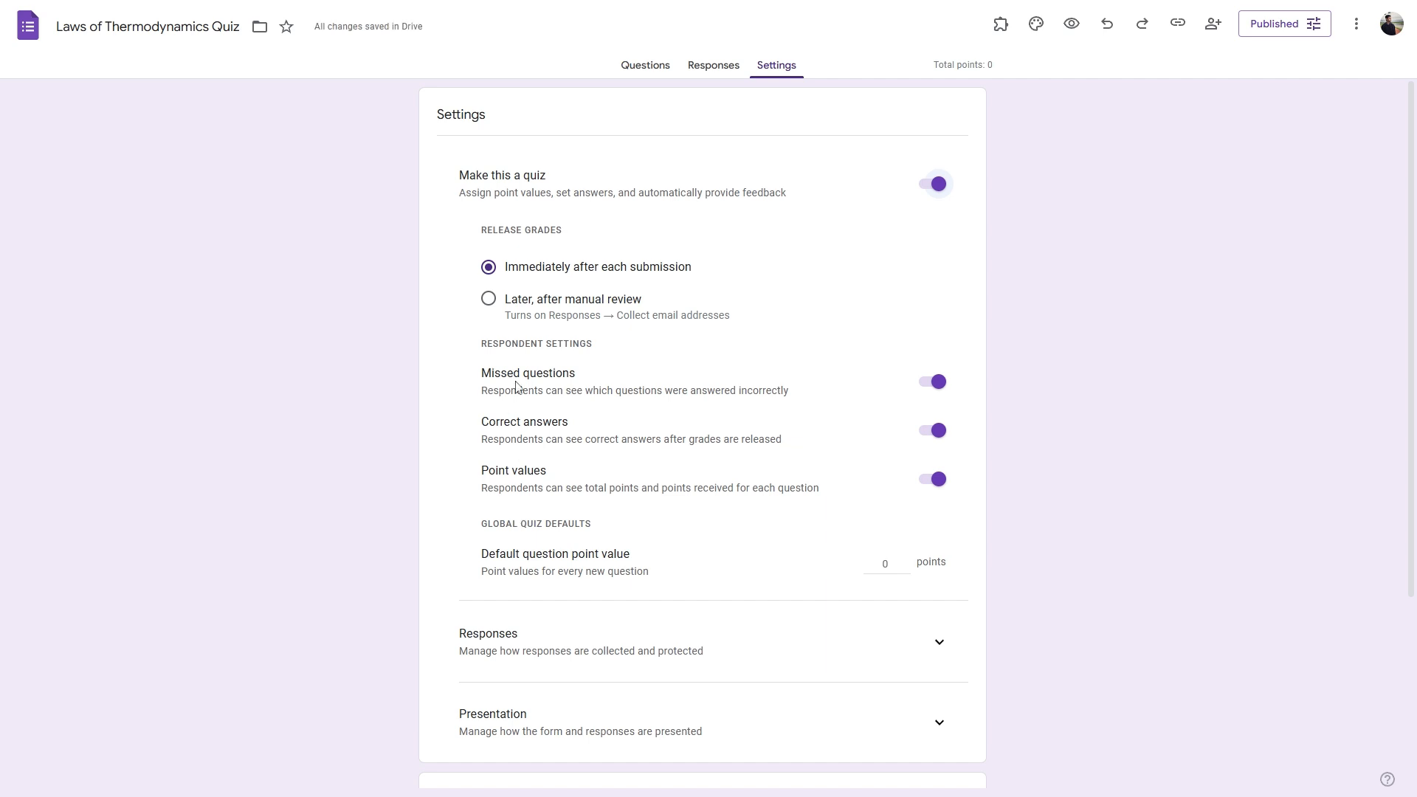
pyautogui.moveTo(552, 365)
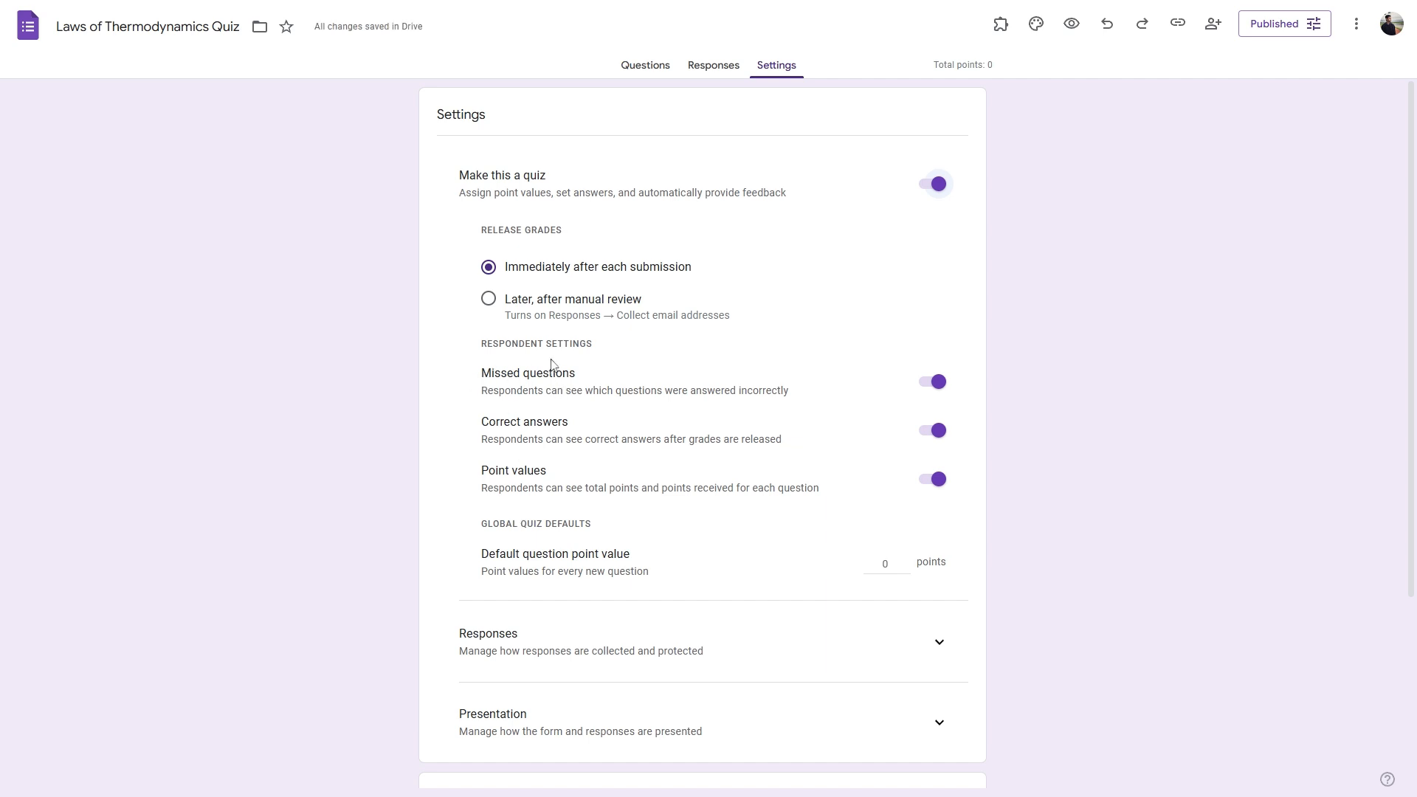
pyautogui.moveTo(550, 378)
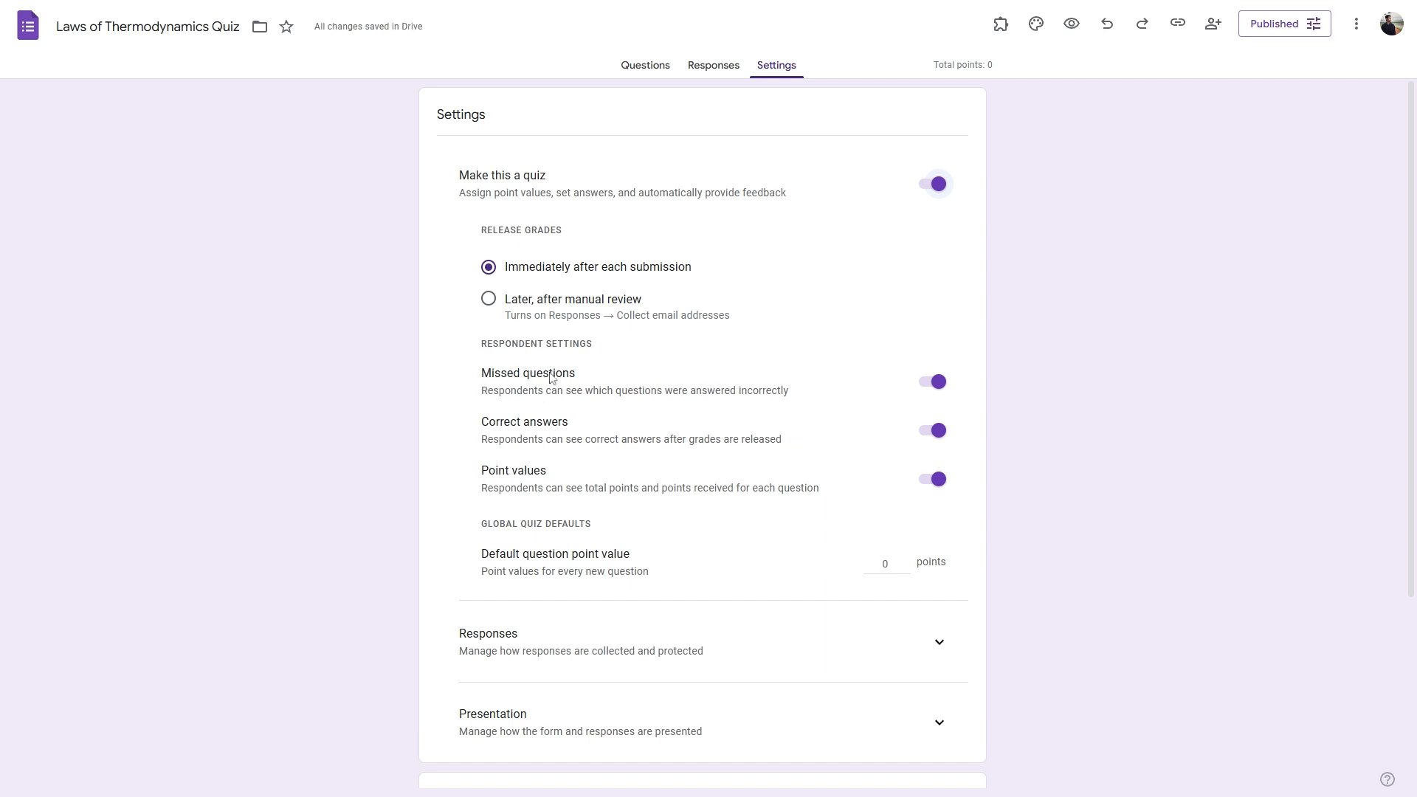
pyautogui.moveTo(584, 354)
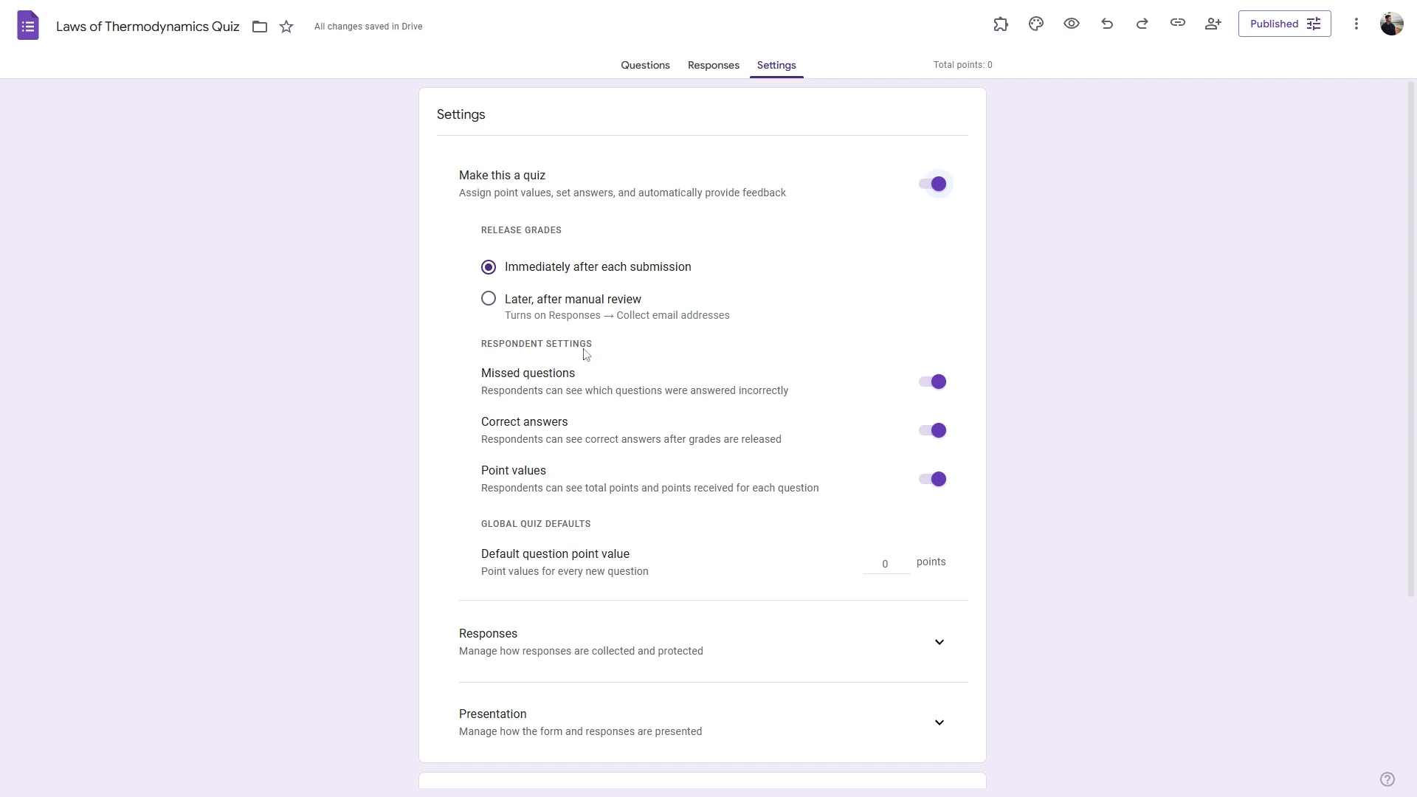
pyautogui.click(645, 65)
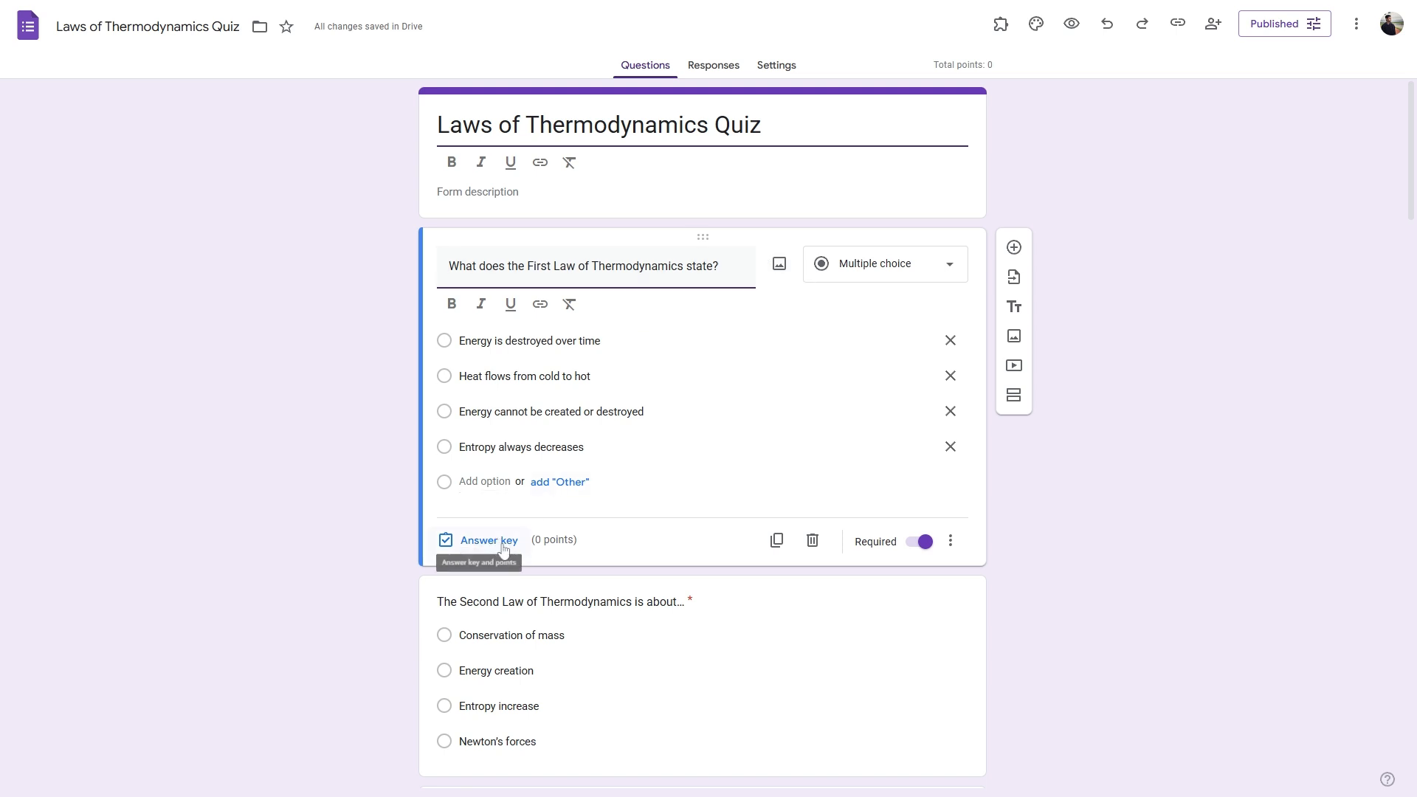
# - Mark correct answers worth 1 point on the first questions and start feedback for 'What is entropy?'
pyautogui.click(489, 540)
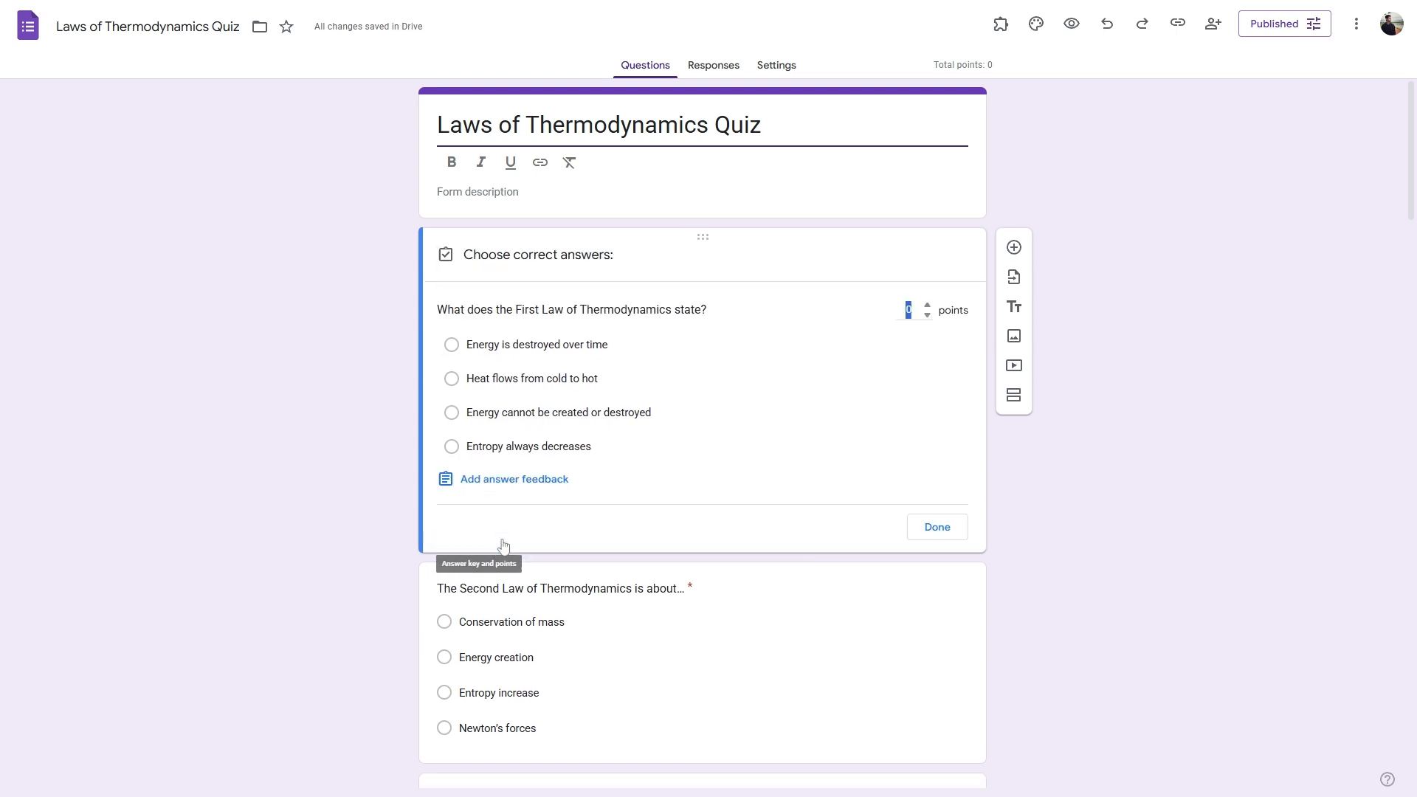
pyautogui.click(452, 378)
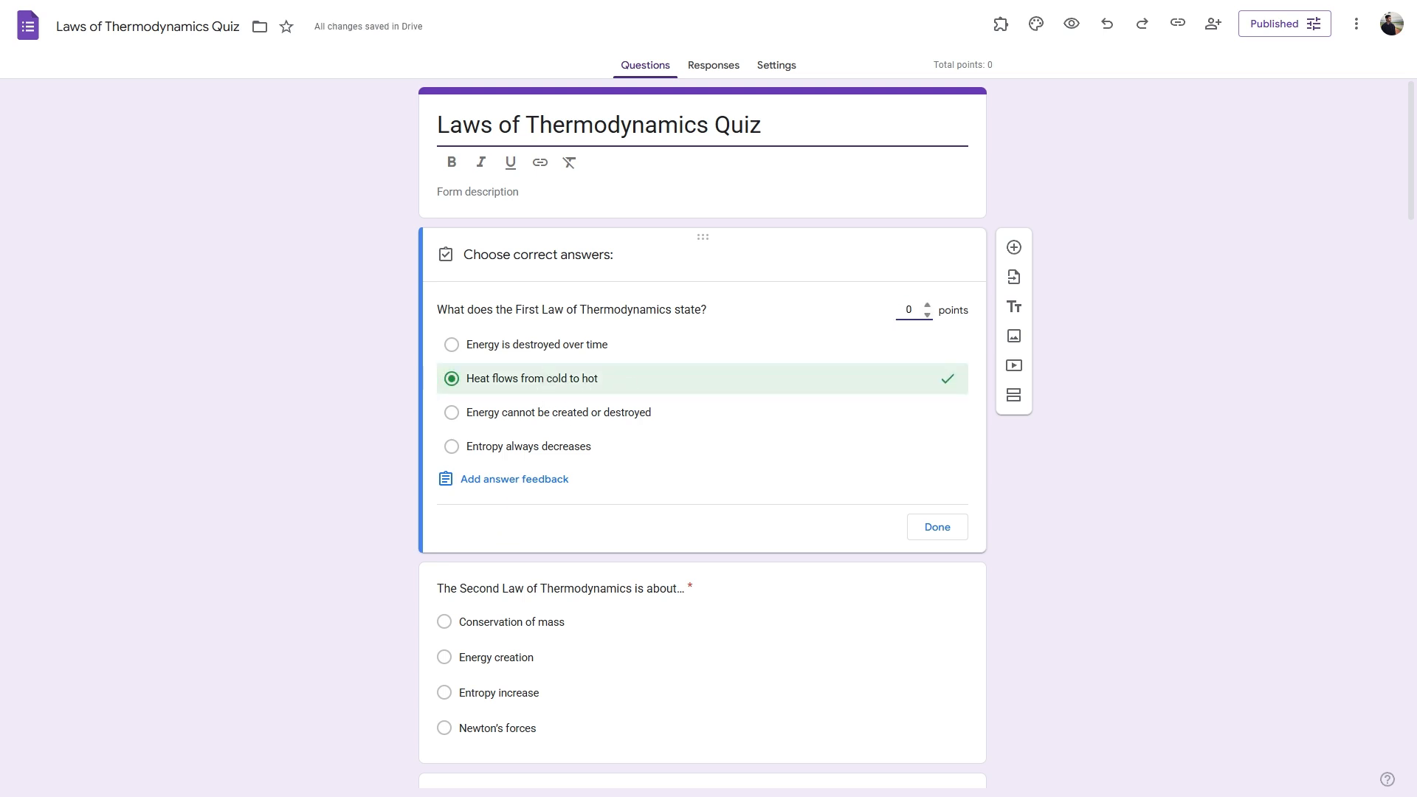
pyautogui.click(926, 305)
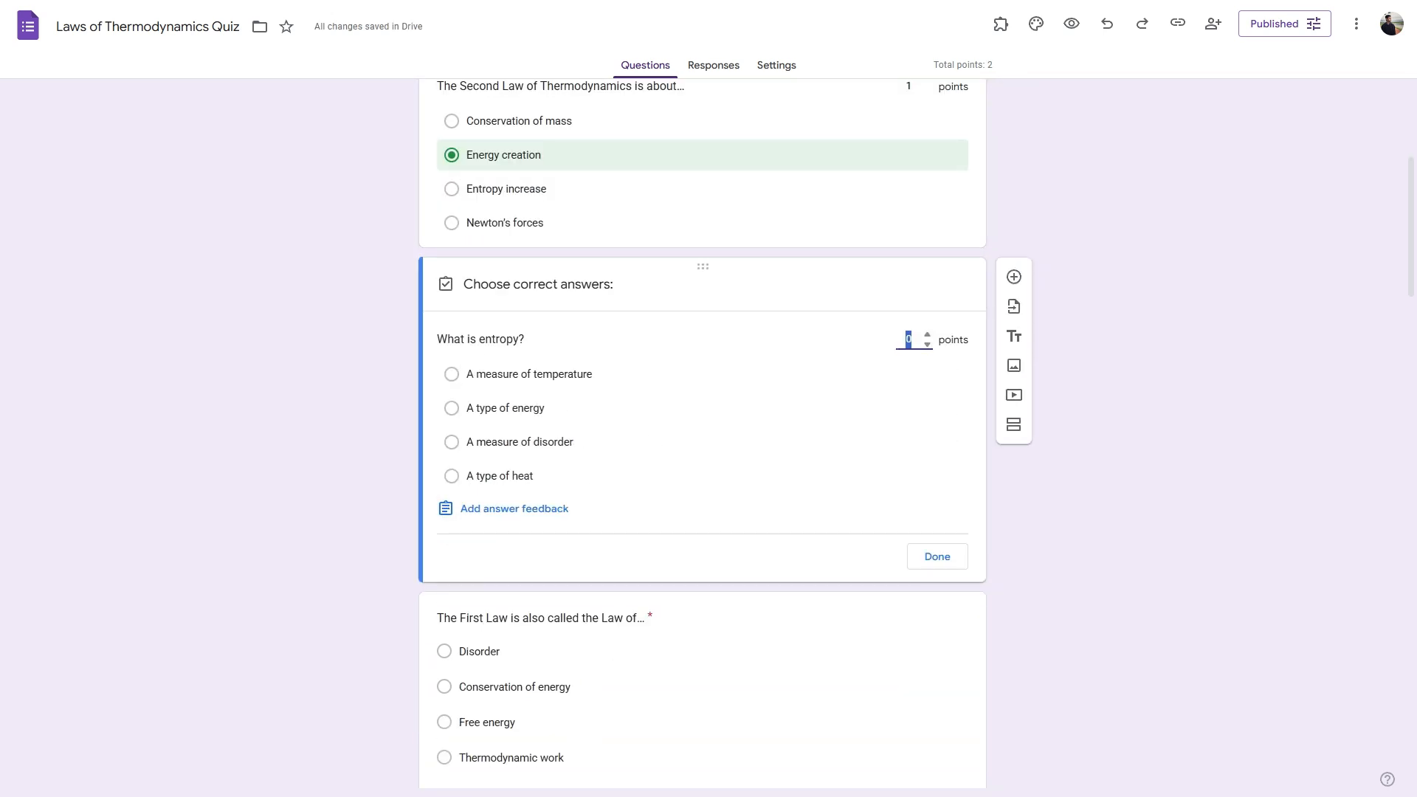
pyautogui.click(452, 408)
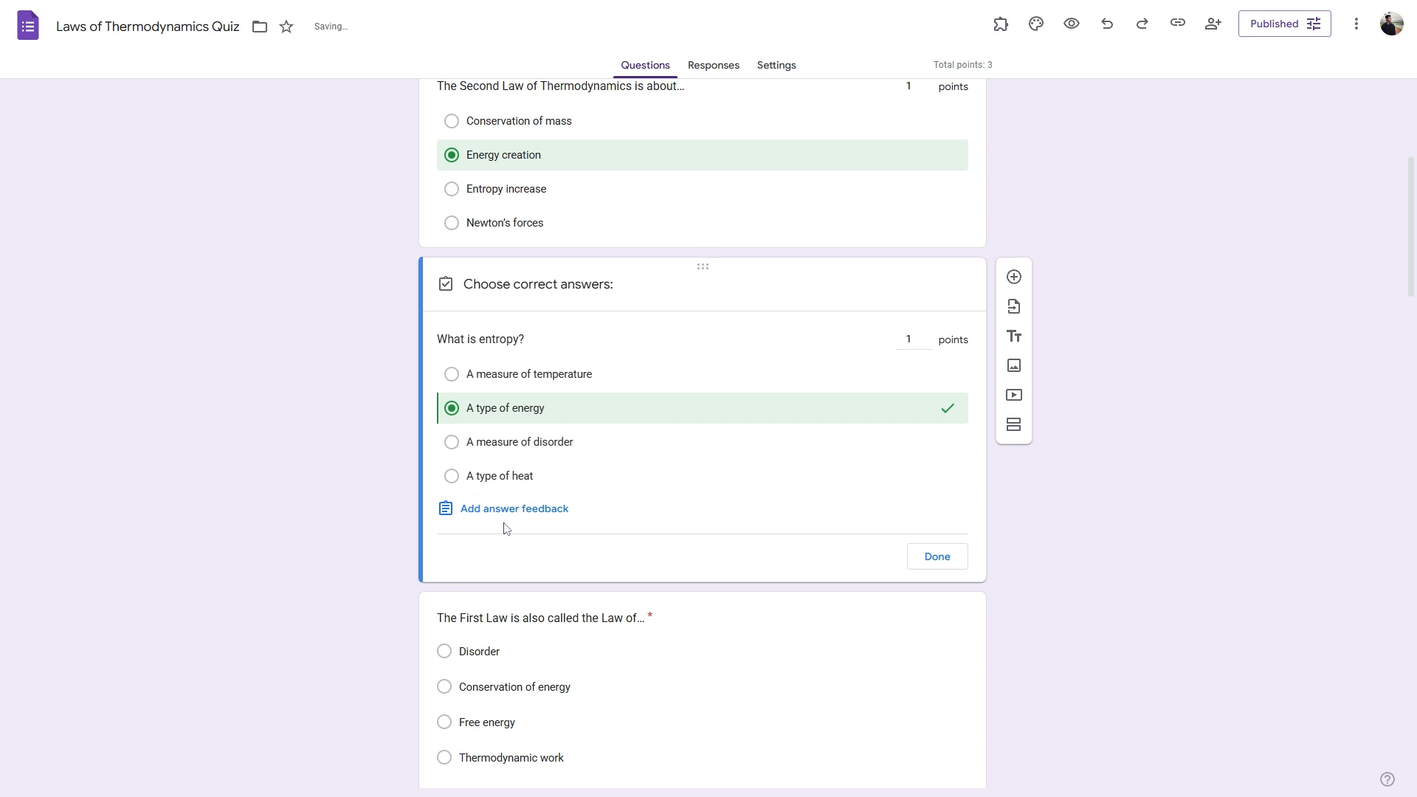
pyautogui.moveTo(468, 518)
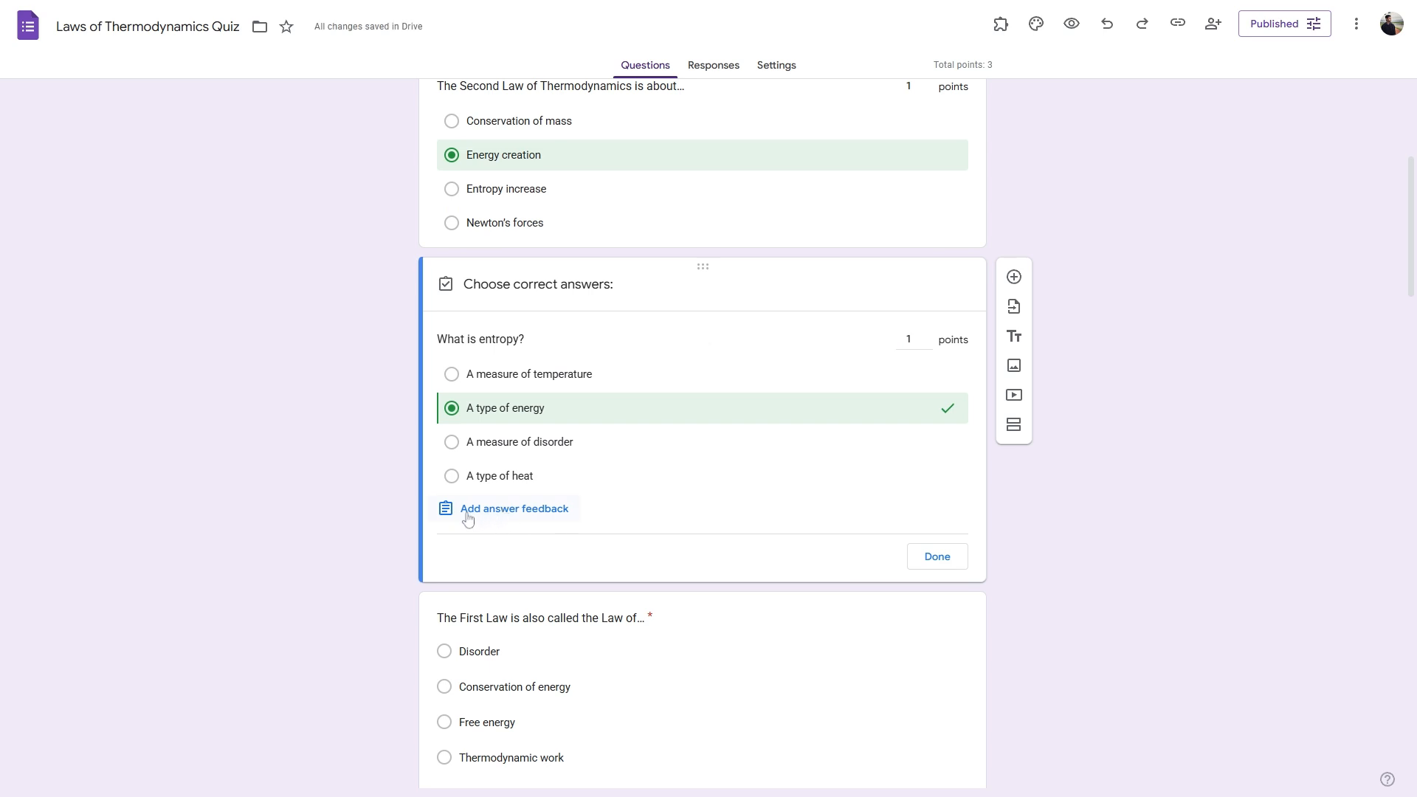
pyautogui.click(514, 508)
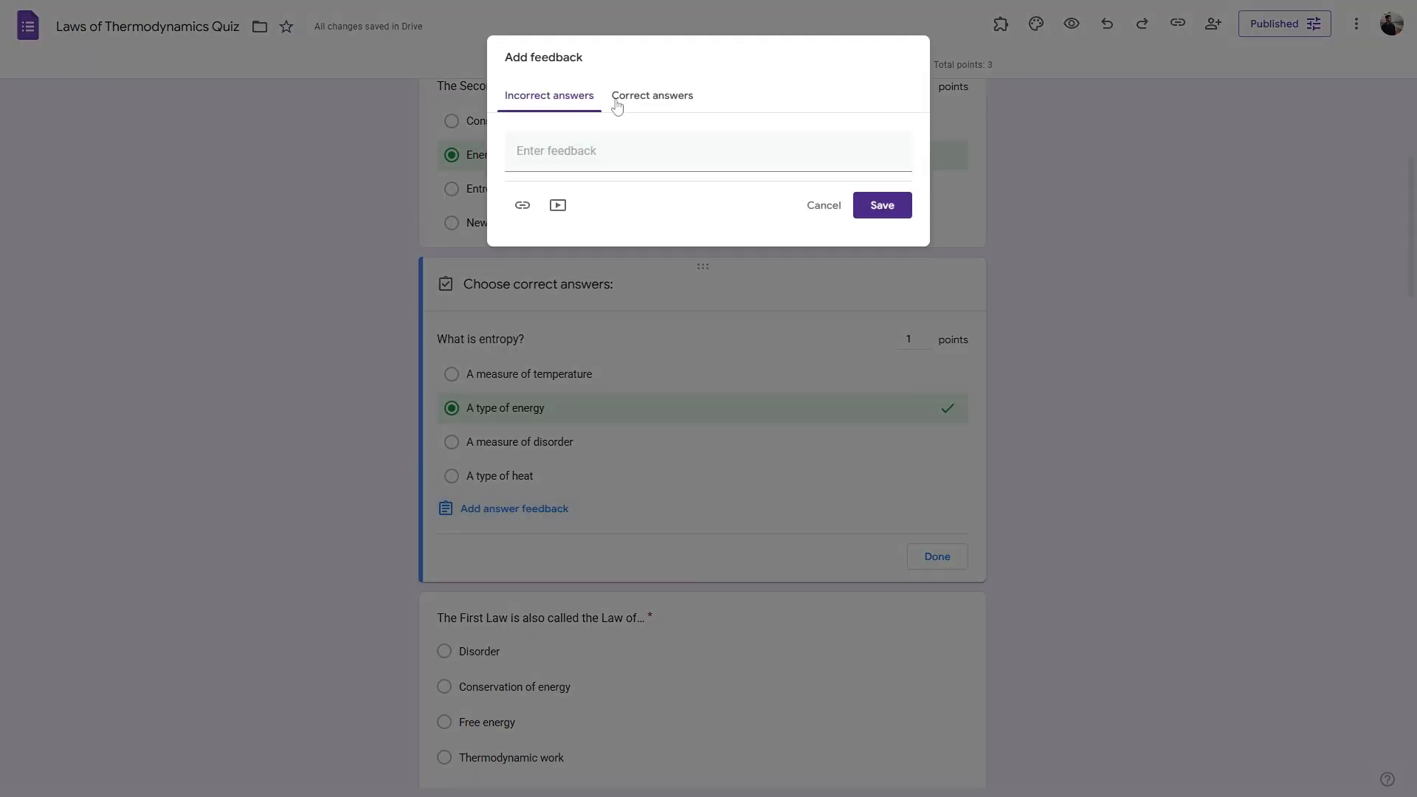
# - Look at the Correct and Incorrect feedback fields, then cancel without adding feedback
pyautogui.click(651, 95)
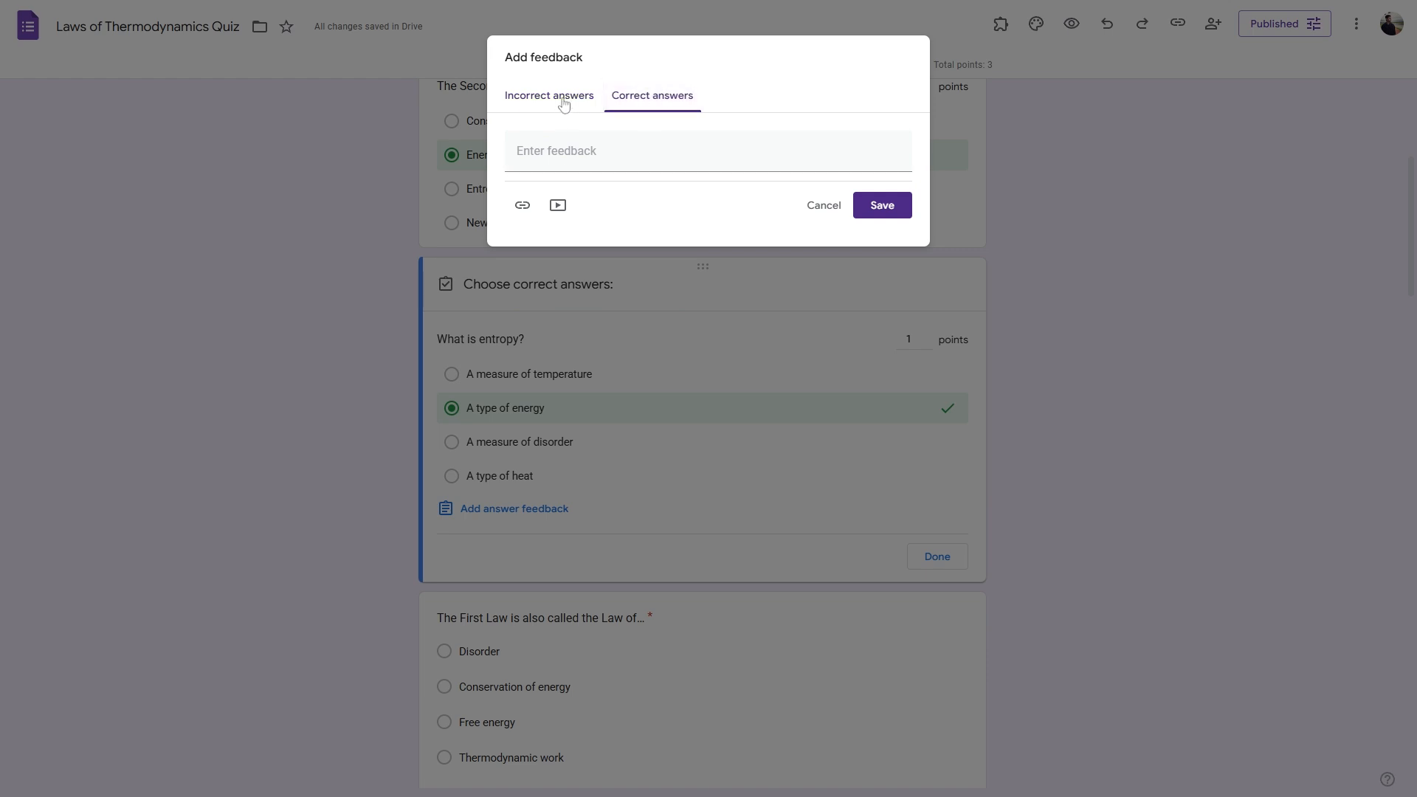
pyautogui.click(708, 151)
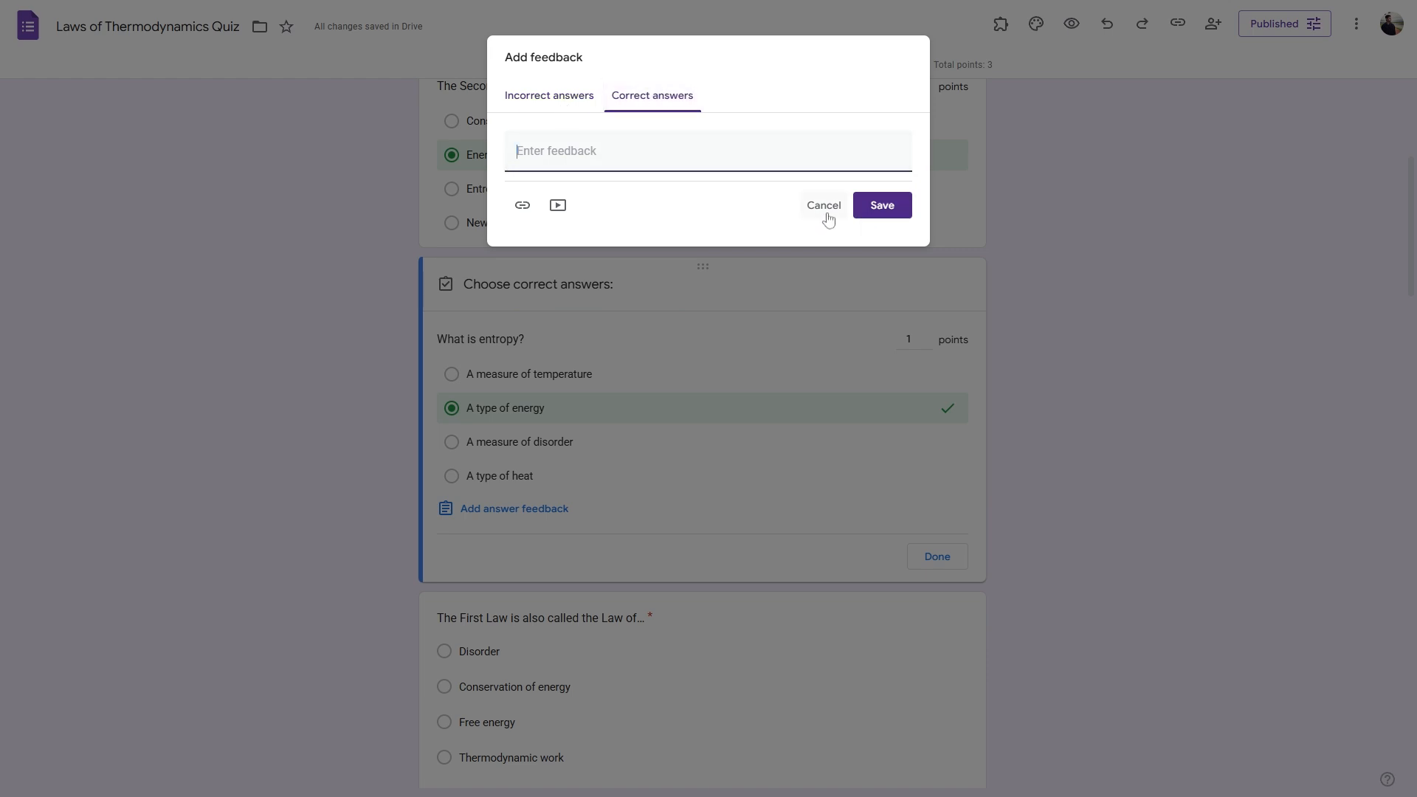
pyautogui.click(823, 205)
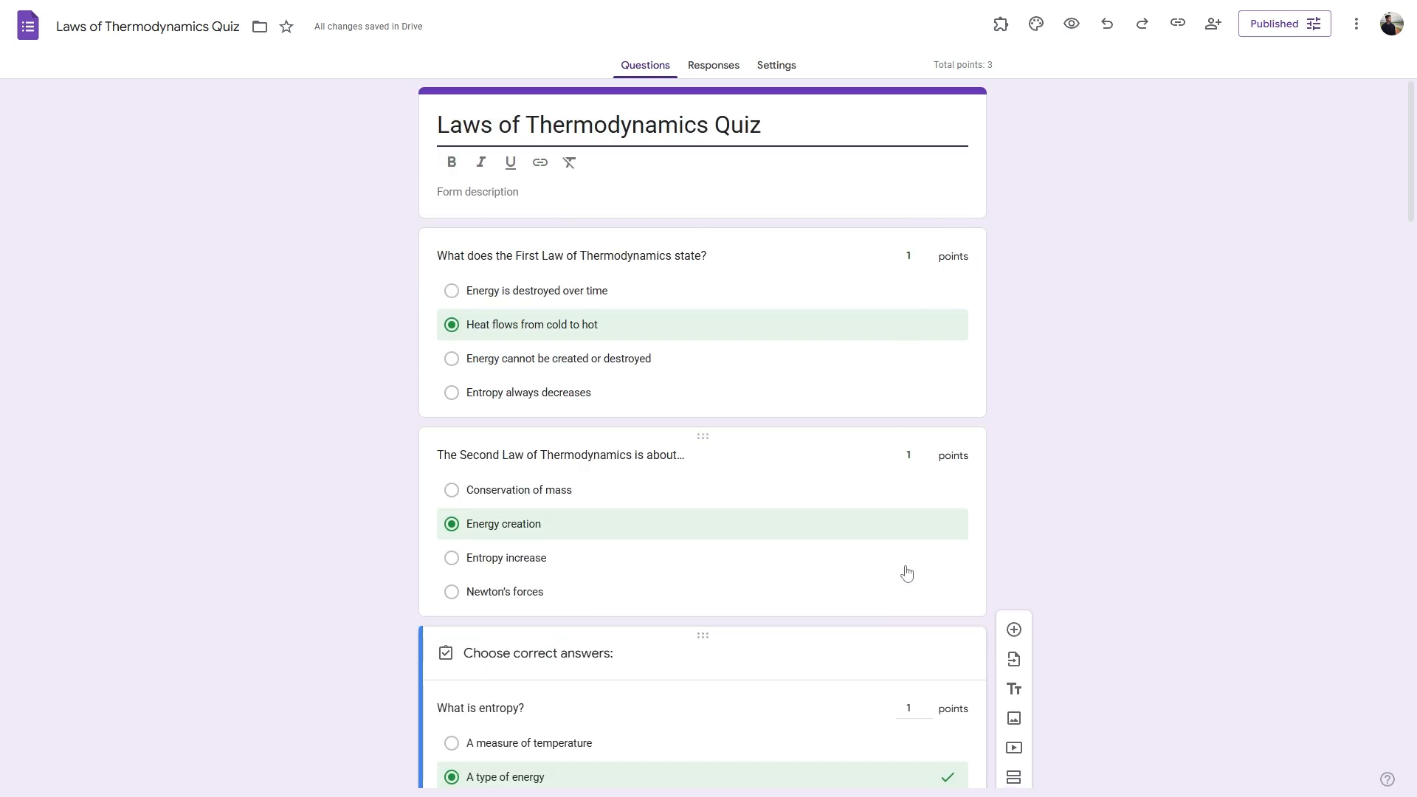
# - Update the quiz's responder access in the Share dialog and paste its responder link into a new tab
pyautogui.click(1275, 23)
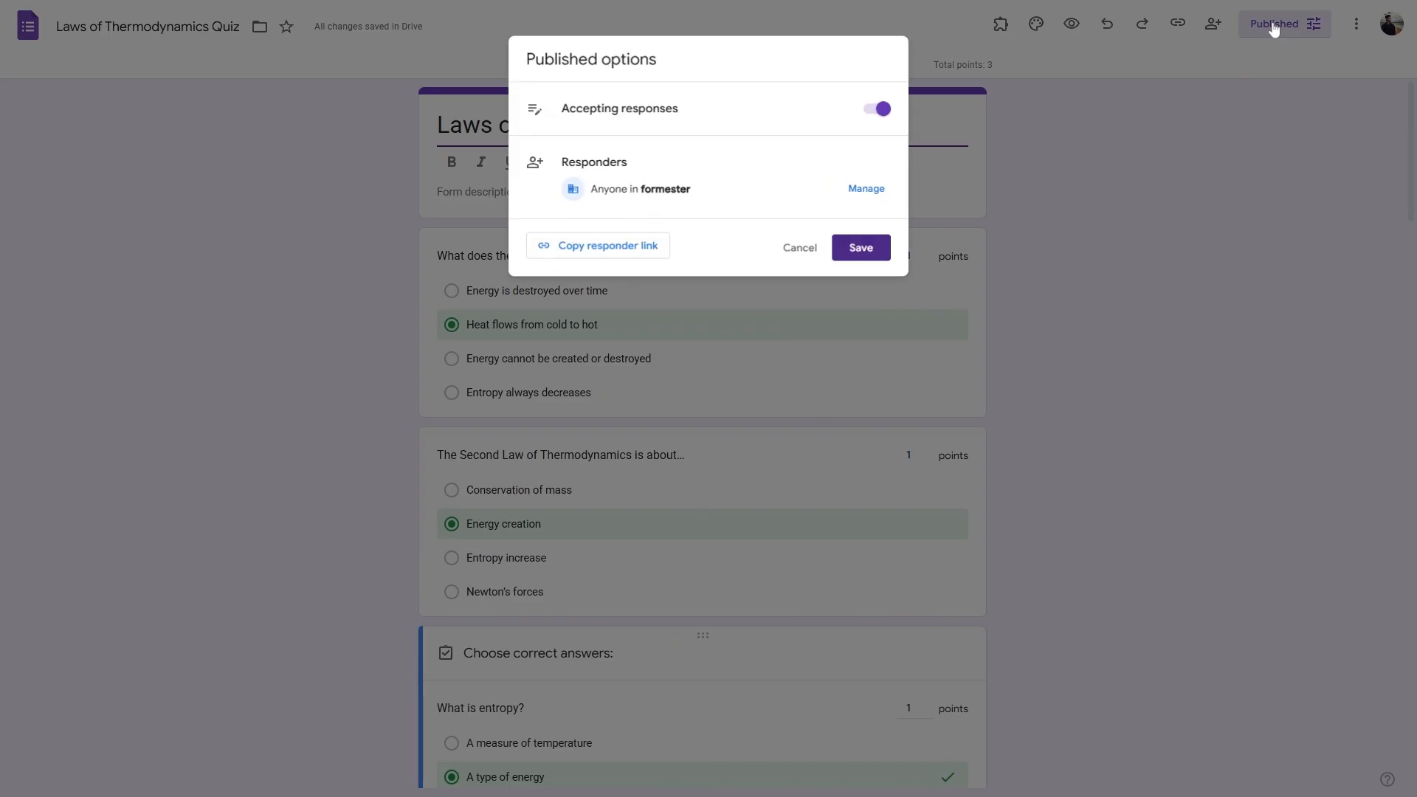
pyautogui.click(864, 189)
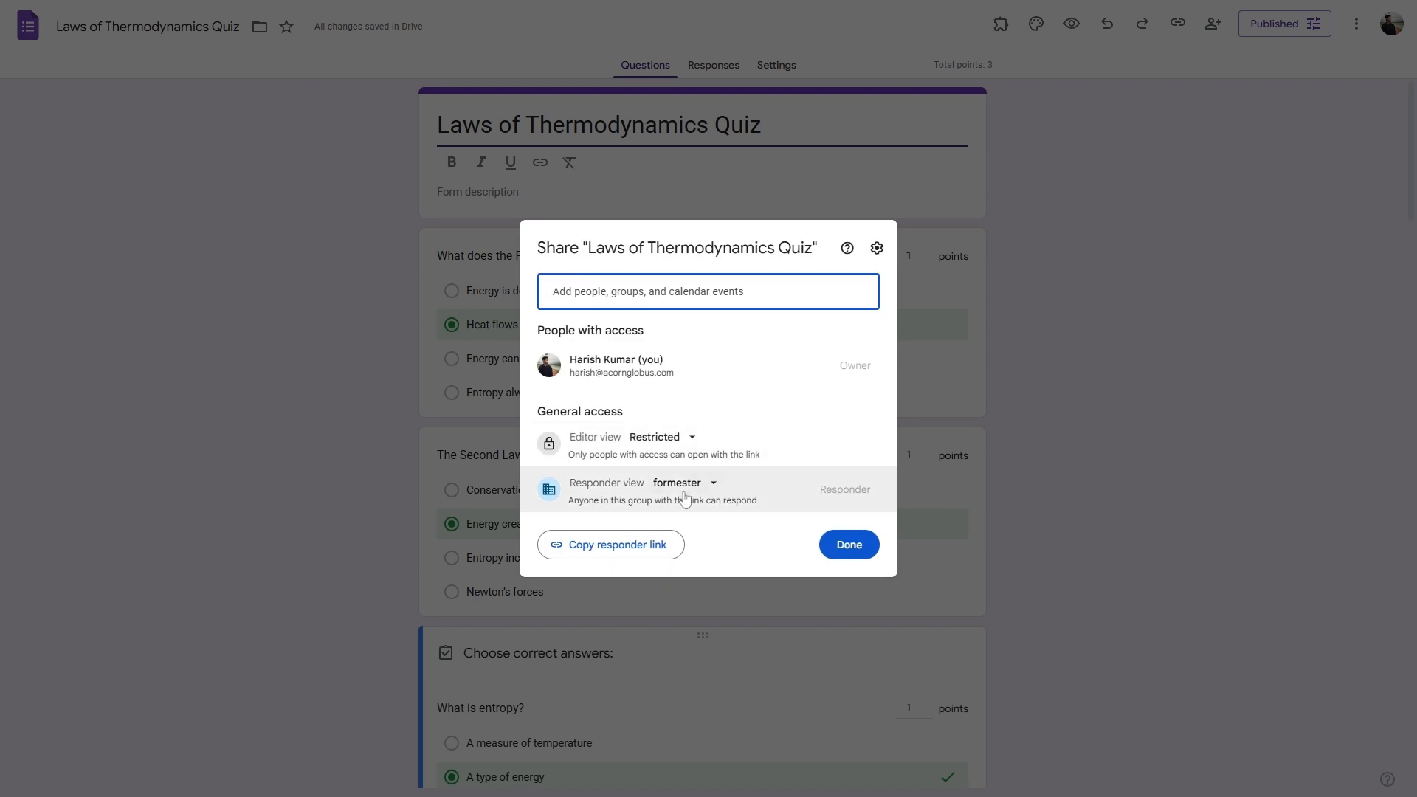
pyautogui.click(684, 483)
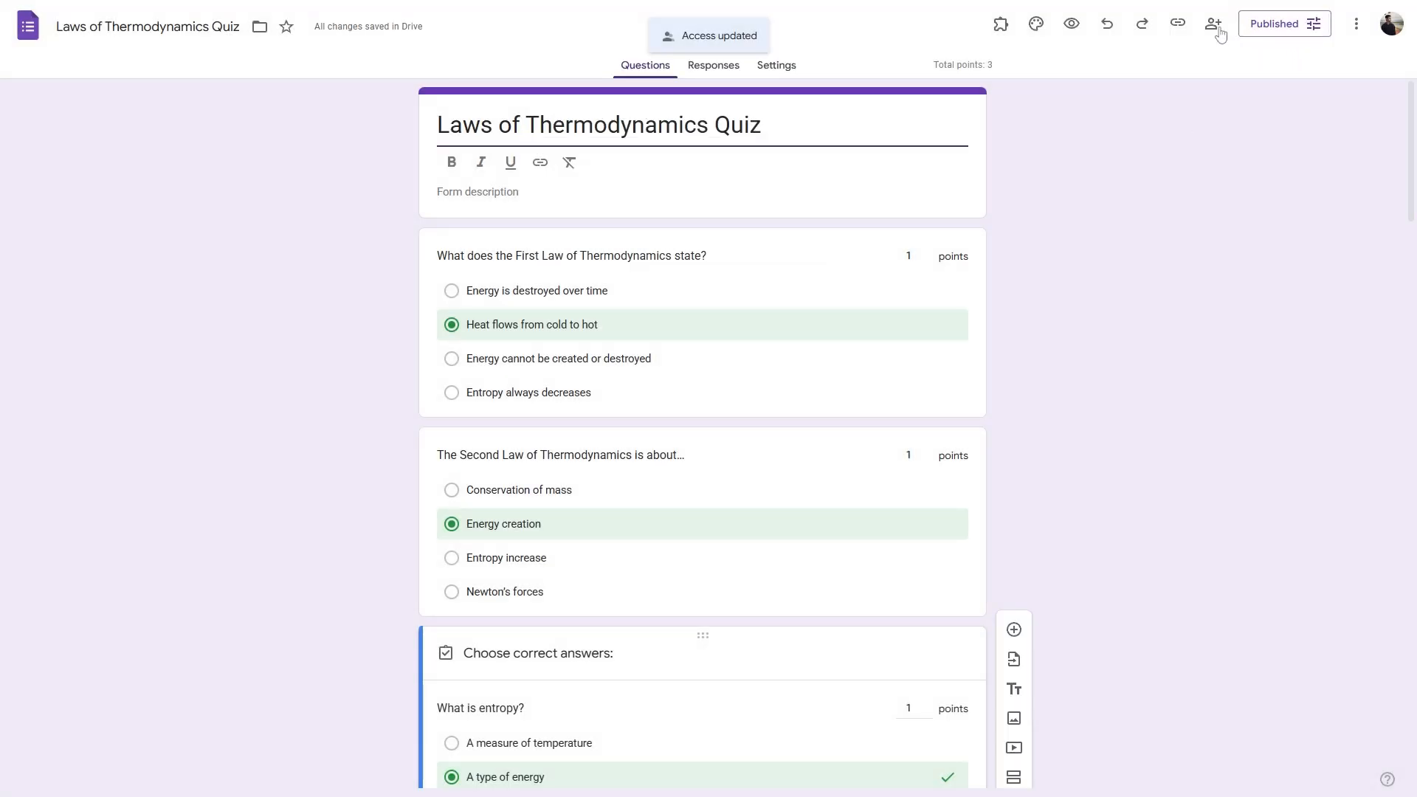
pyautogui.click(1176, 23)
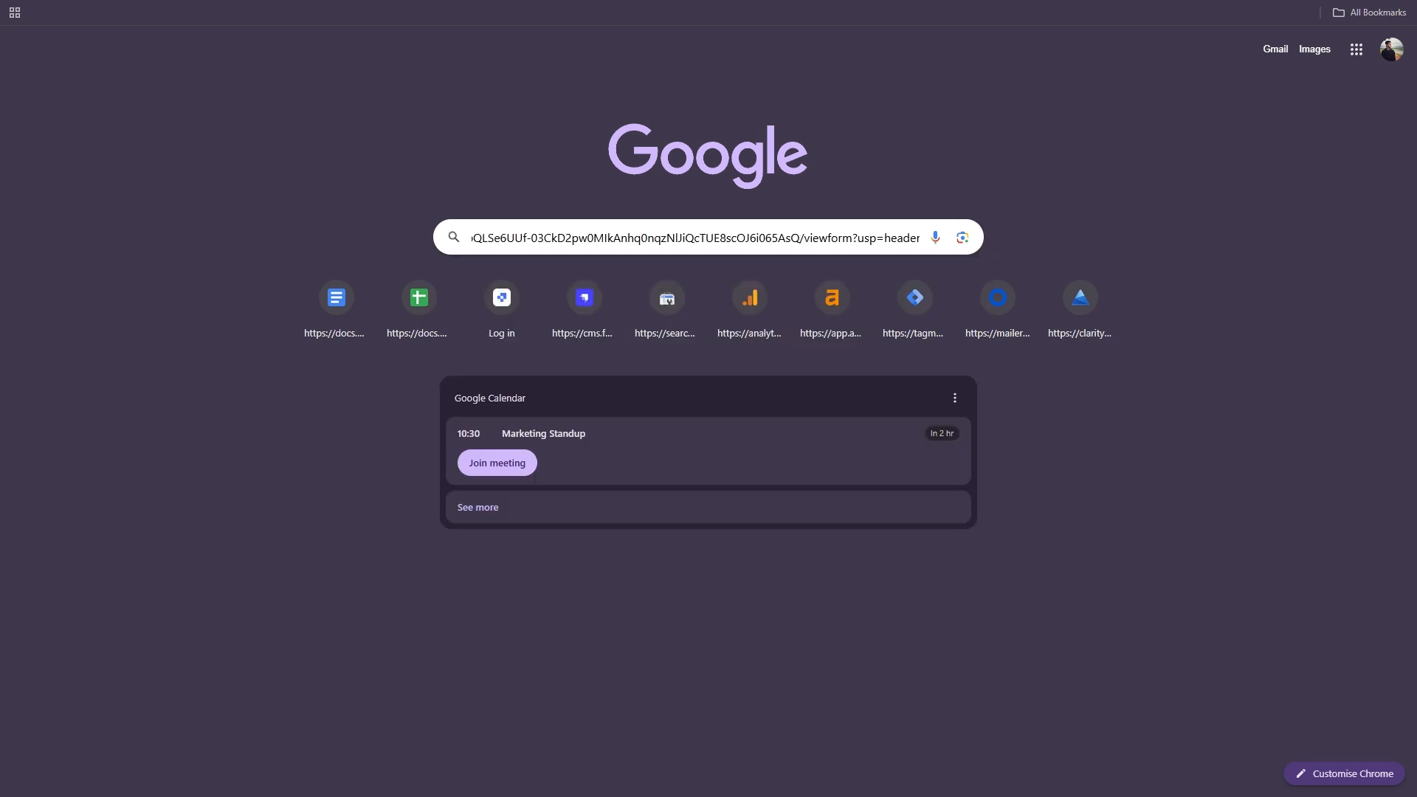
# - Load the quiz as a respondent, answer every question and submit for a 3/3 score
pyautogui.press('Enter')
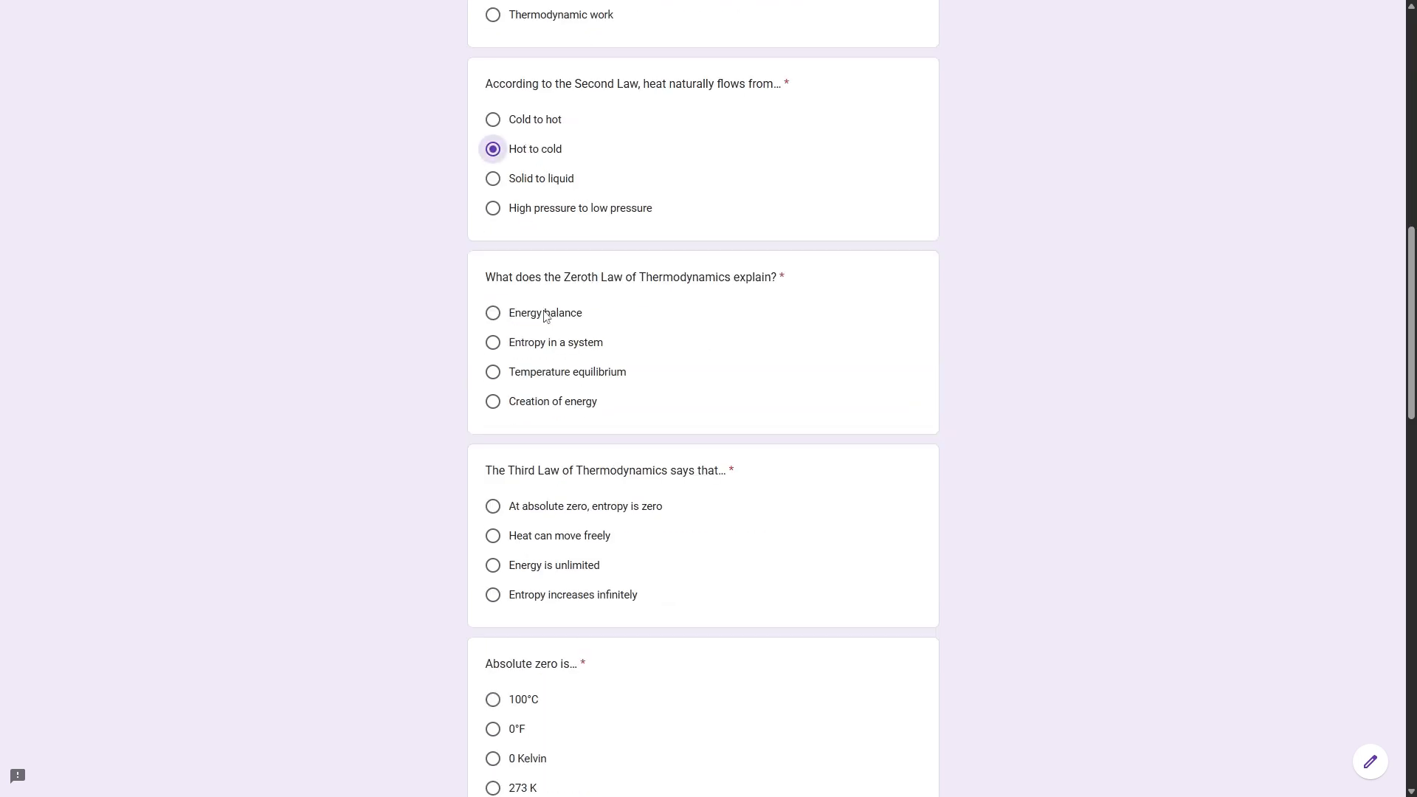
pyautogui.scroll(-3)
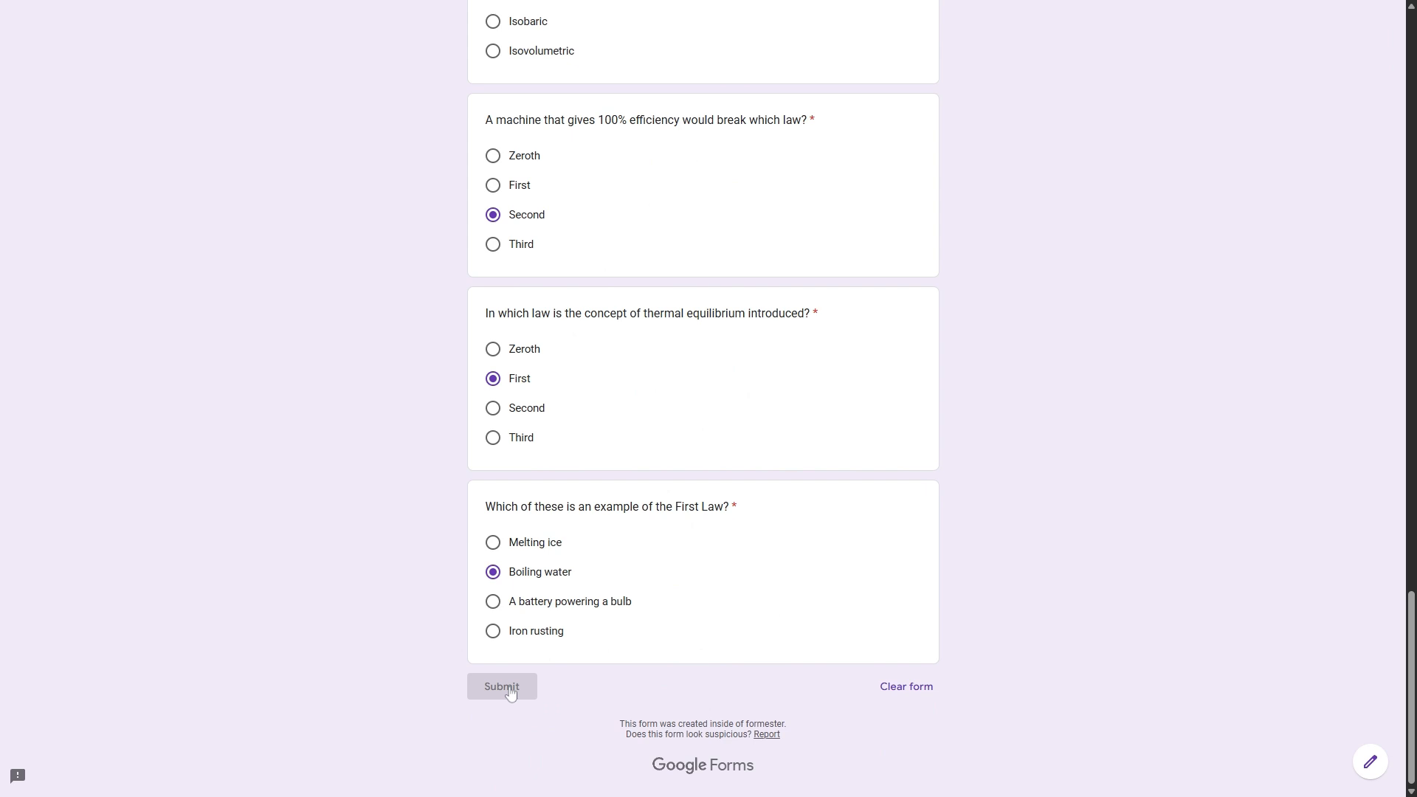
pyautogui.click(502, 686)
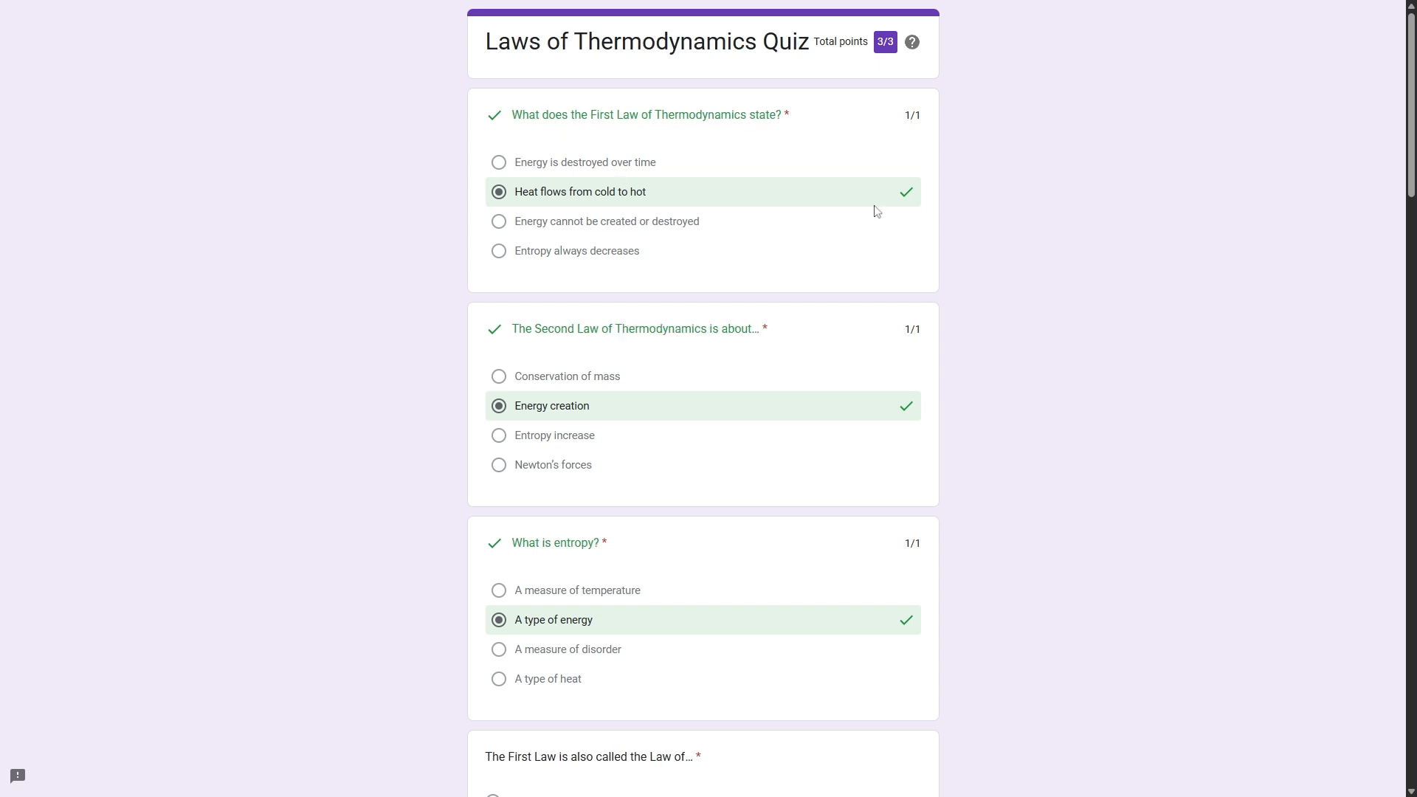
pyautogui.moveTo(696, 576)
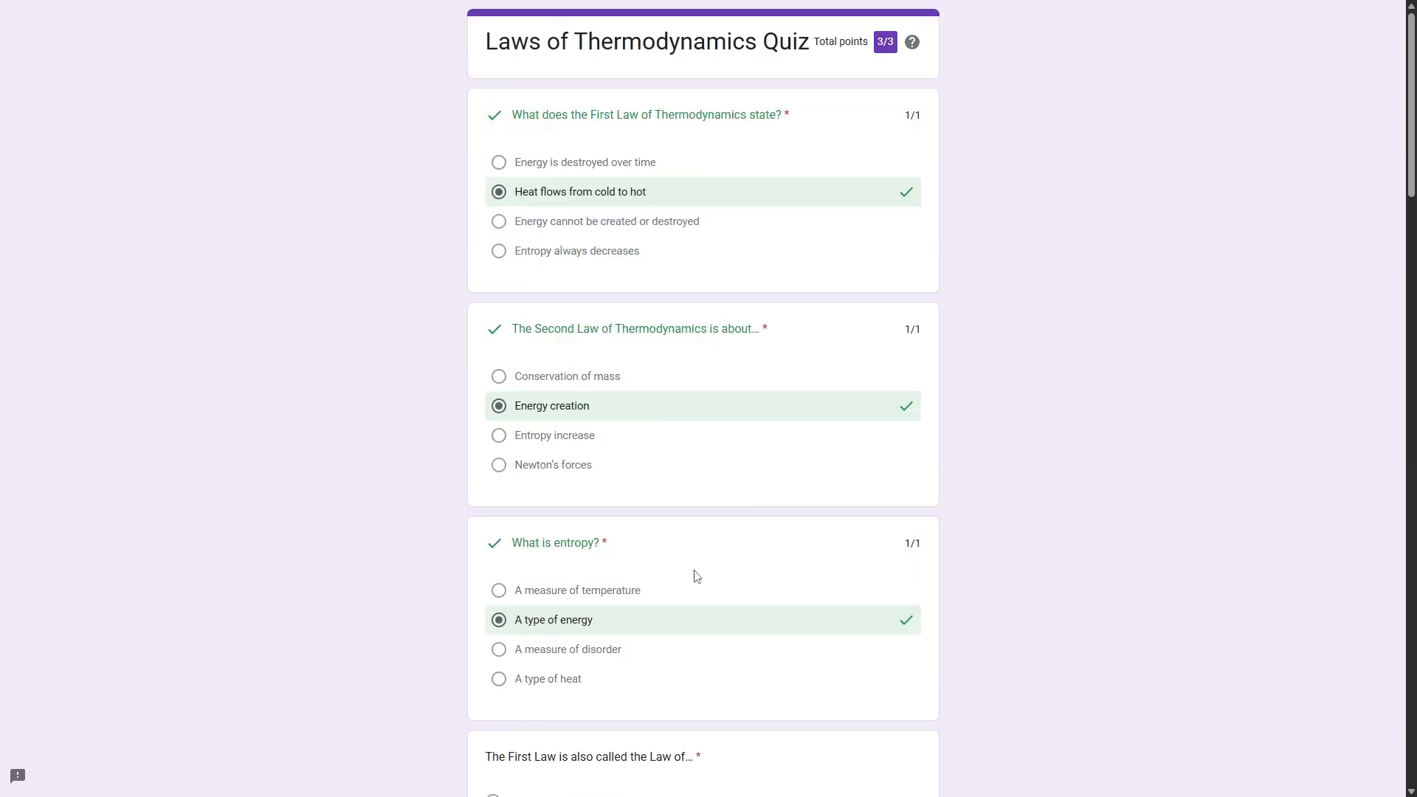
pyautogui.moveTo(903, 118)
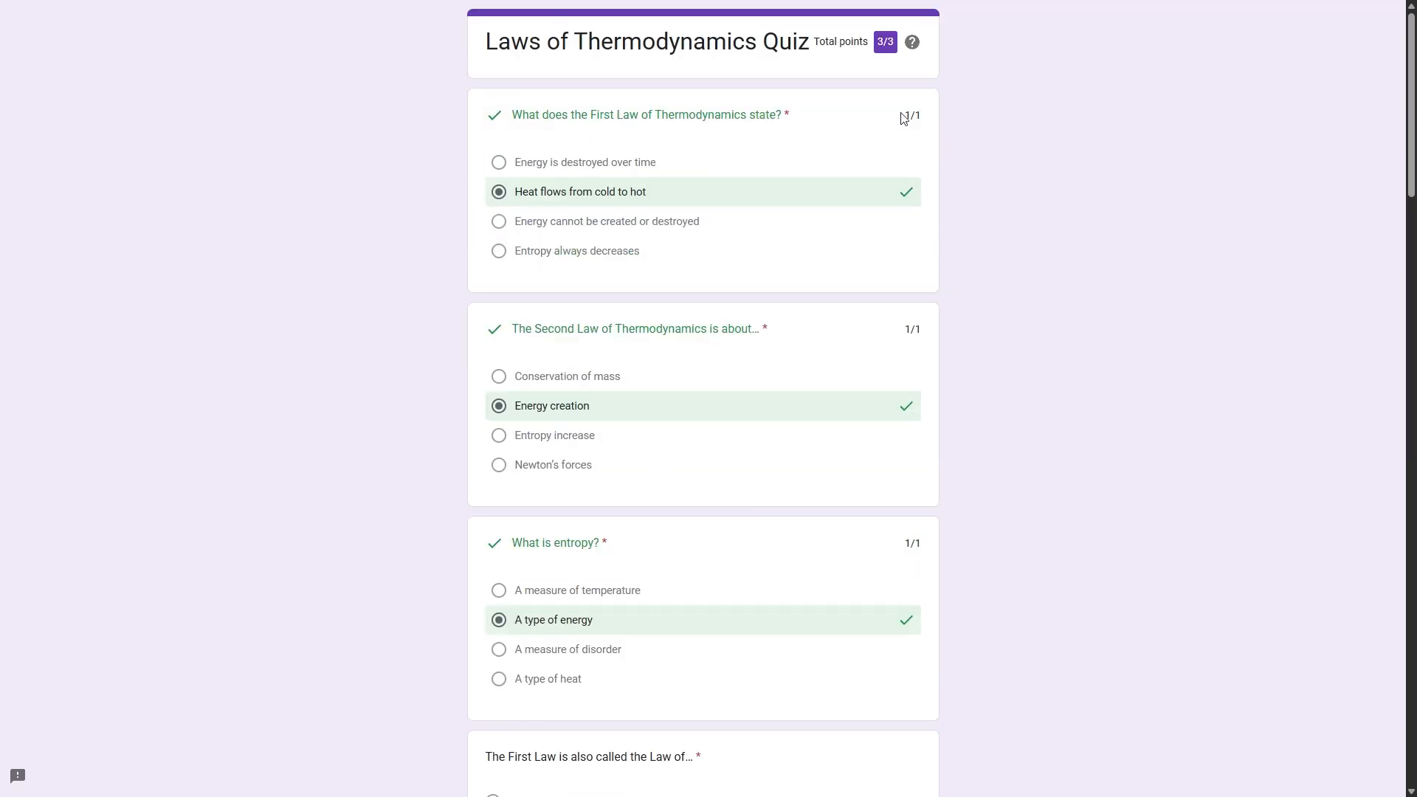
pyautogui.moveTo(1035, 177)
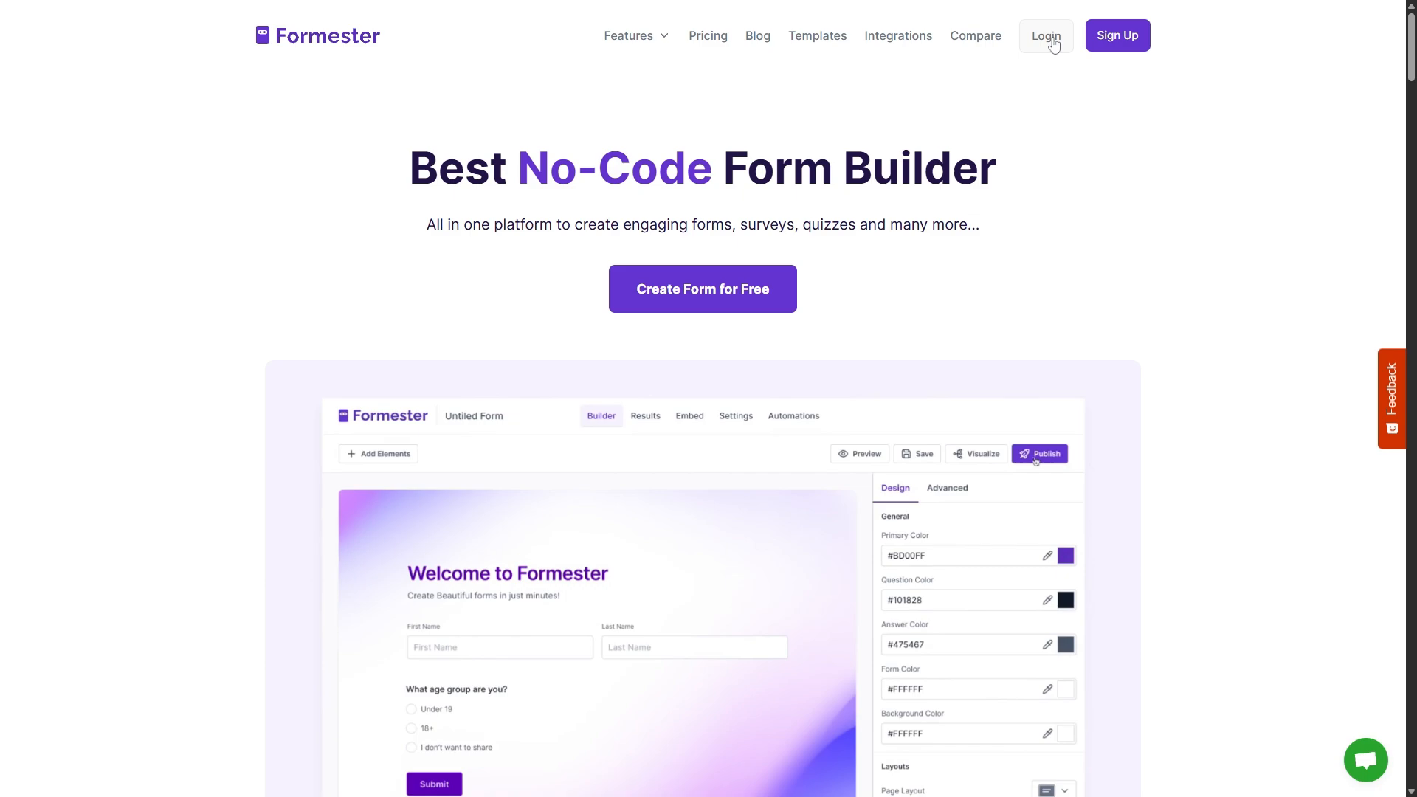
# - Sign in to Formester and start creating a new form from the My Forms dashboard
pyautogui.click(1045, 35)
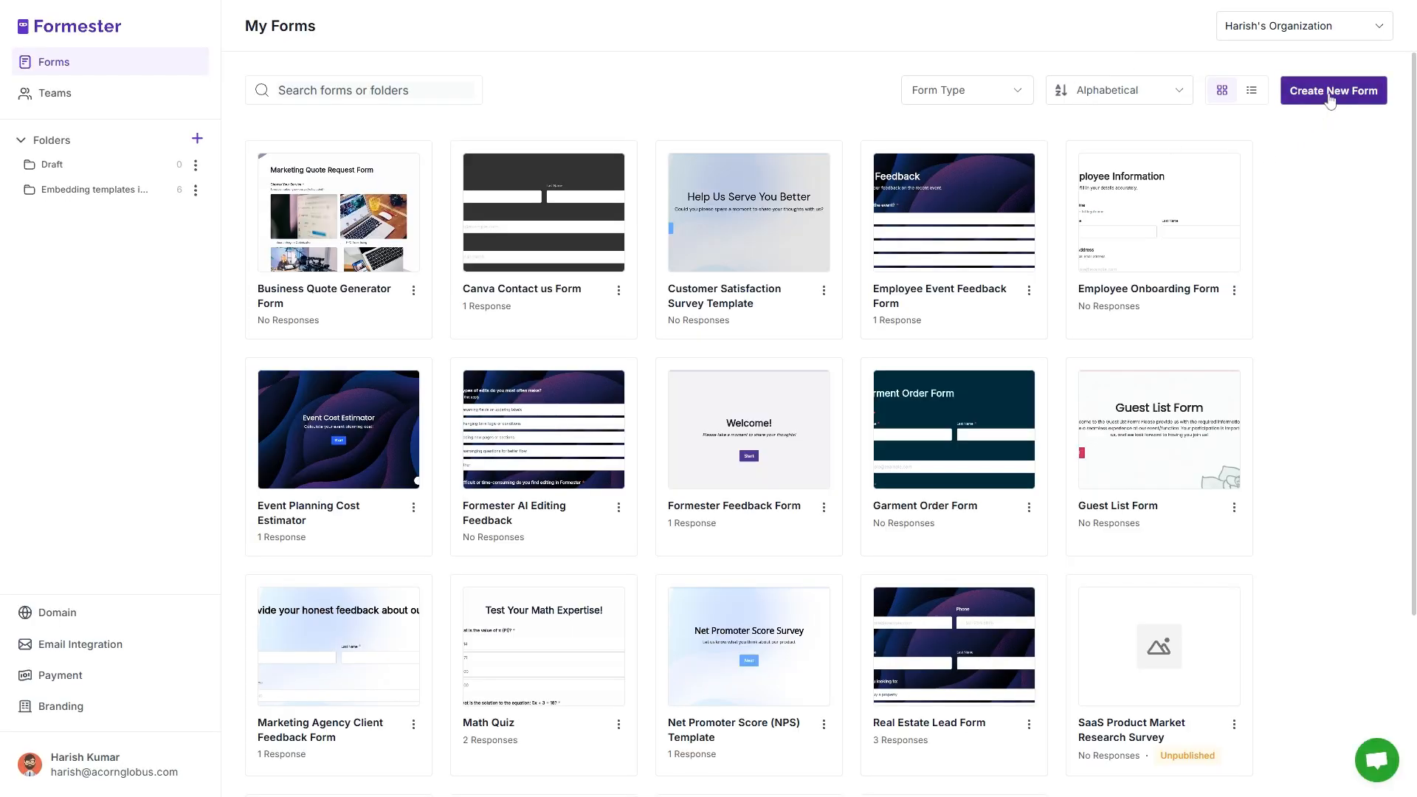
pyautogui.click(1331, 90)
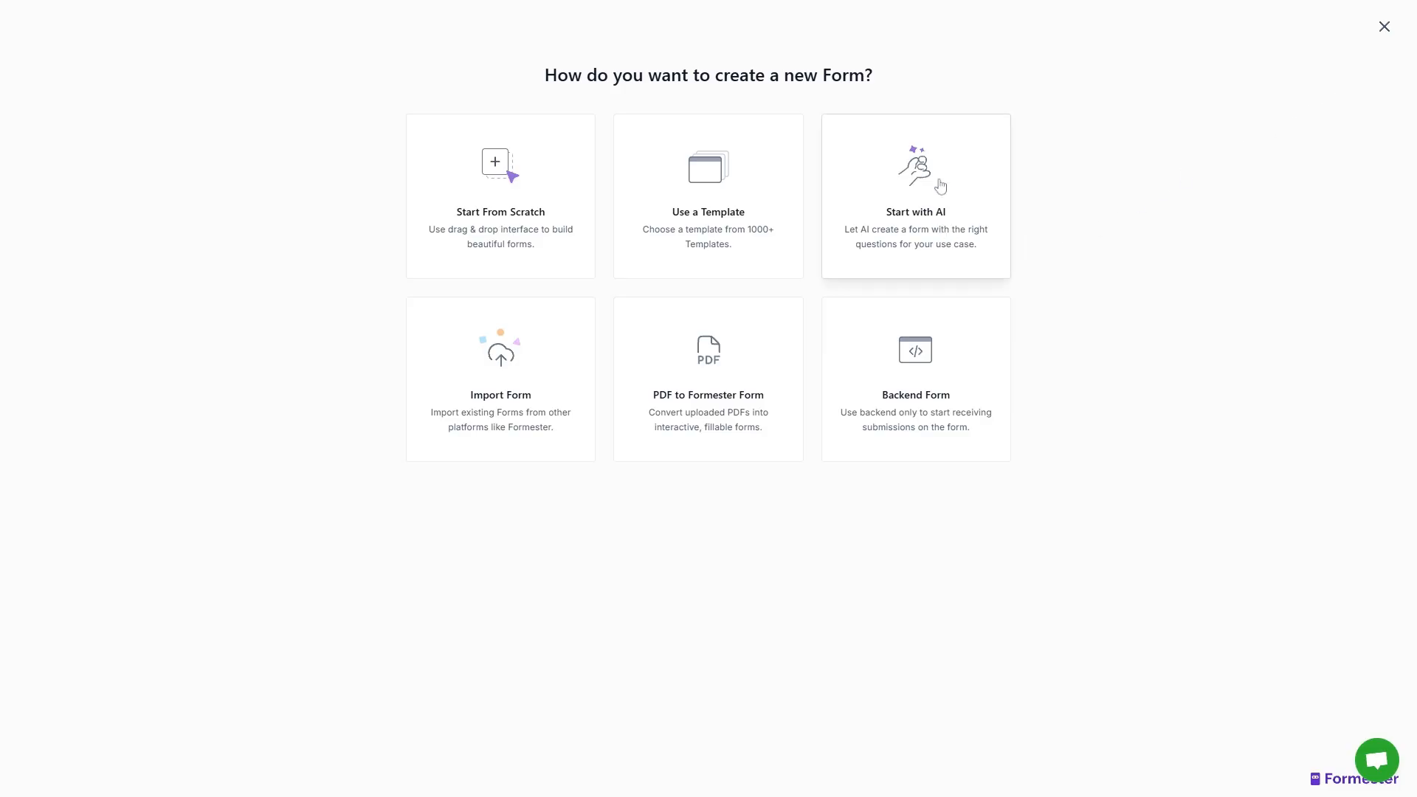
# - Choose Start with AI to reach the AI score-quiz generator
pyautogui.click(916, 195)
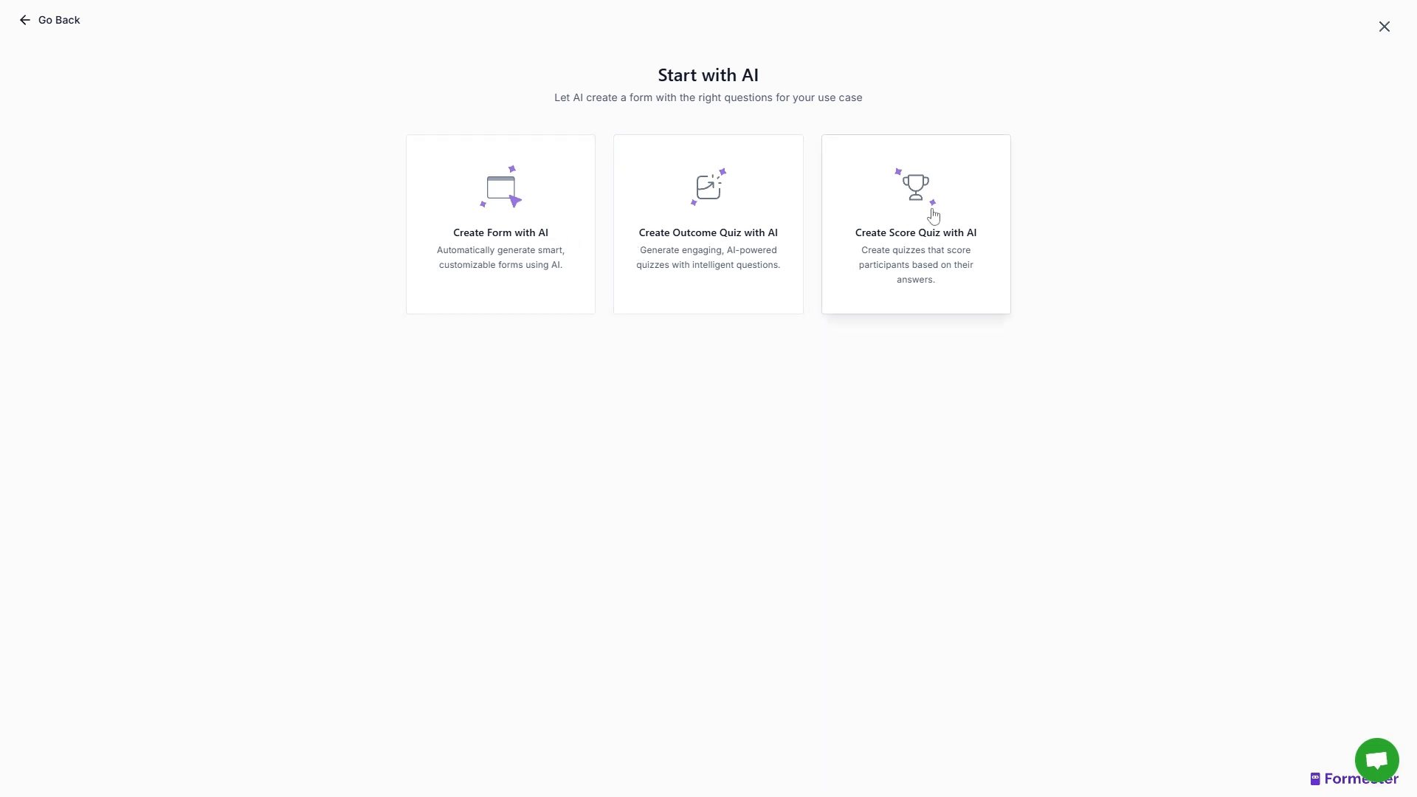
pyautogui.moveTo(492, 242)
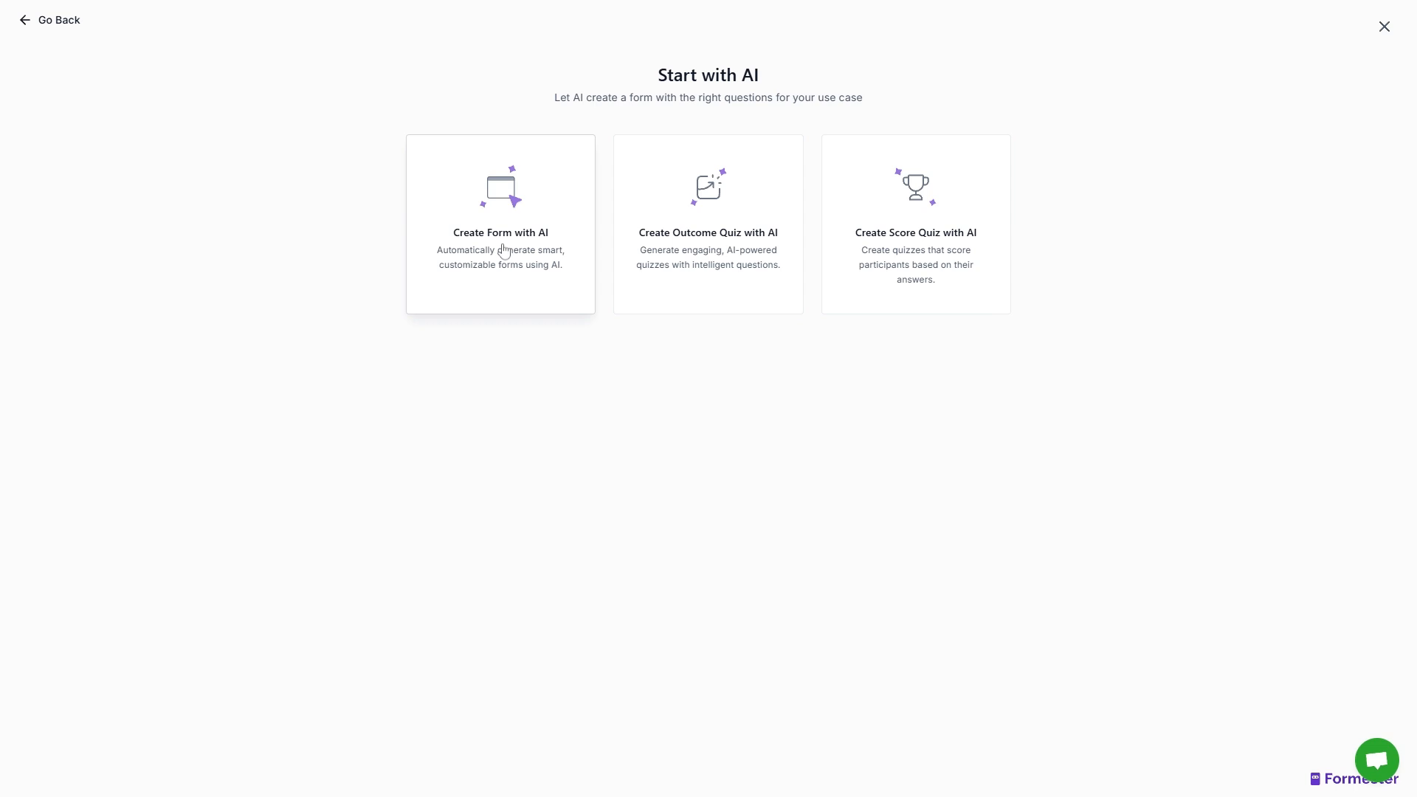
pyautogui.moveTo(676, 251)
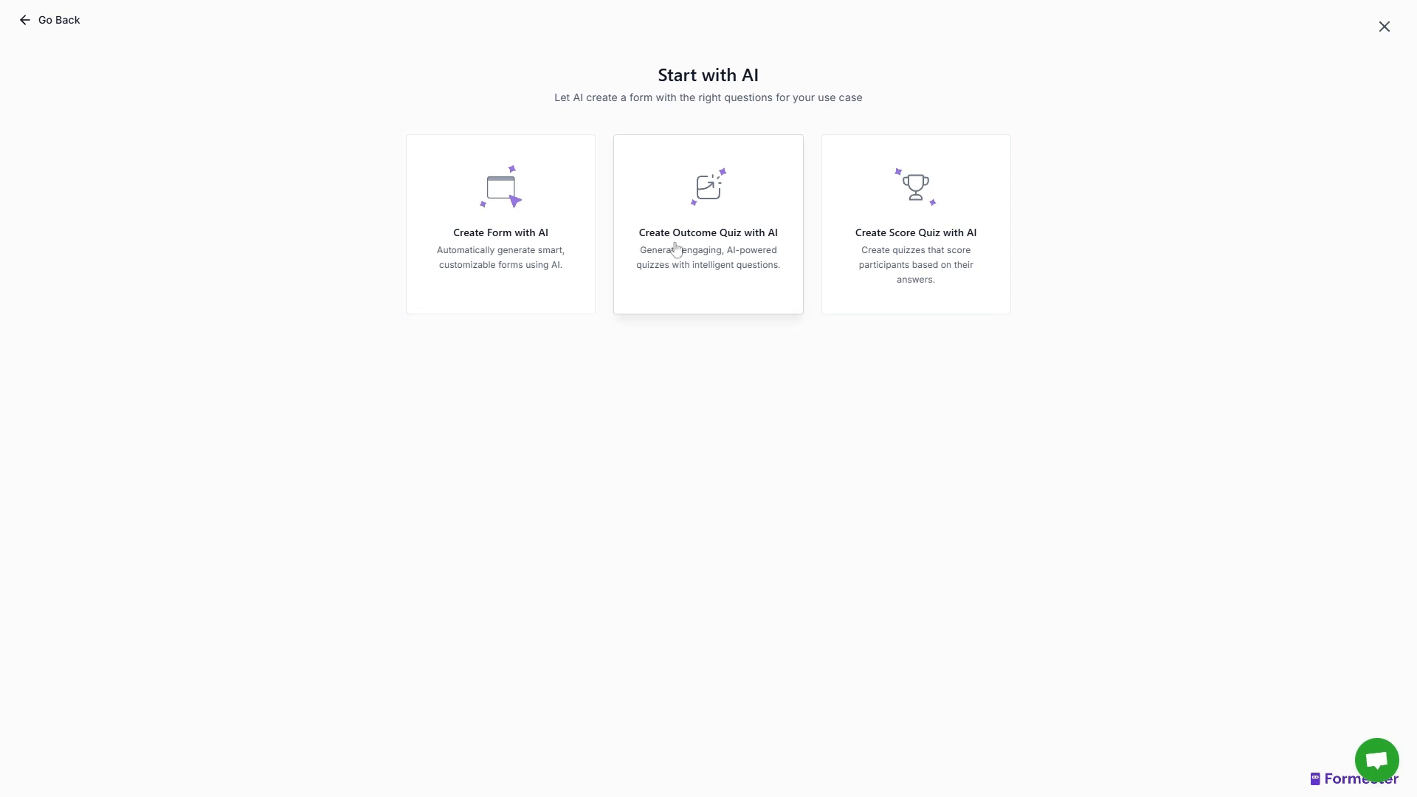
pyautogui.moveTo(700, 242)
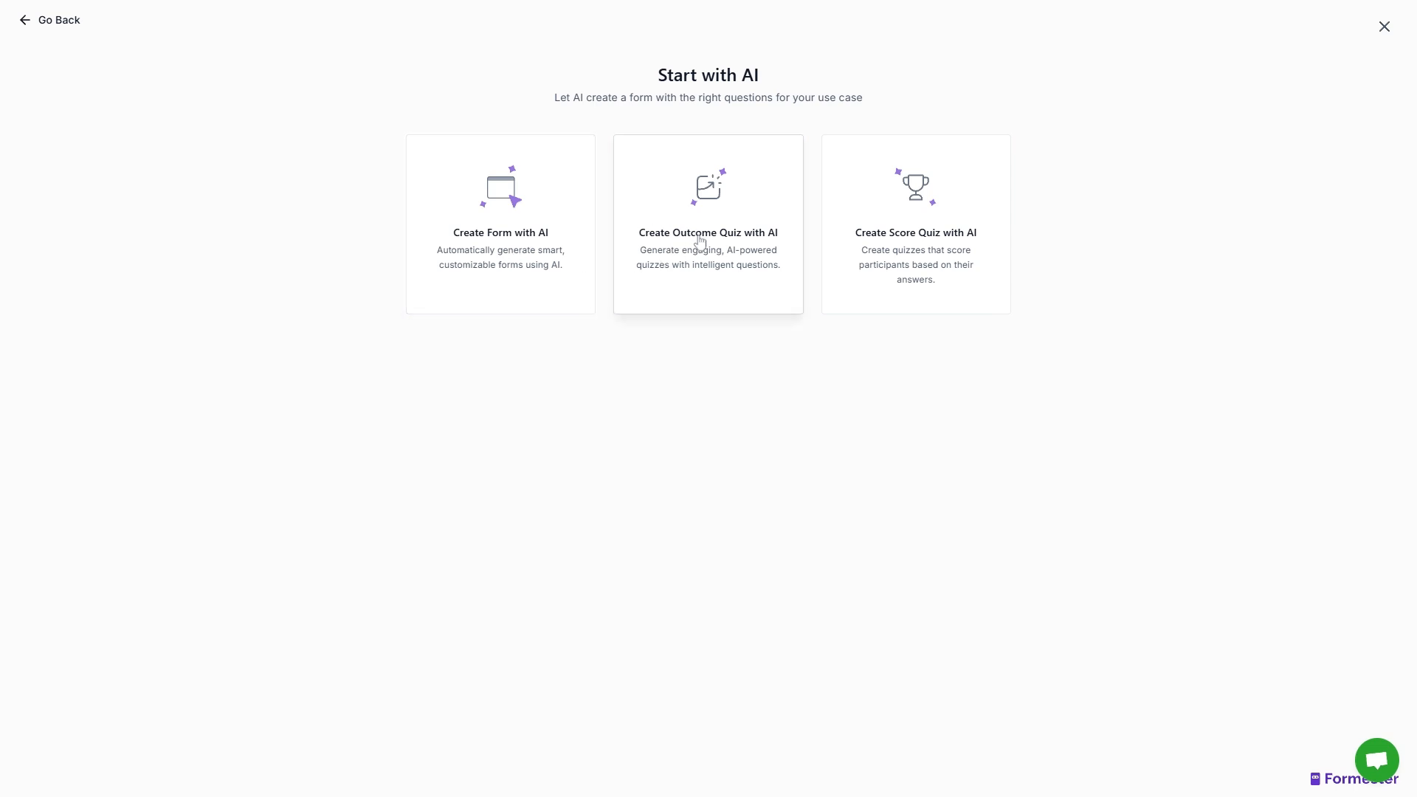
pyautogui.moveTo(719, 230)
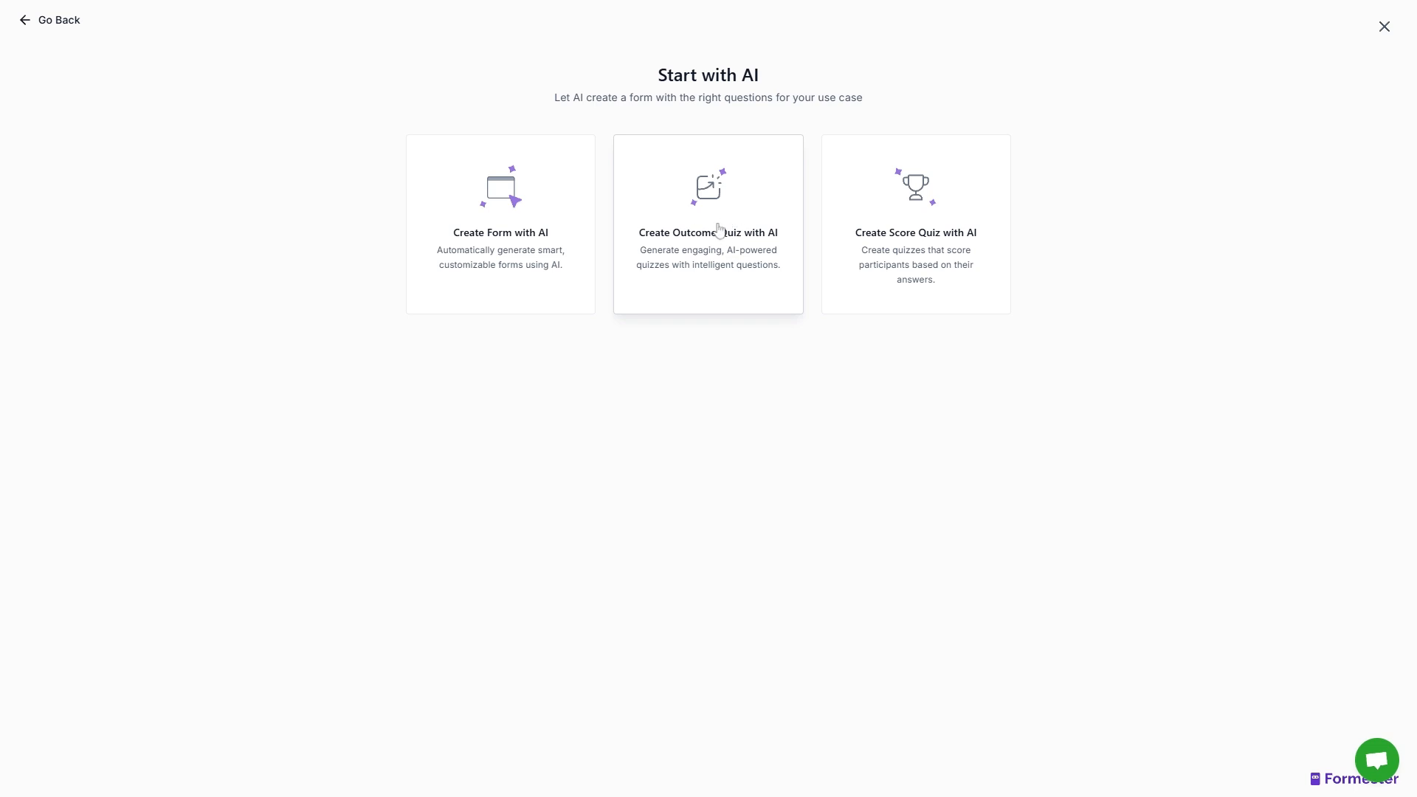
pyautogui.moveTo(722, 222)
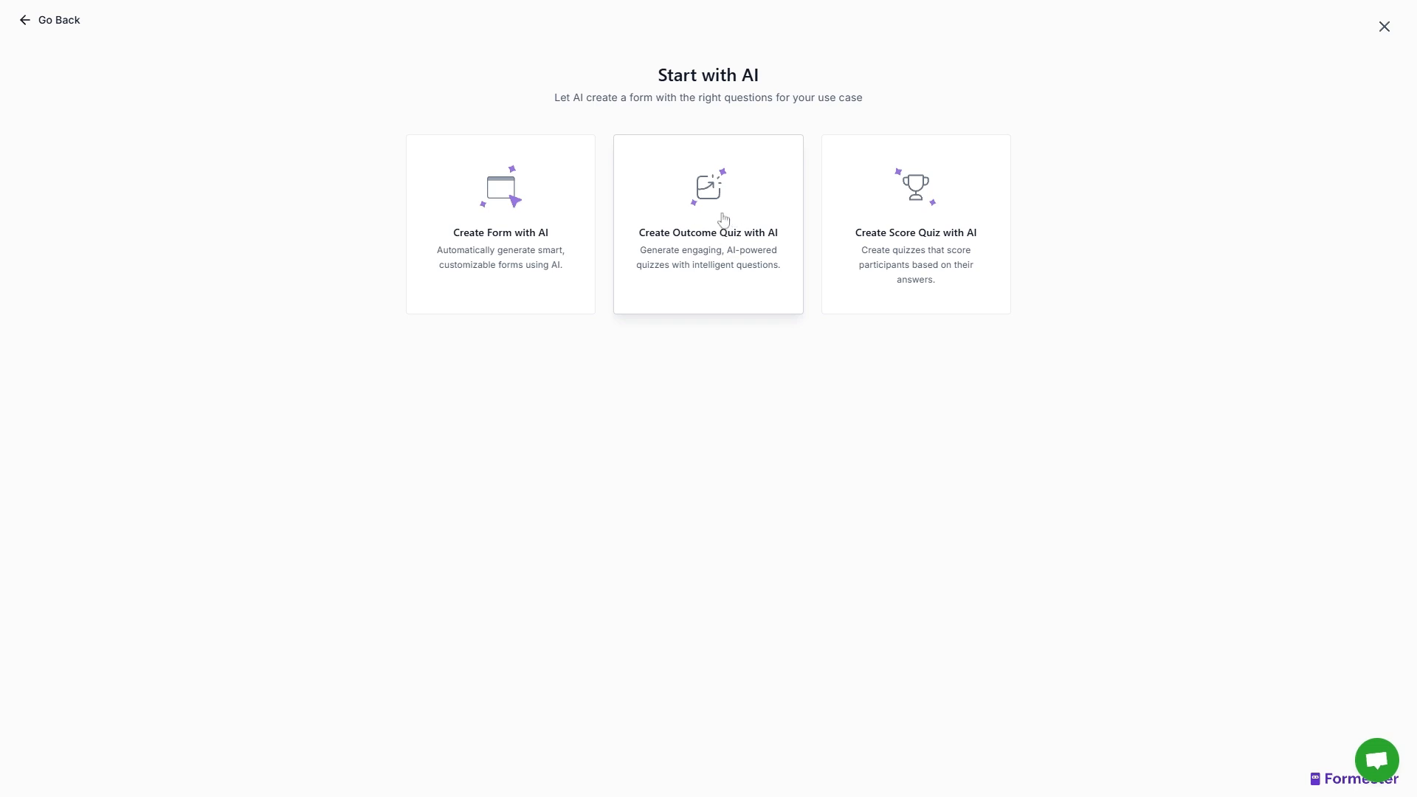
pyautogui.moveTo(842, 233)
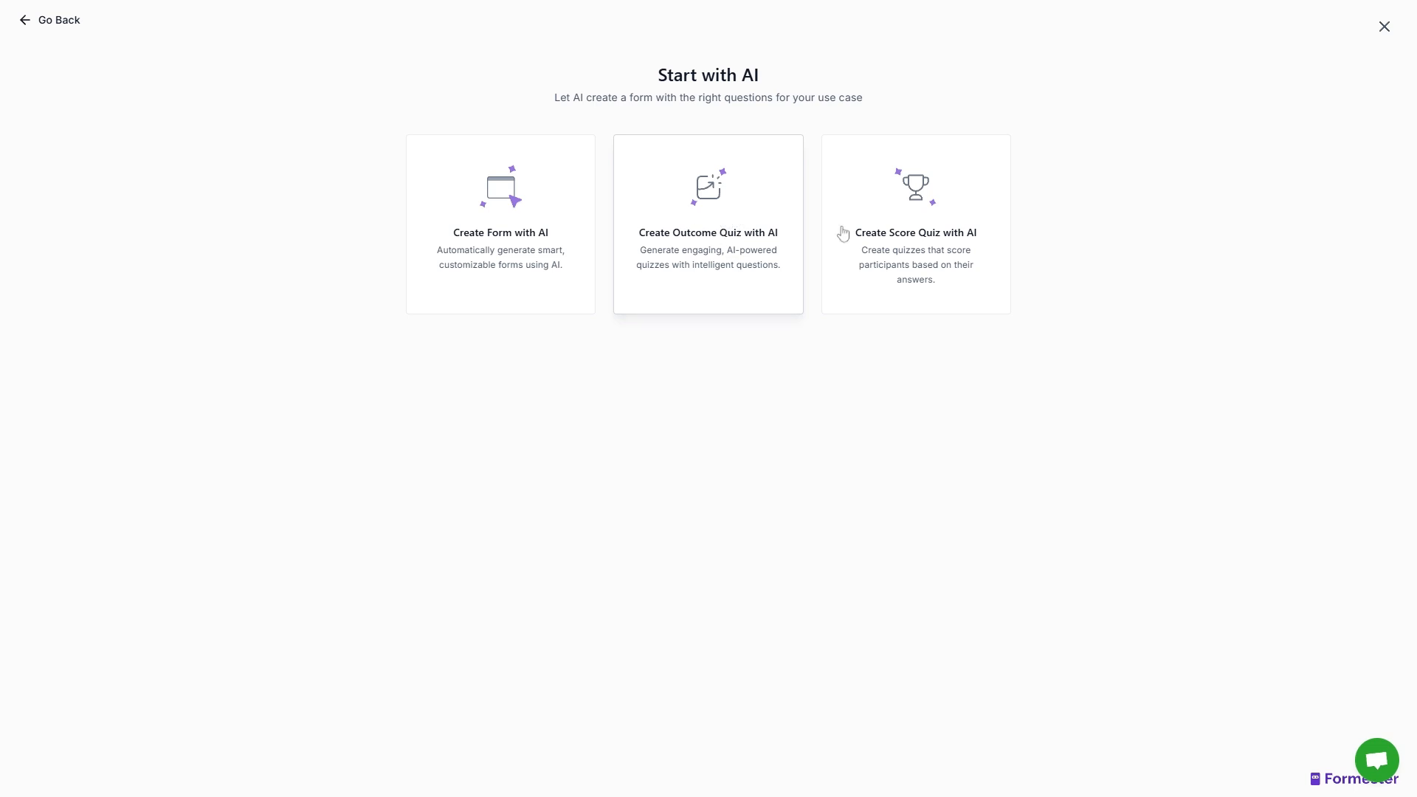
pyautogui.moveTo(920, 238)
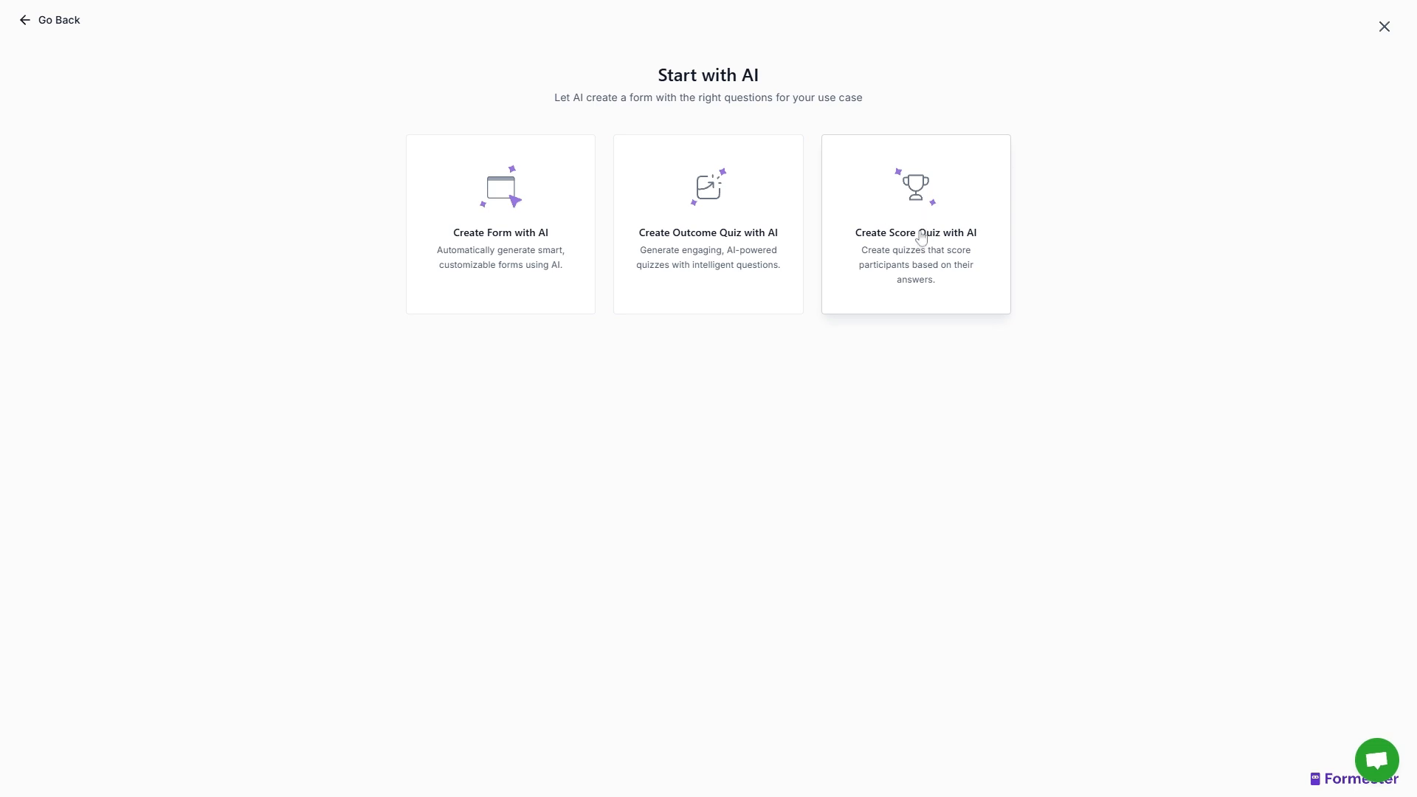
pyautogui.moveTo(927, 240)
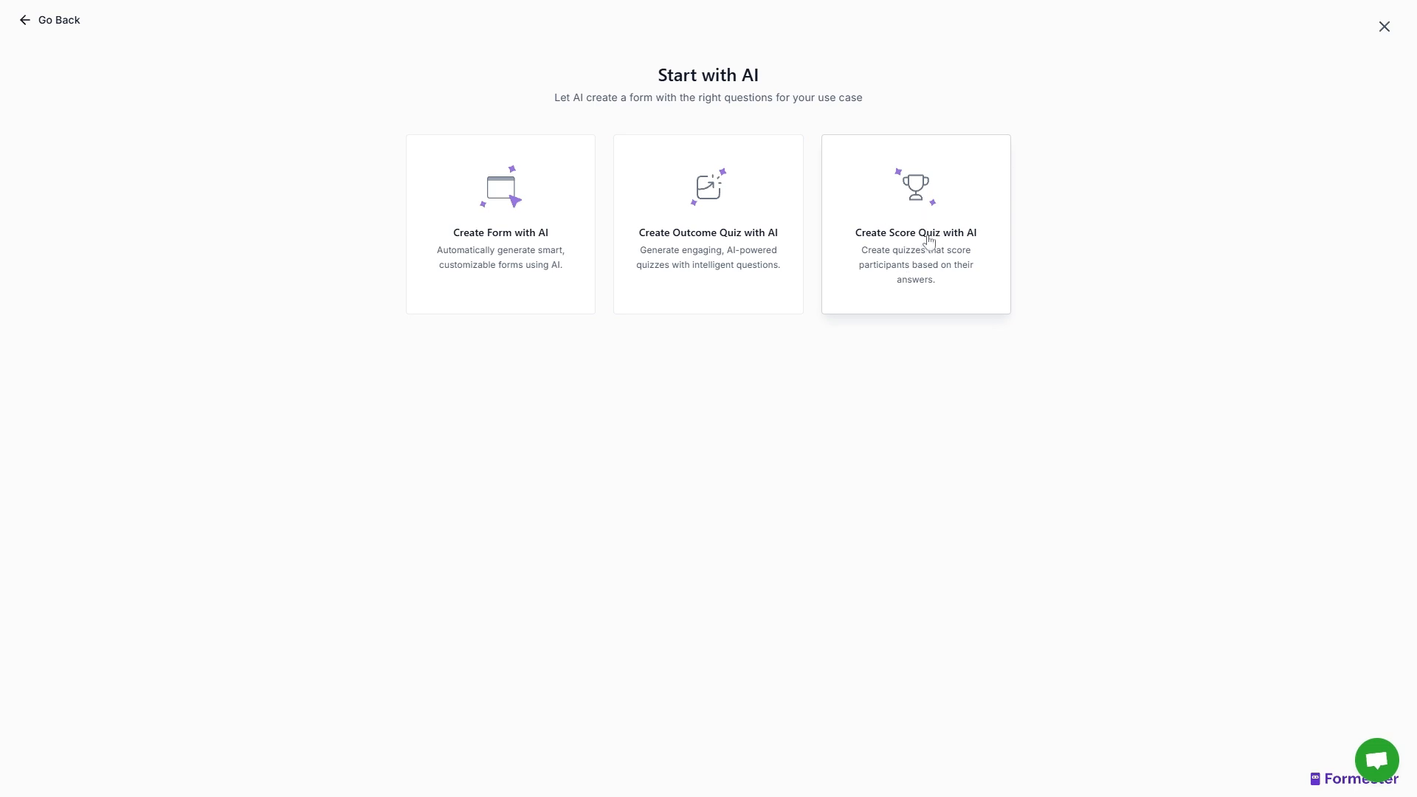
pyautogui.moveTo(927, 243)
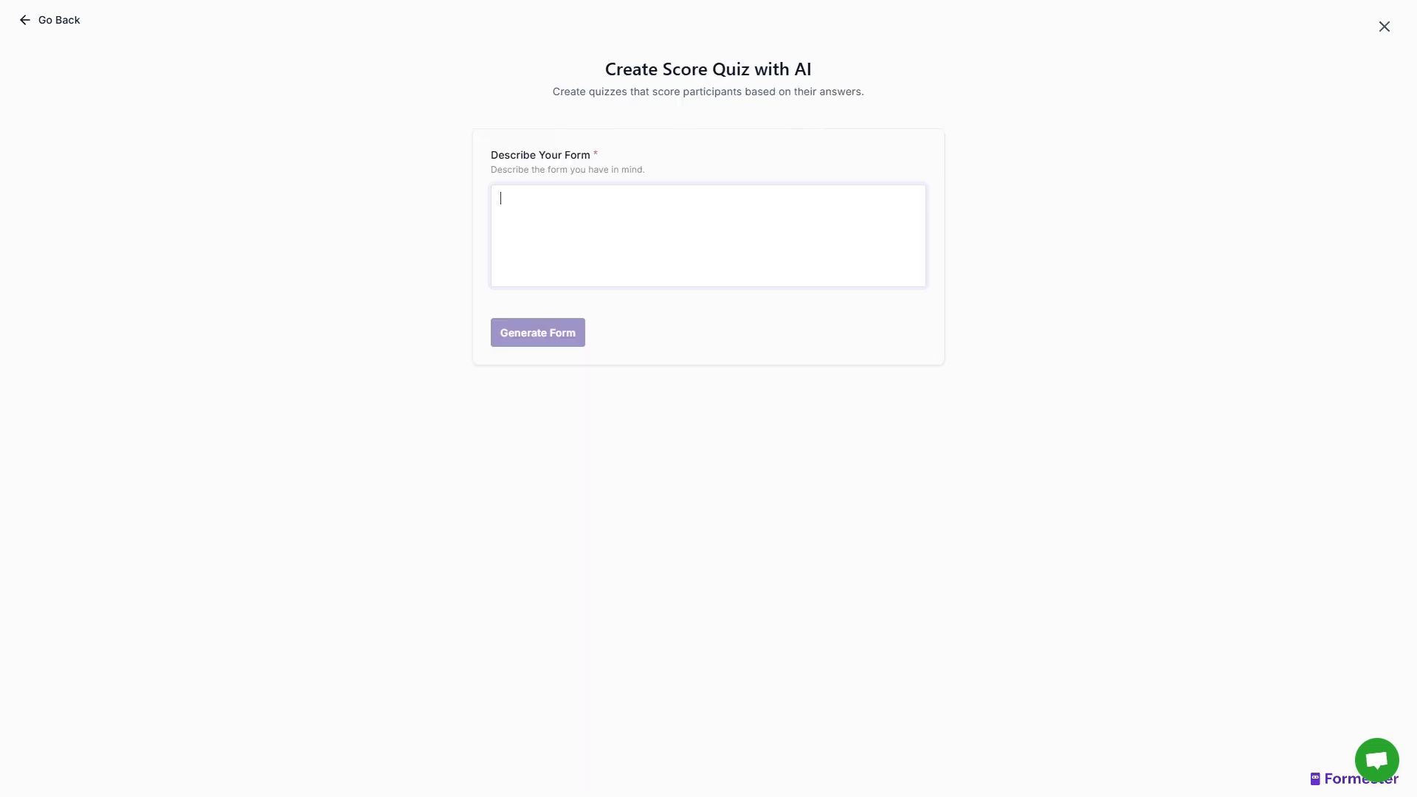
# - Generate a 15-question MCQ test on the laws of thermodynamics from an AI prompt
pyautogui.write('Geneare')
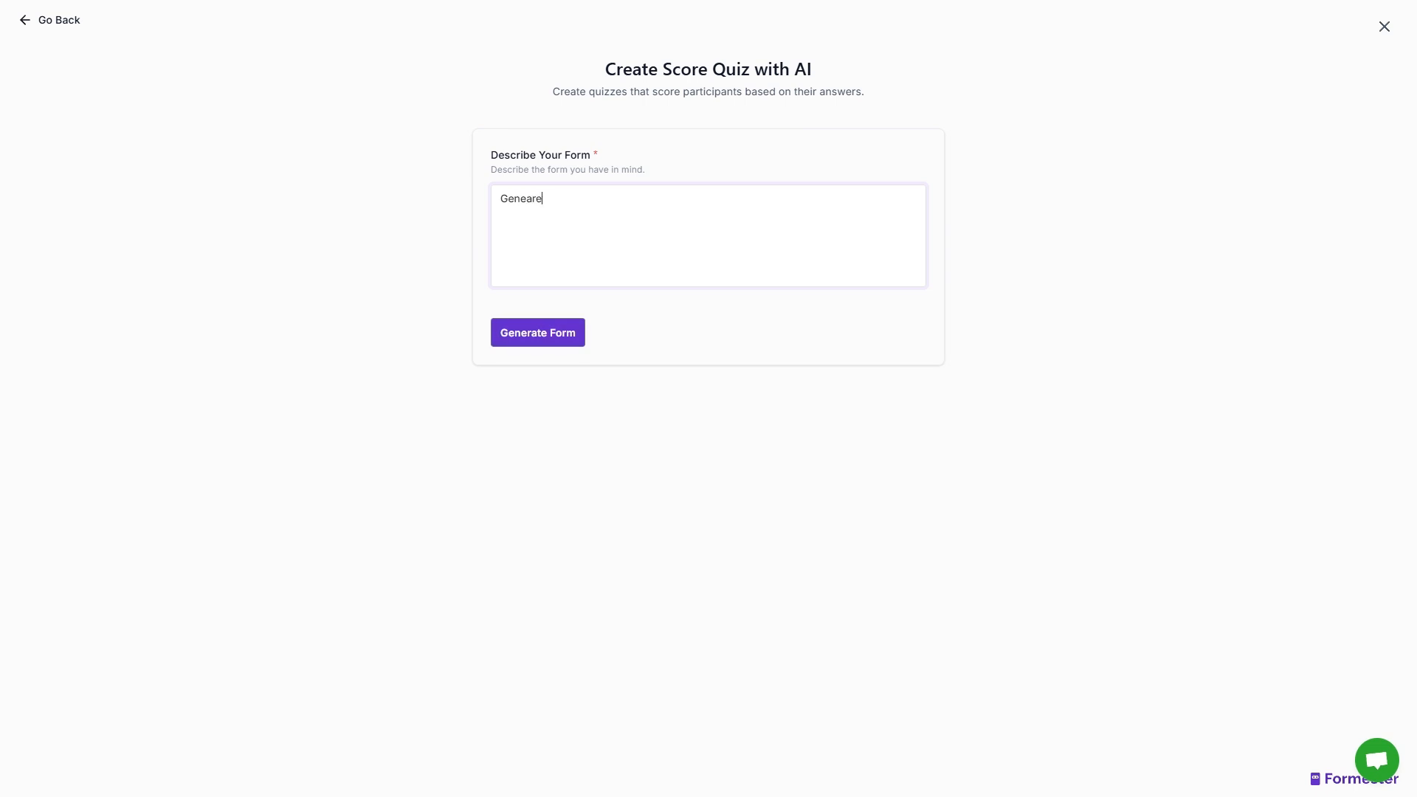
pyautogui.write('Generate an mcq test with 15 questions on the topic of laws of thermodynamics')
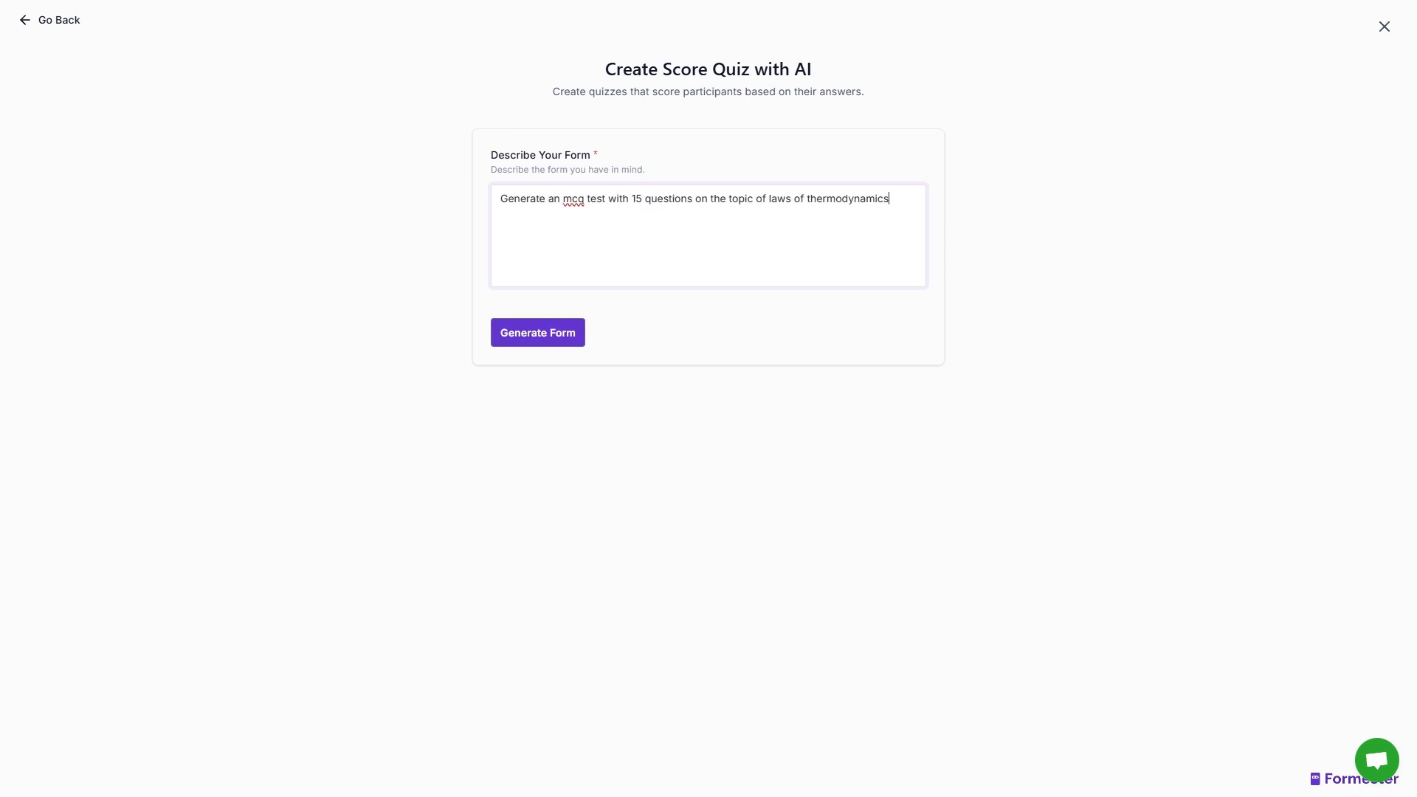
pyautogui.click(537, 332)
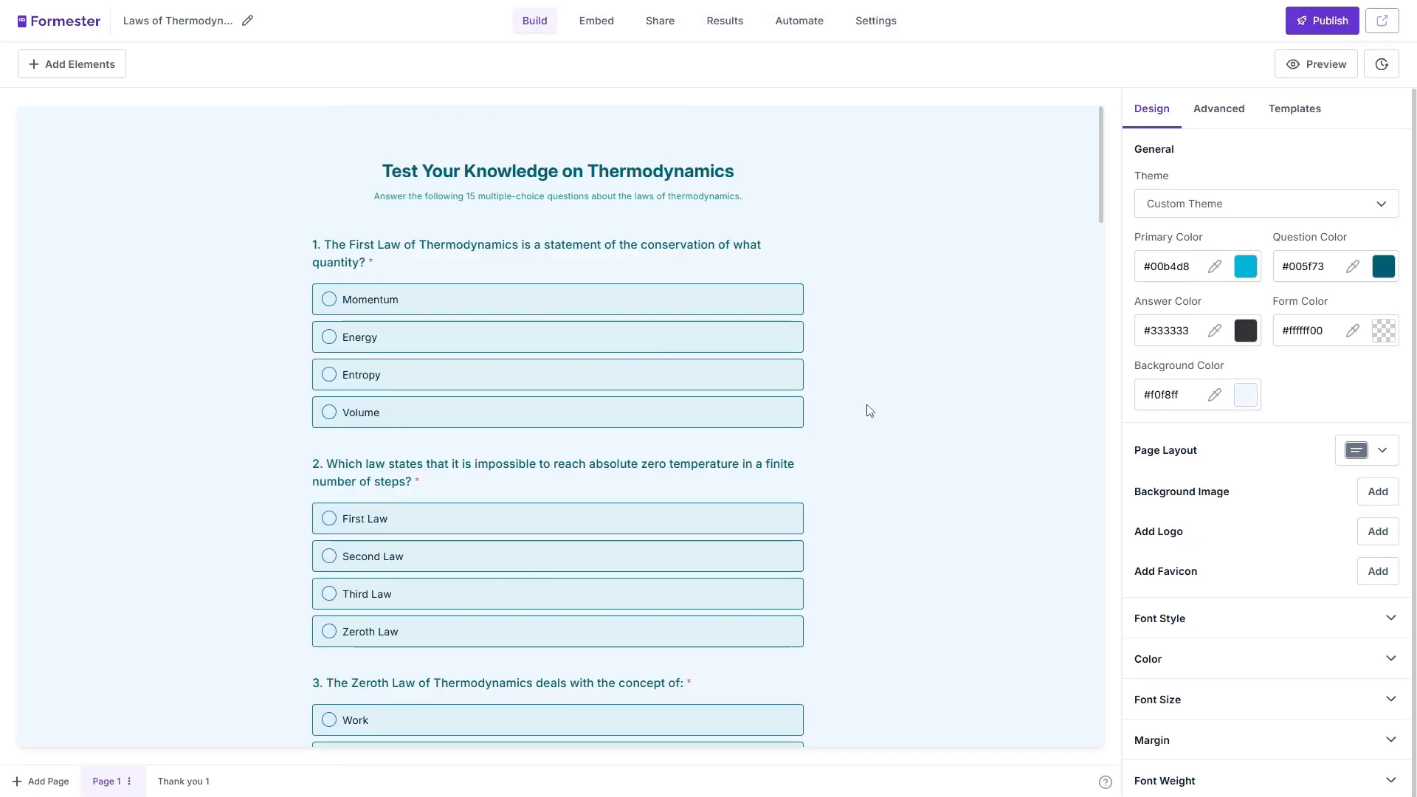
# - Adjust the question colour and apply the Dreamy theme to the quiz design
pyautogui.click(1244, 265)
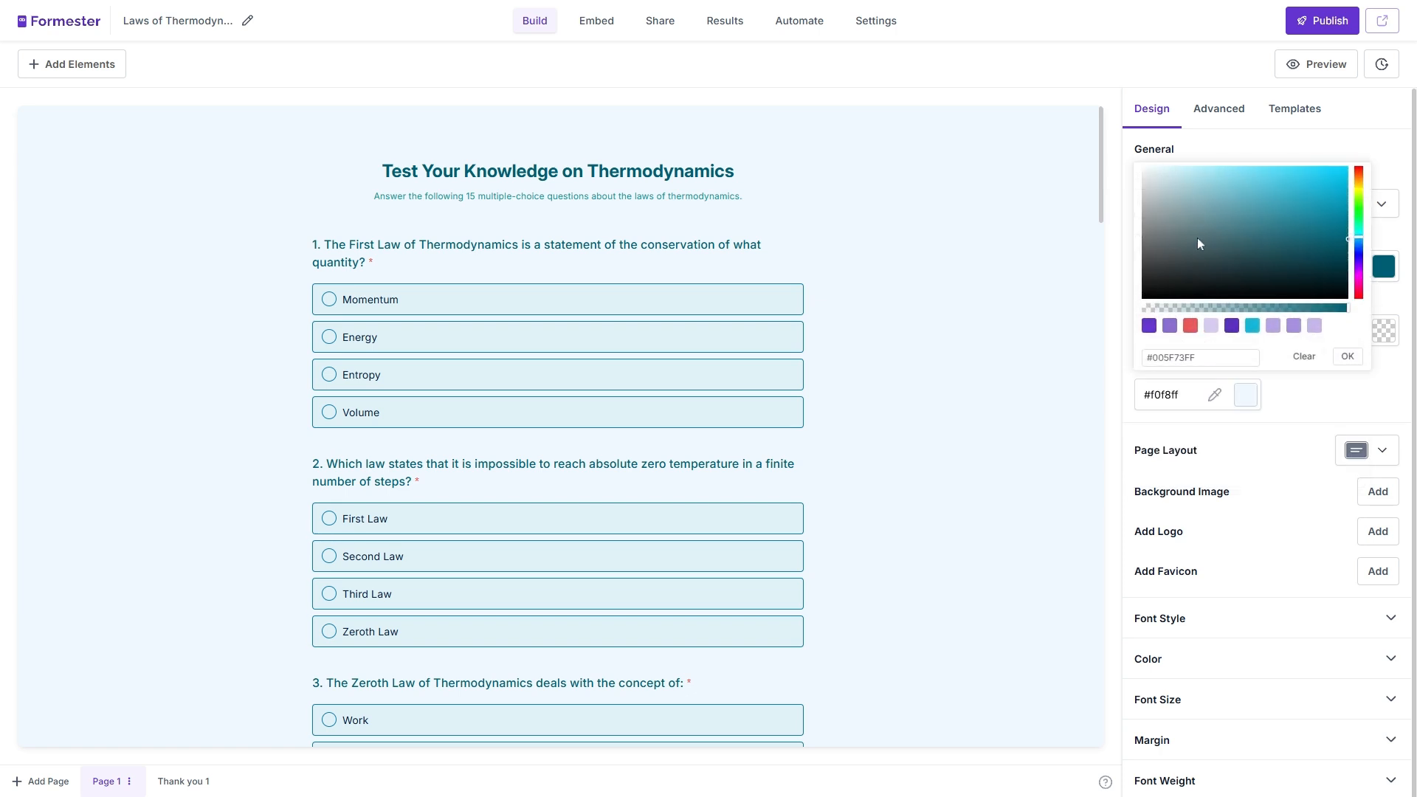
pyautogui.click(1346, 356)
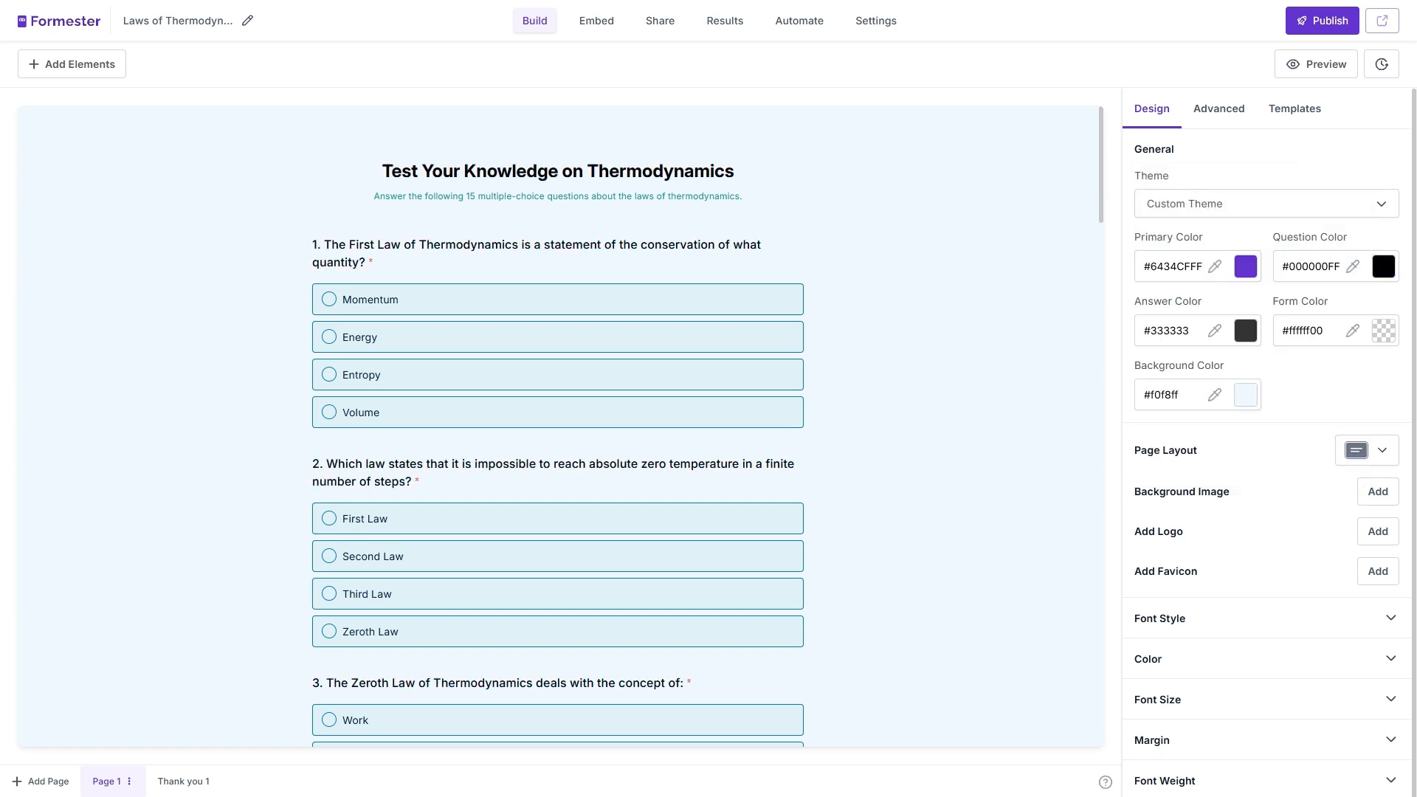
pyautogui.click(1265, 204)
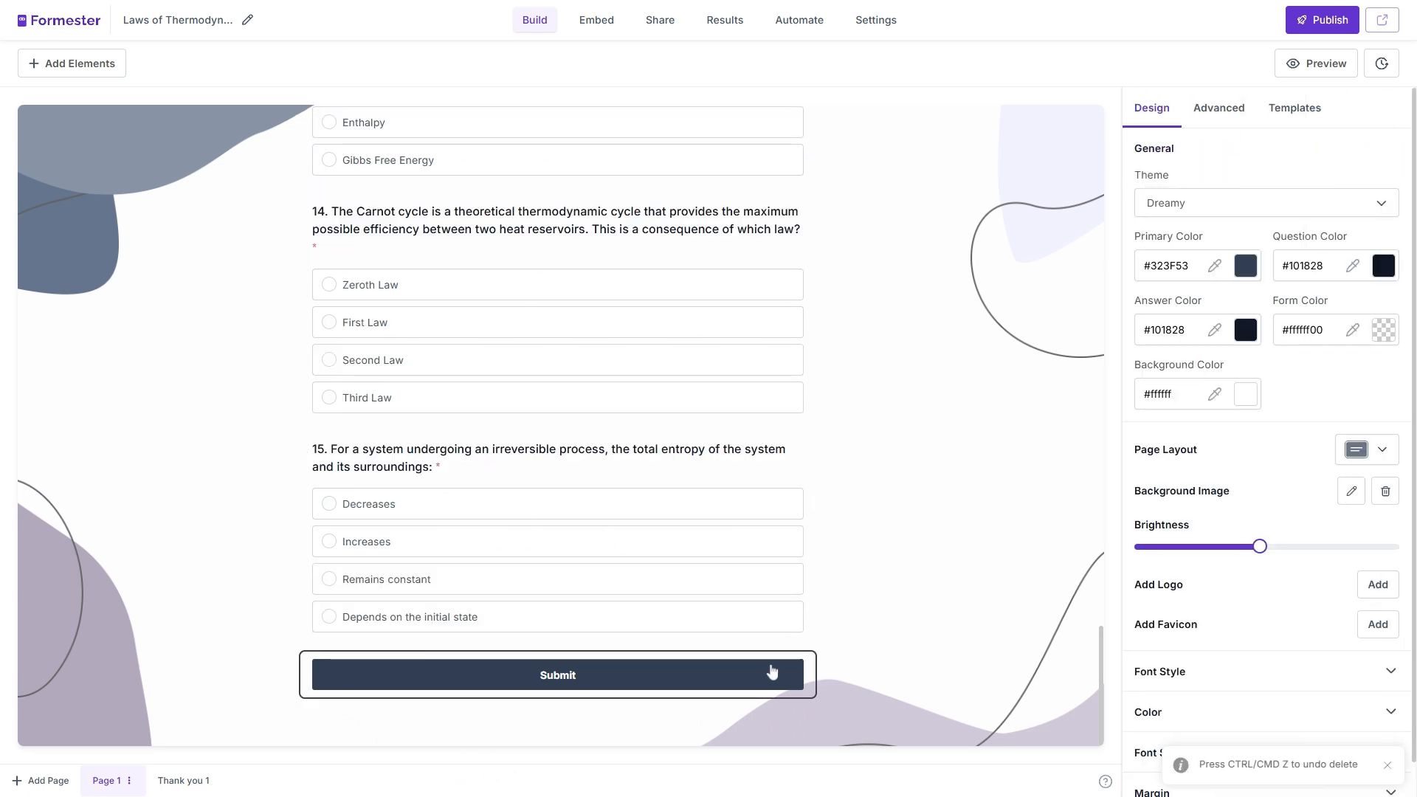
pyautogui.click(1218, 107)
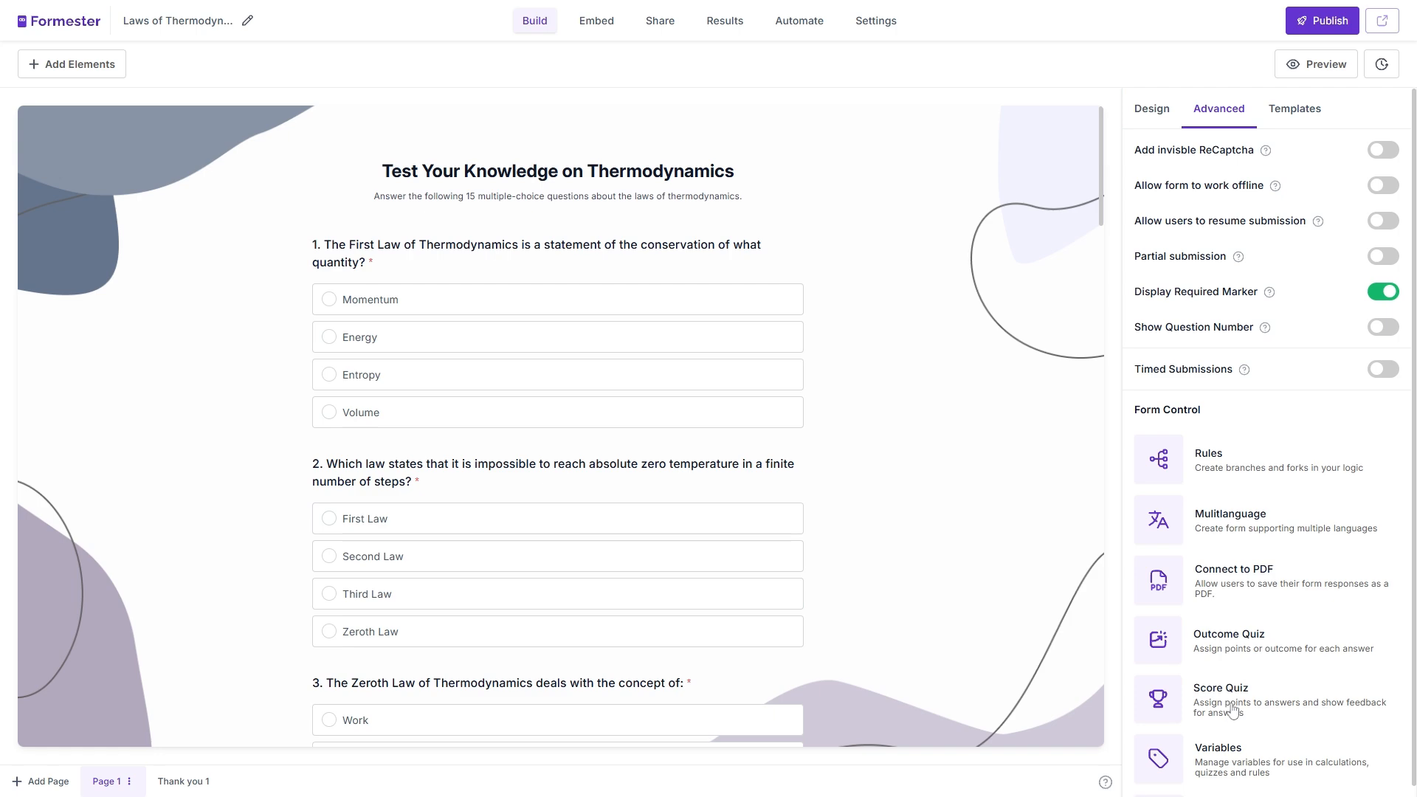
pyautogui.moveTo(1255, 700)
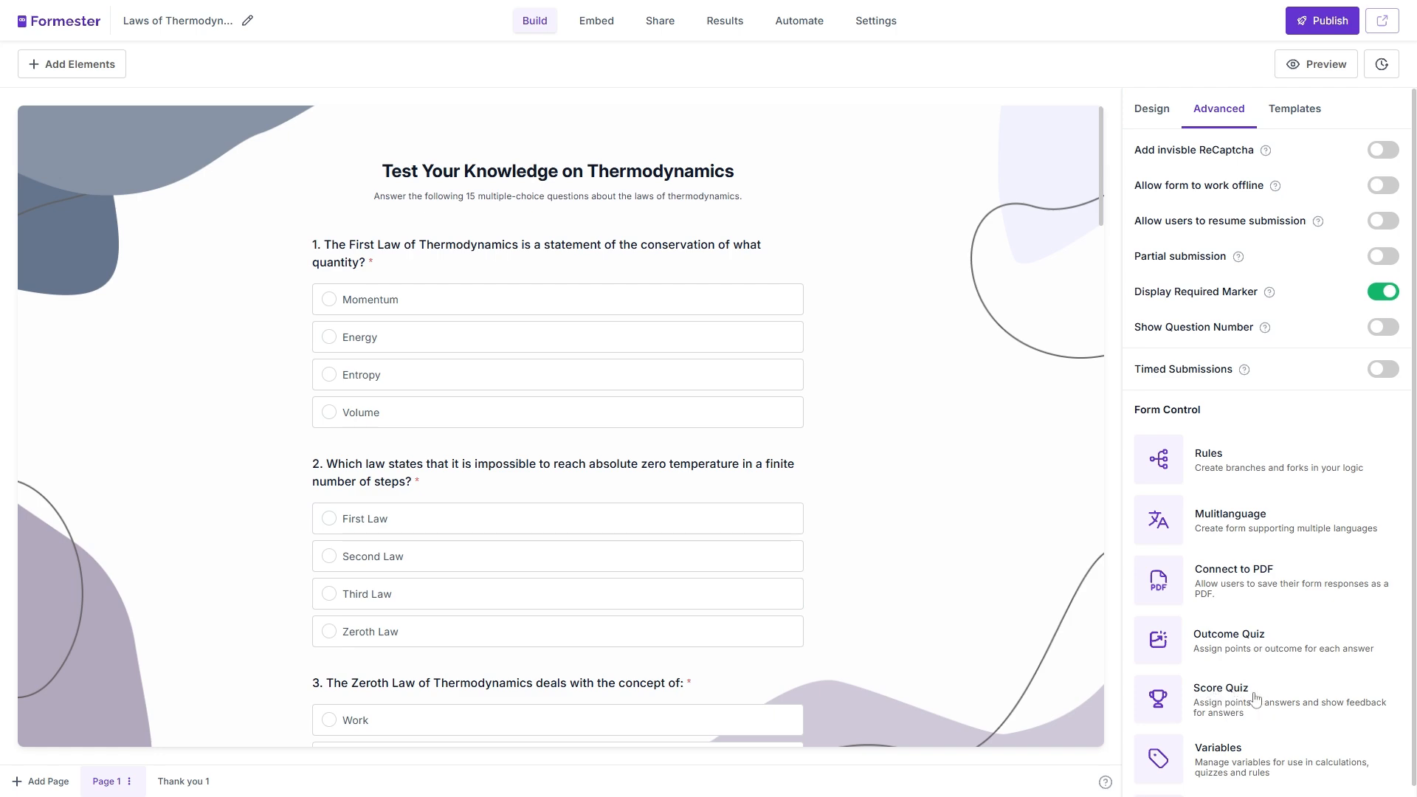
# - Enable Score Quiz under Form Control and reopen its score and feedback settings
pyautogui.click(1220, 693)
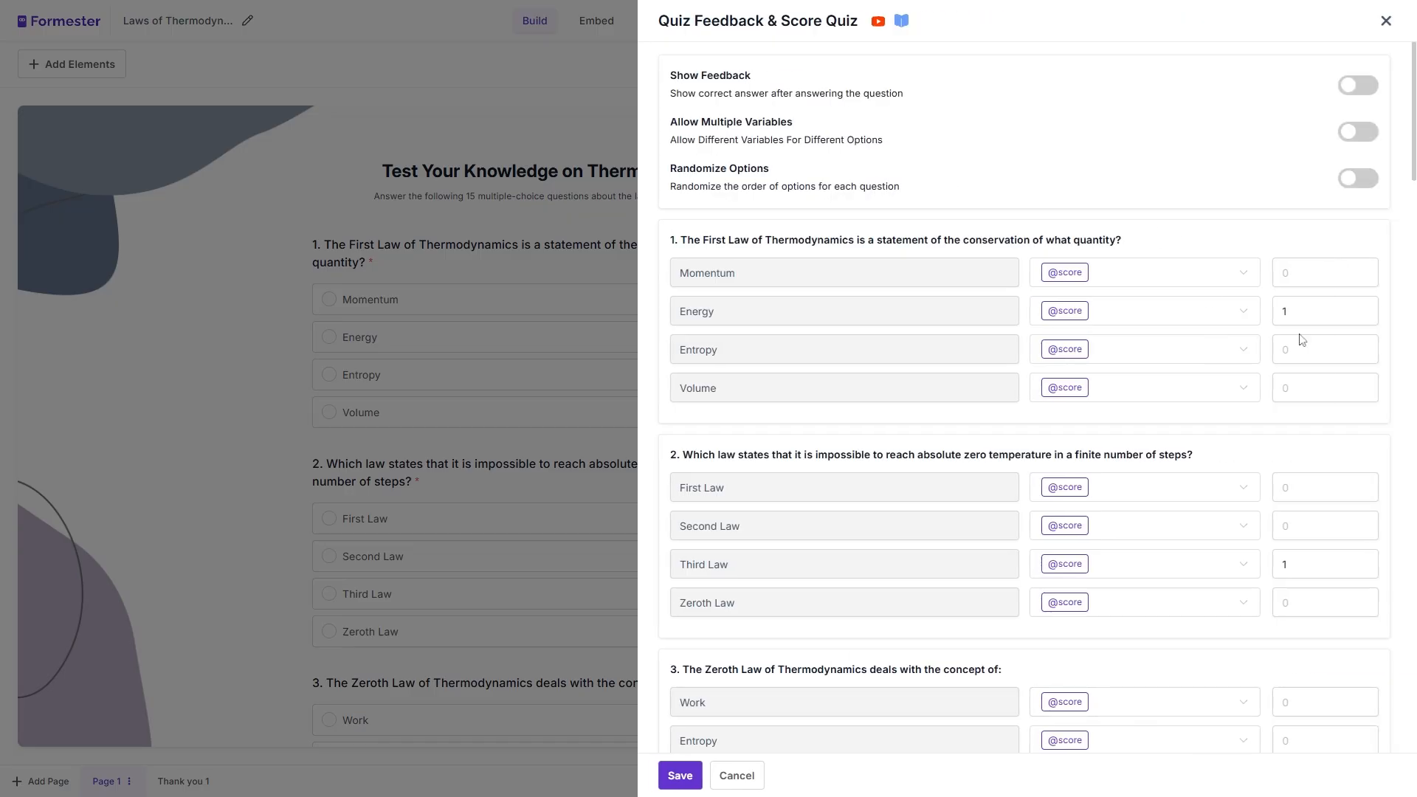
pyautogui.click(1320, 310)
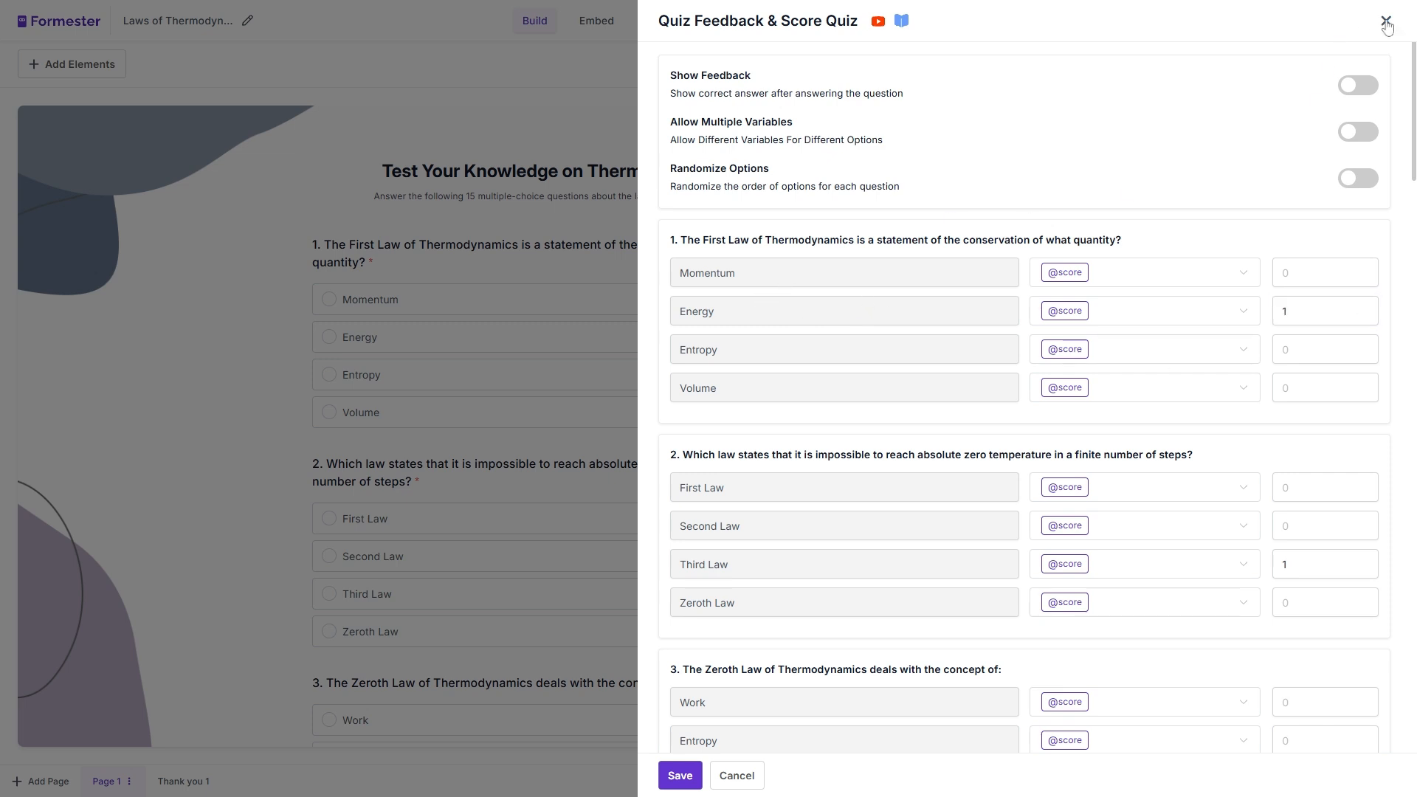
pyautogui.click(1387, 22)
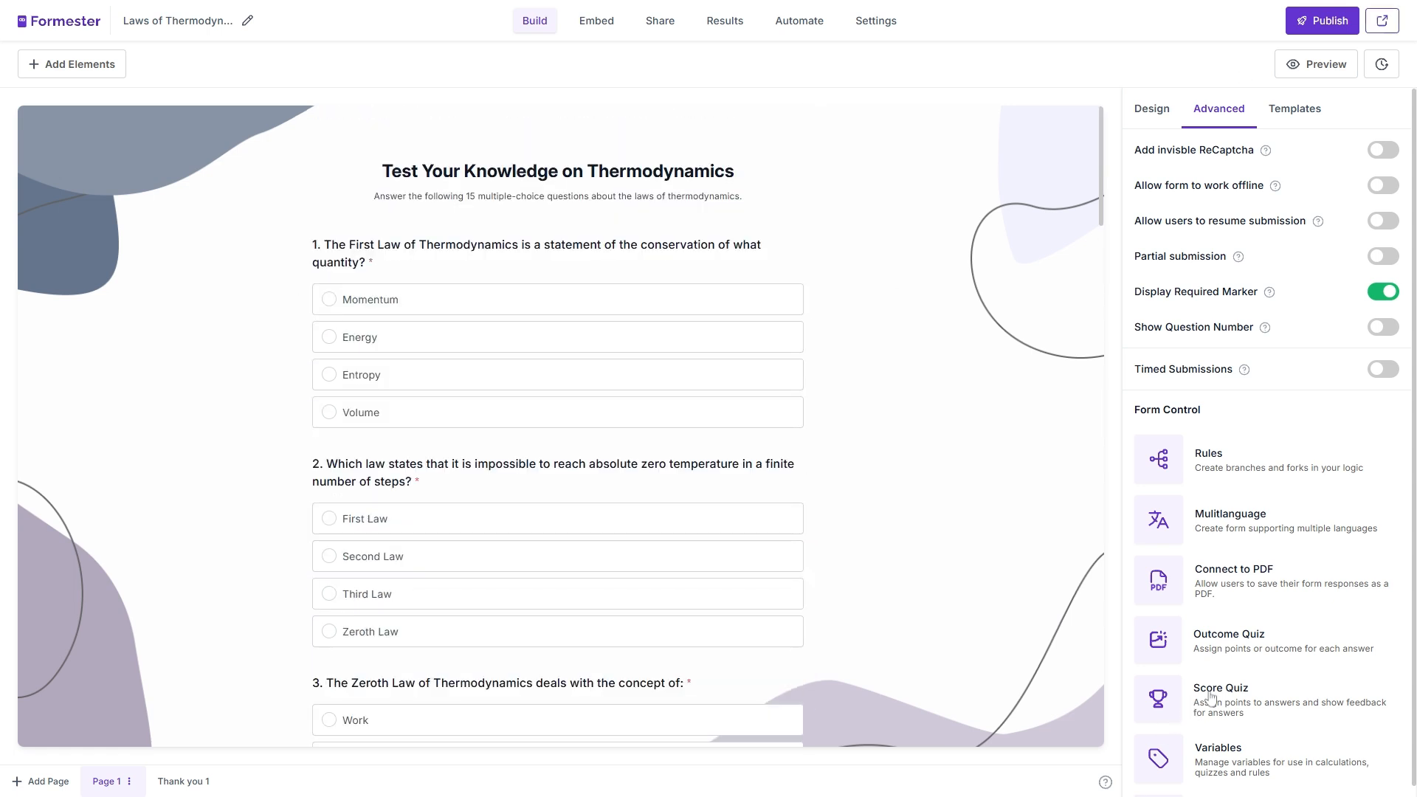
pyautogui.click(1221, 698)
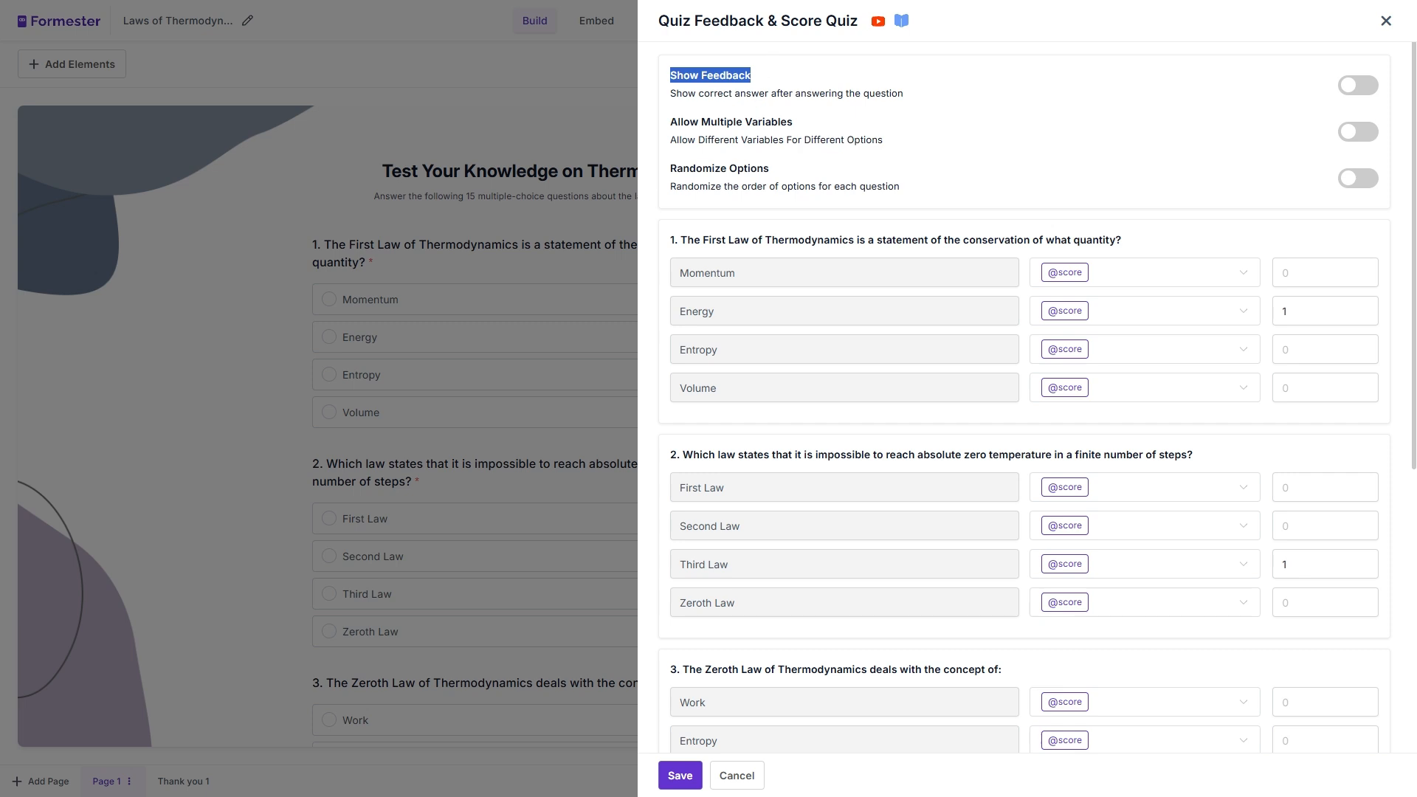
# - Turn on Show Feedback and Randomize Options, leave answer editing off, and save the settings
pyautogui.click(1355, 84)
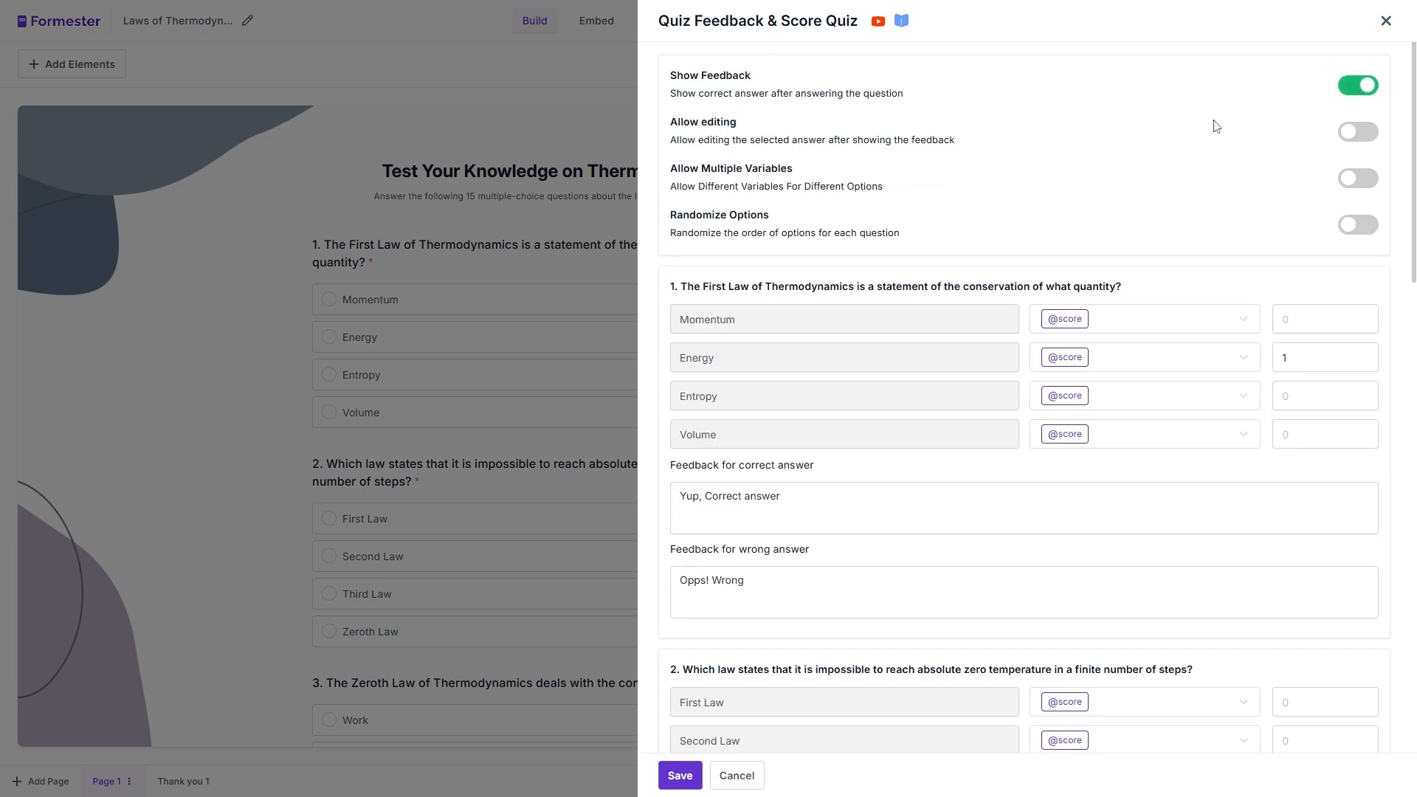
pyautogui.click(1357, 132)
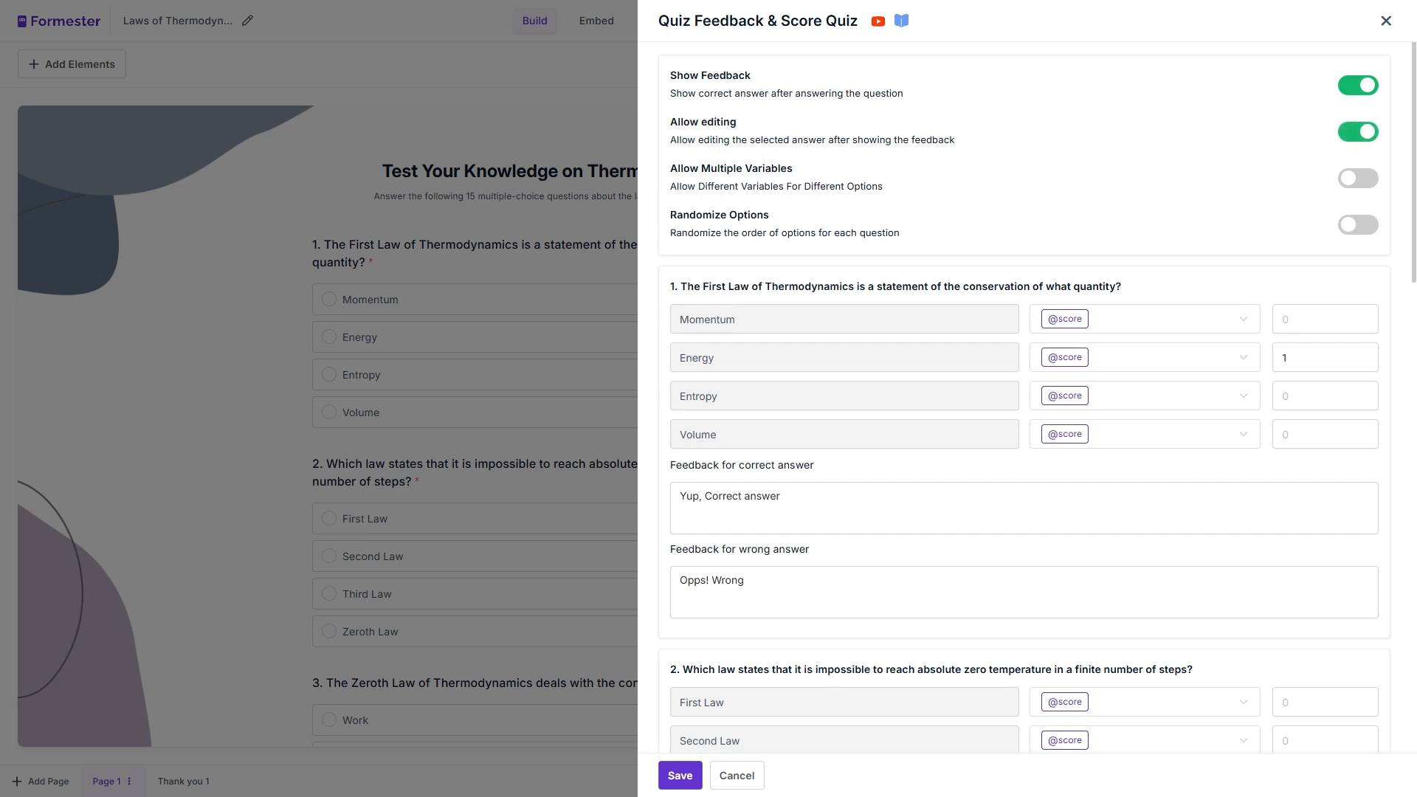
pyautogui.click(1356, 131)
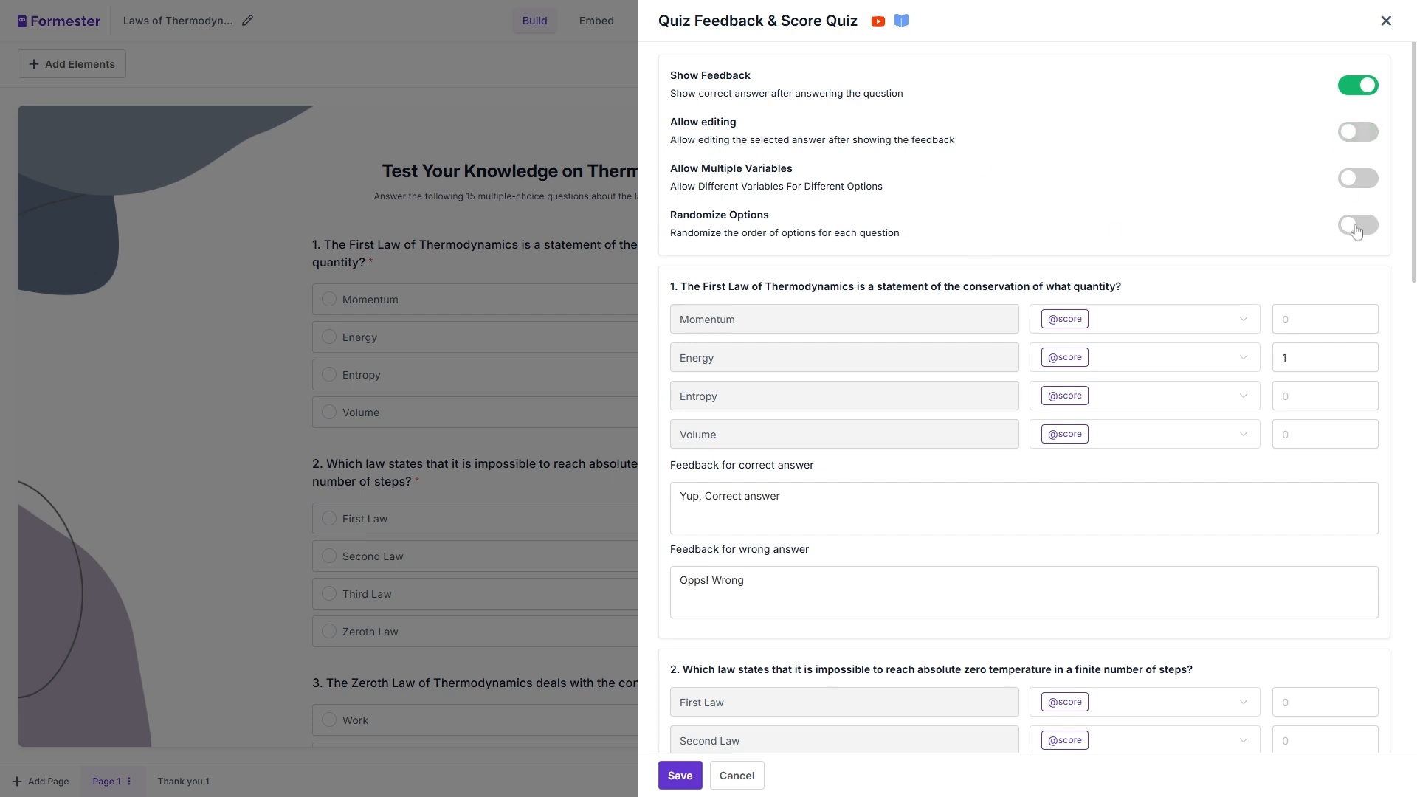
pyautogui.click(1355, 225)
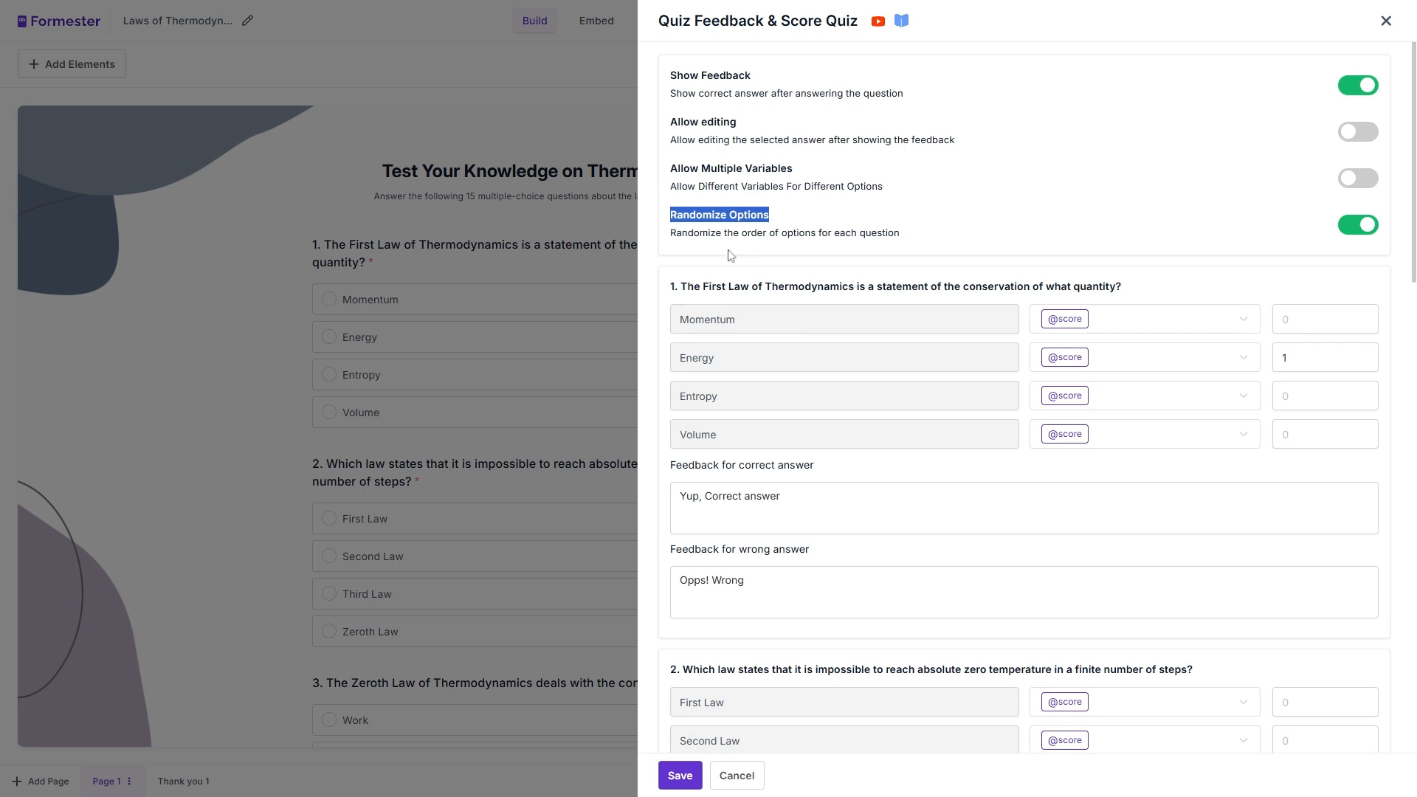
pyautogui.moveTo(489, 355)
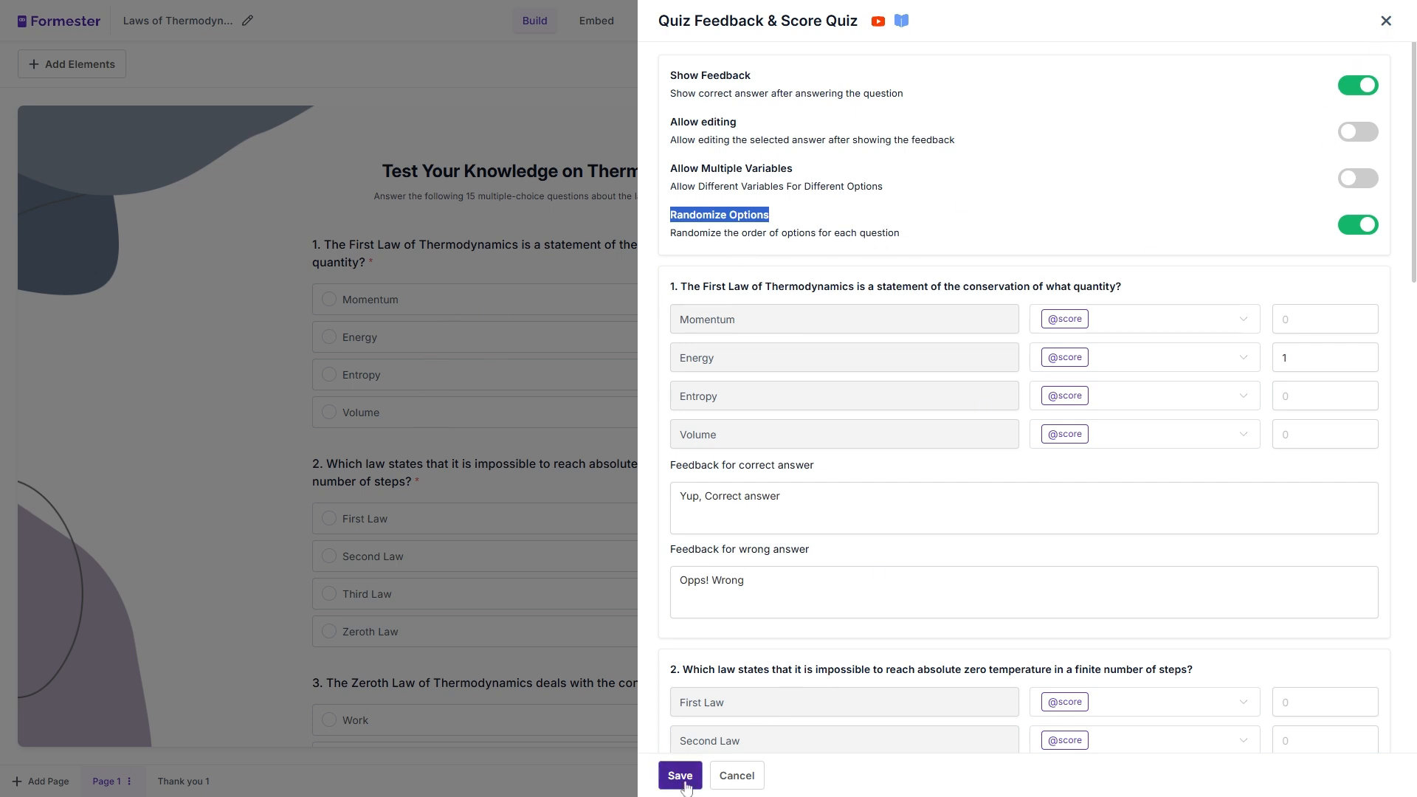
pyautogui.click(679, 775)
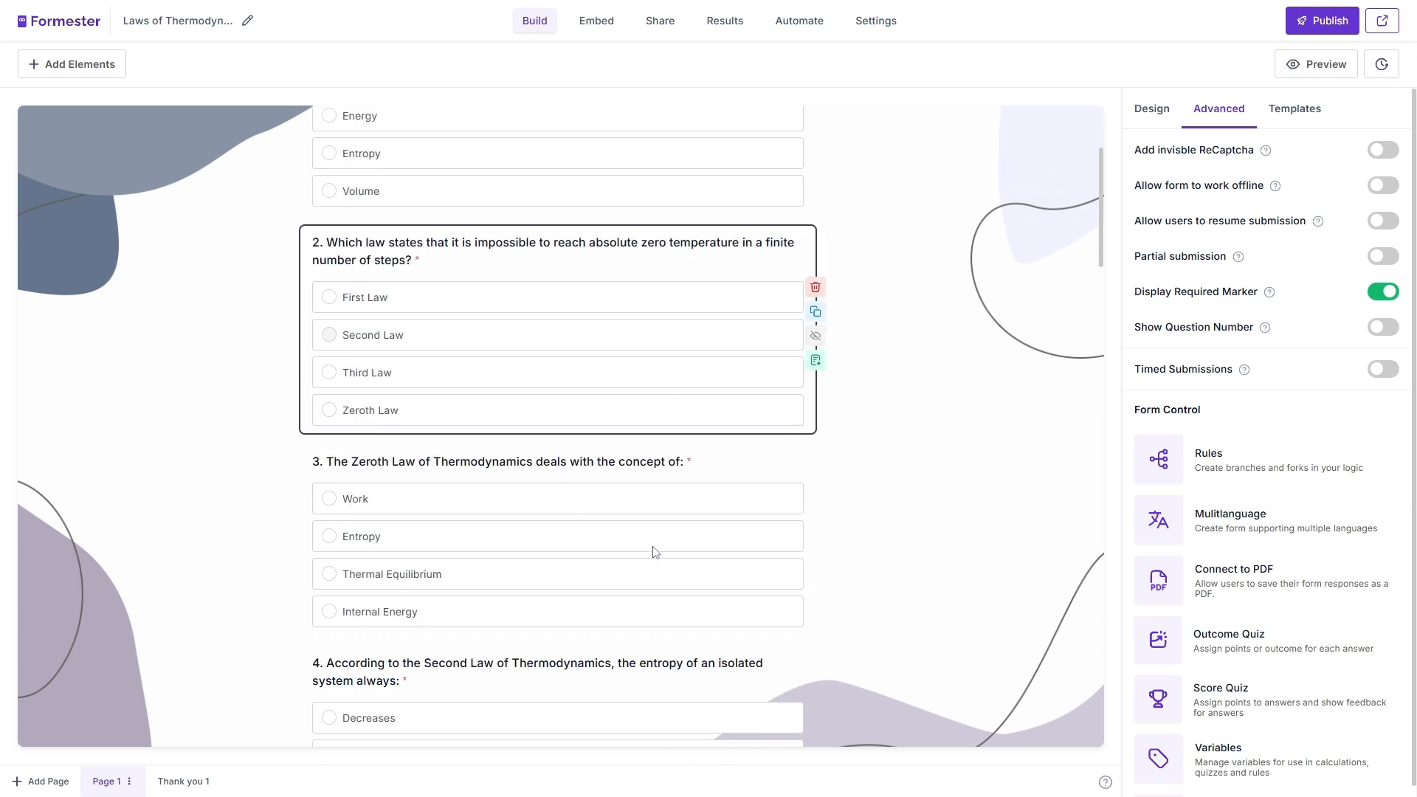
pyautogui.click(170, 781)
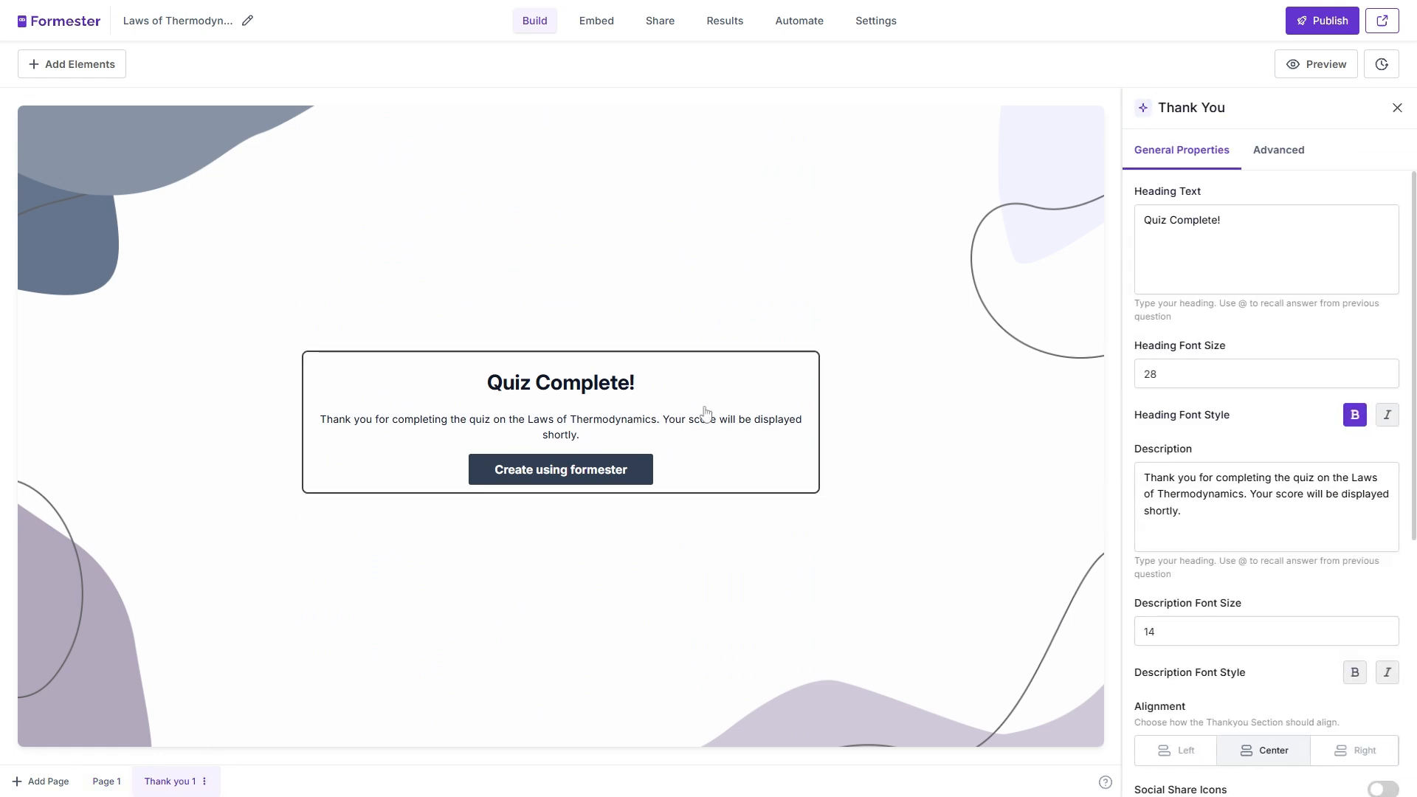
pyautogui.click(1265, 493)
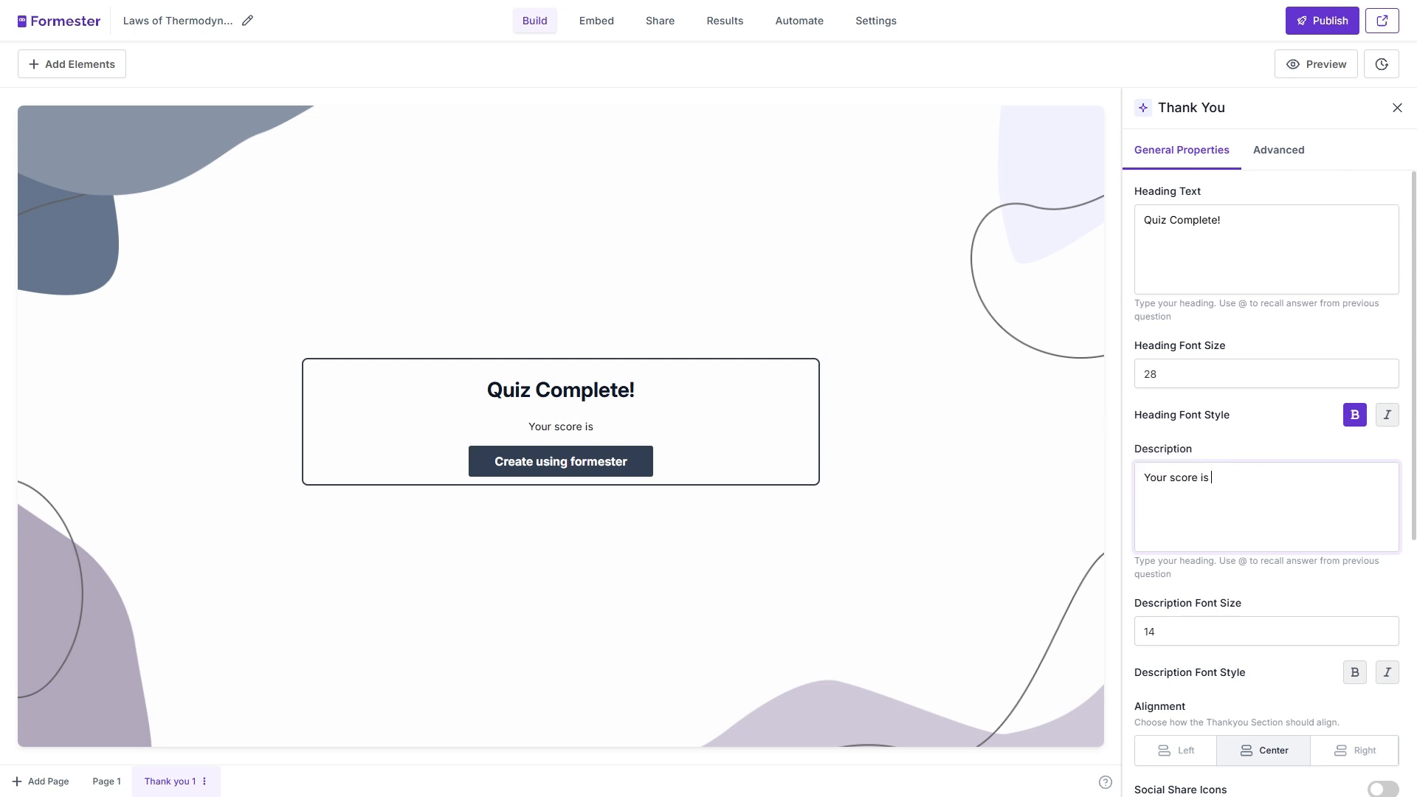
pyautogui.write('@scor')
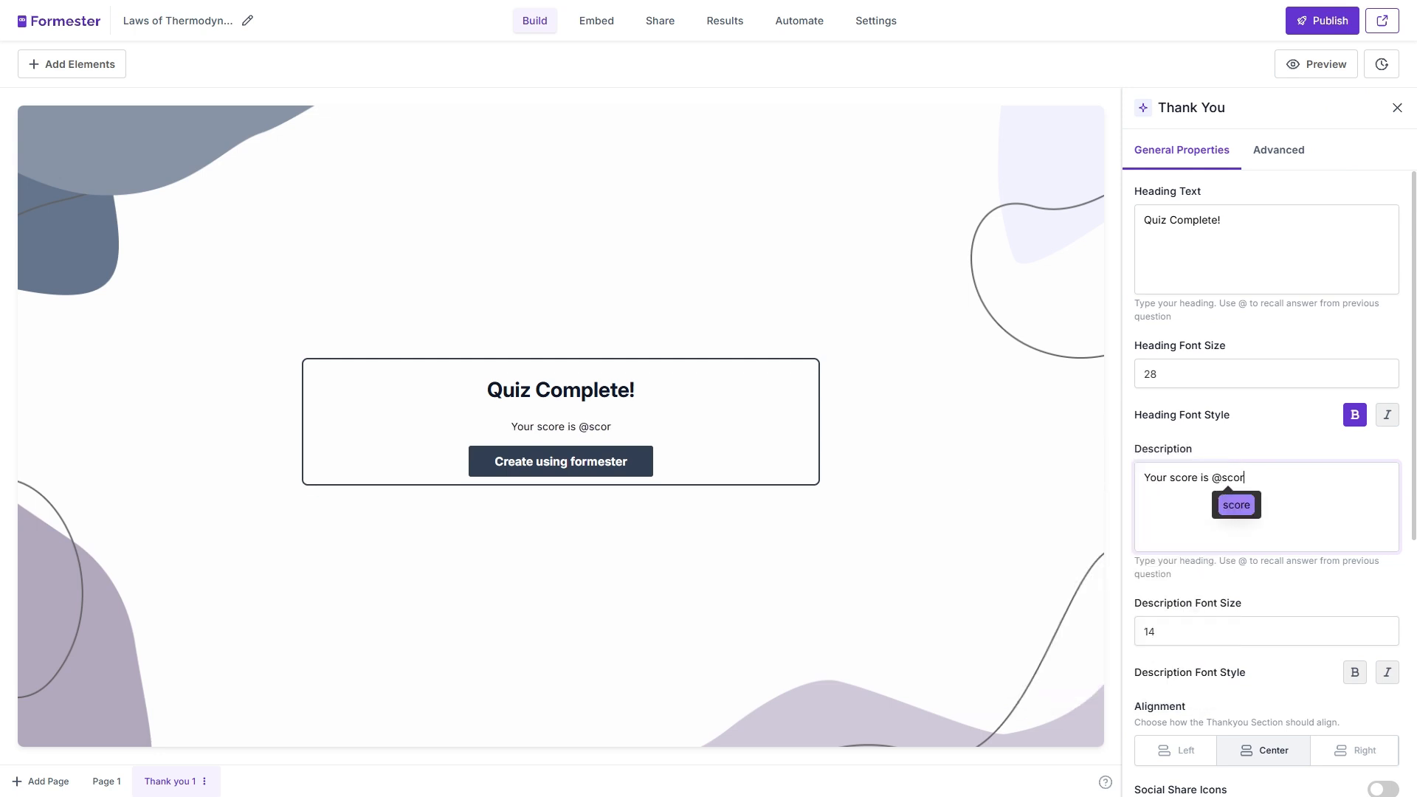
pyautogui.click(1236, 505)
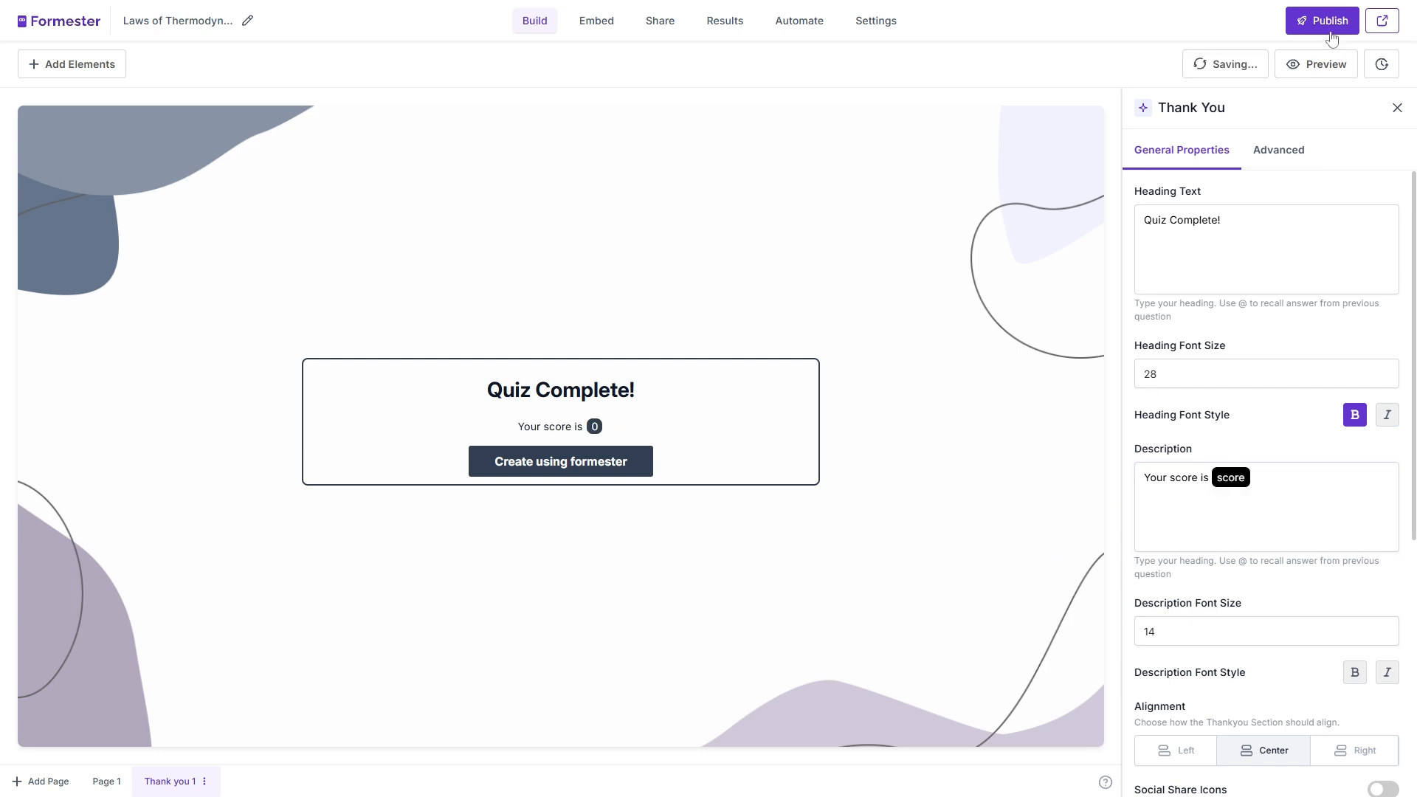
# - Publish the quiz and open its live form link
pyautogui.click(1322, 20)
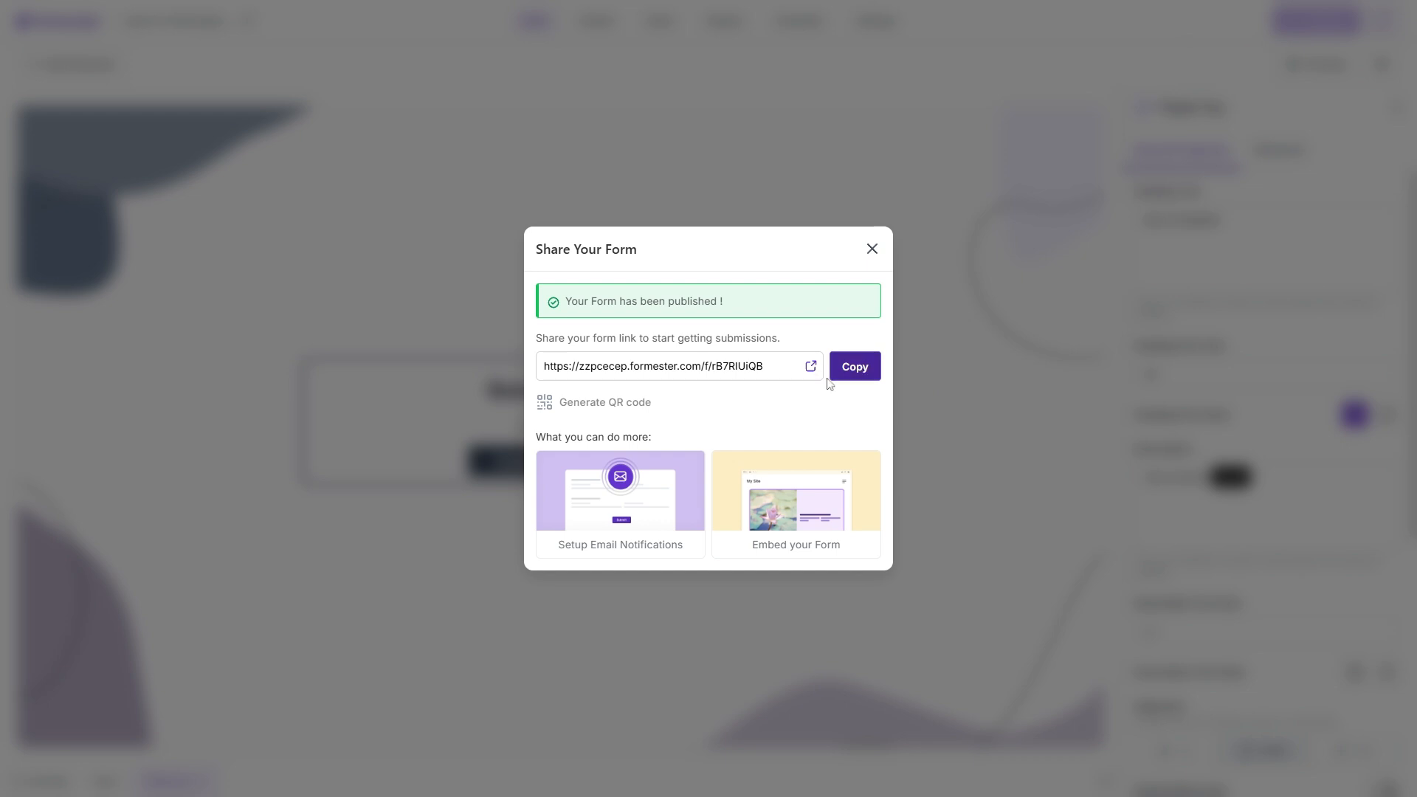
pyautogui.click(871, 248)
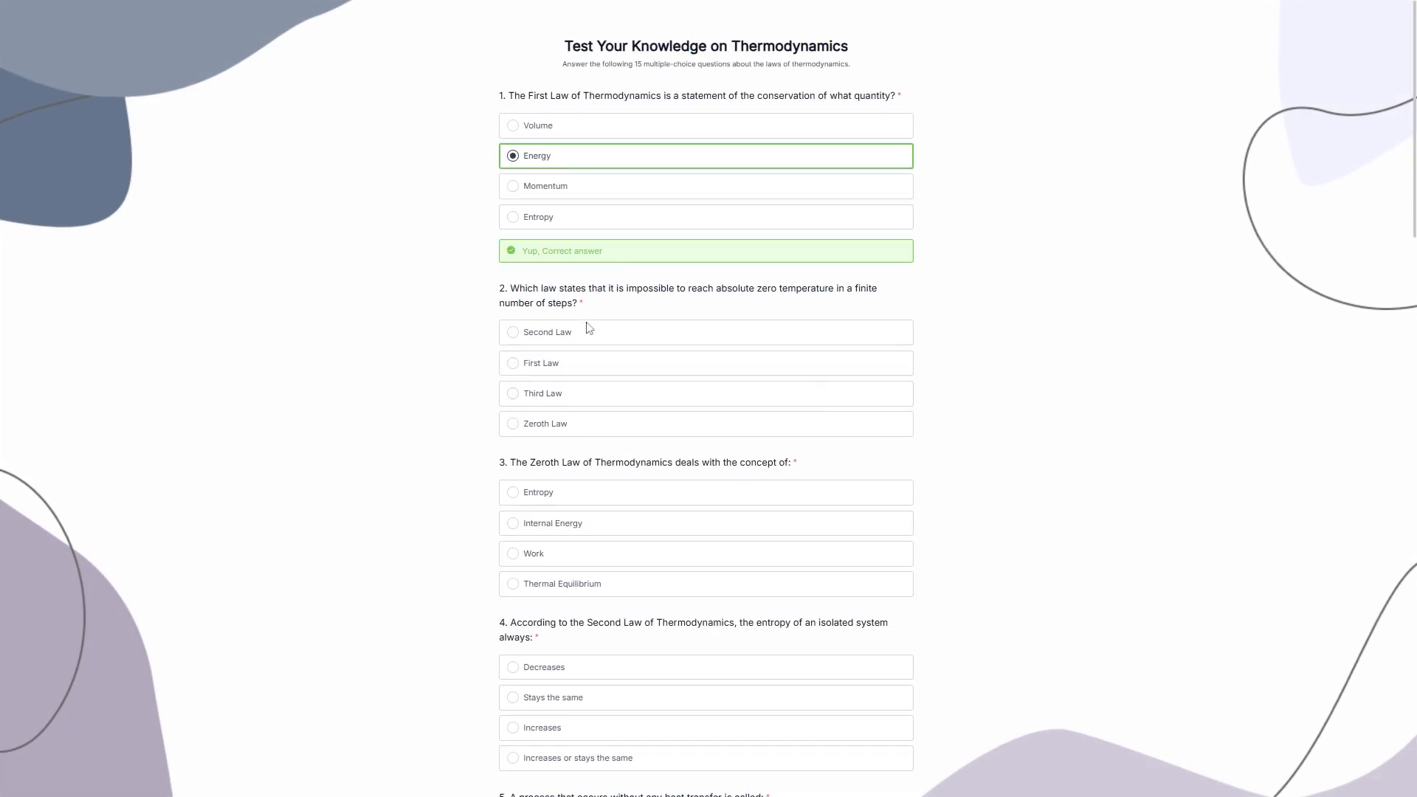
# - Answer the live quiz (Second Law for question 2) and submit it for a score of 2
pyautogui.click(547, 332)
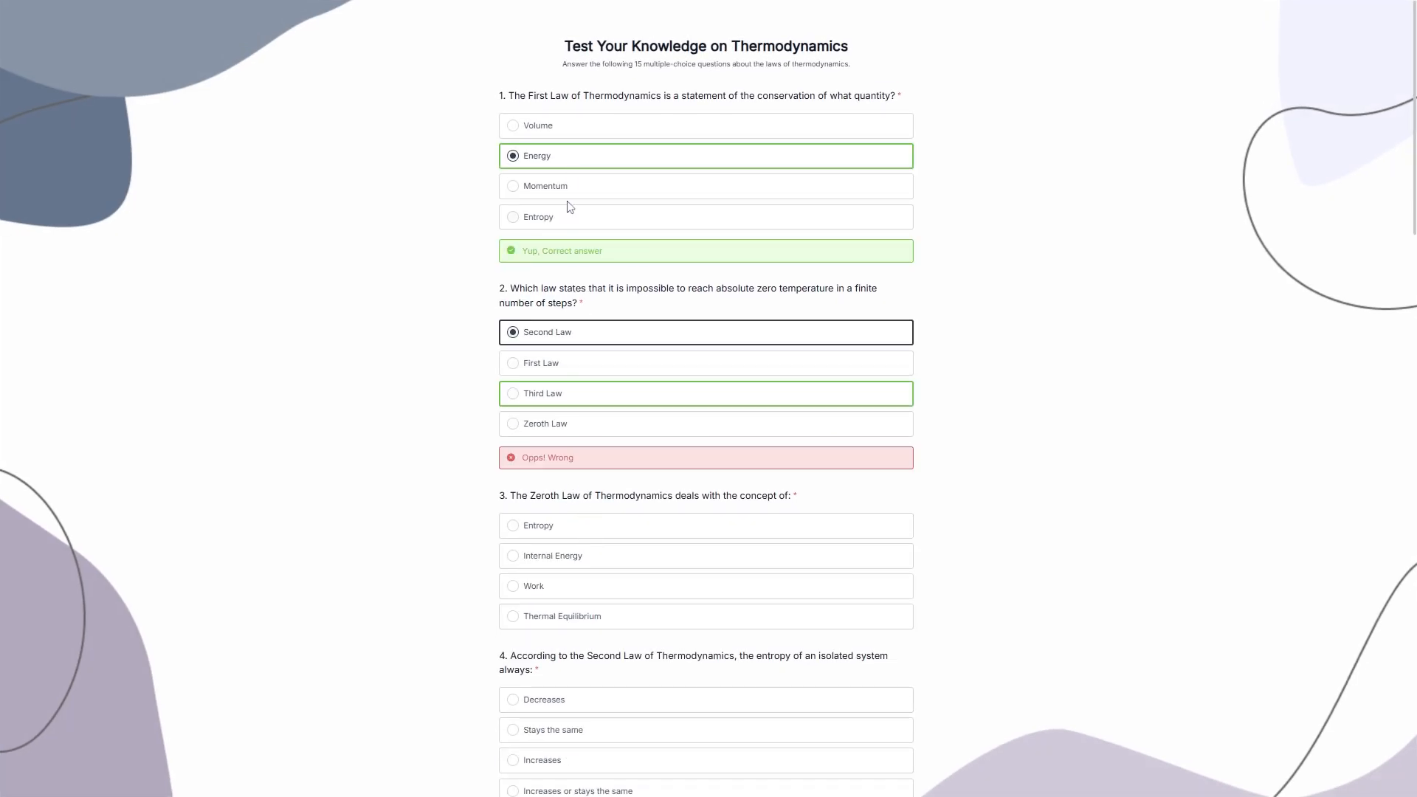
pyautogui.moveTo(629, 265)
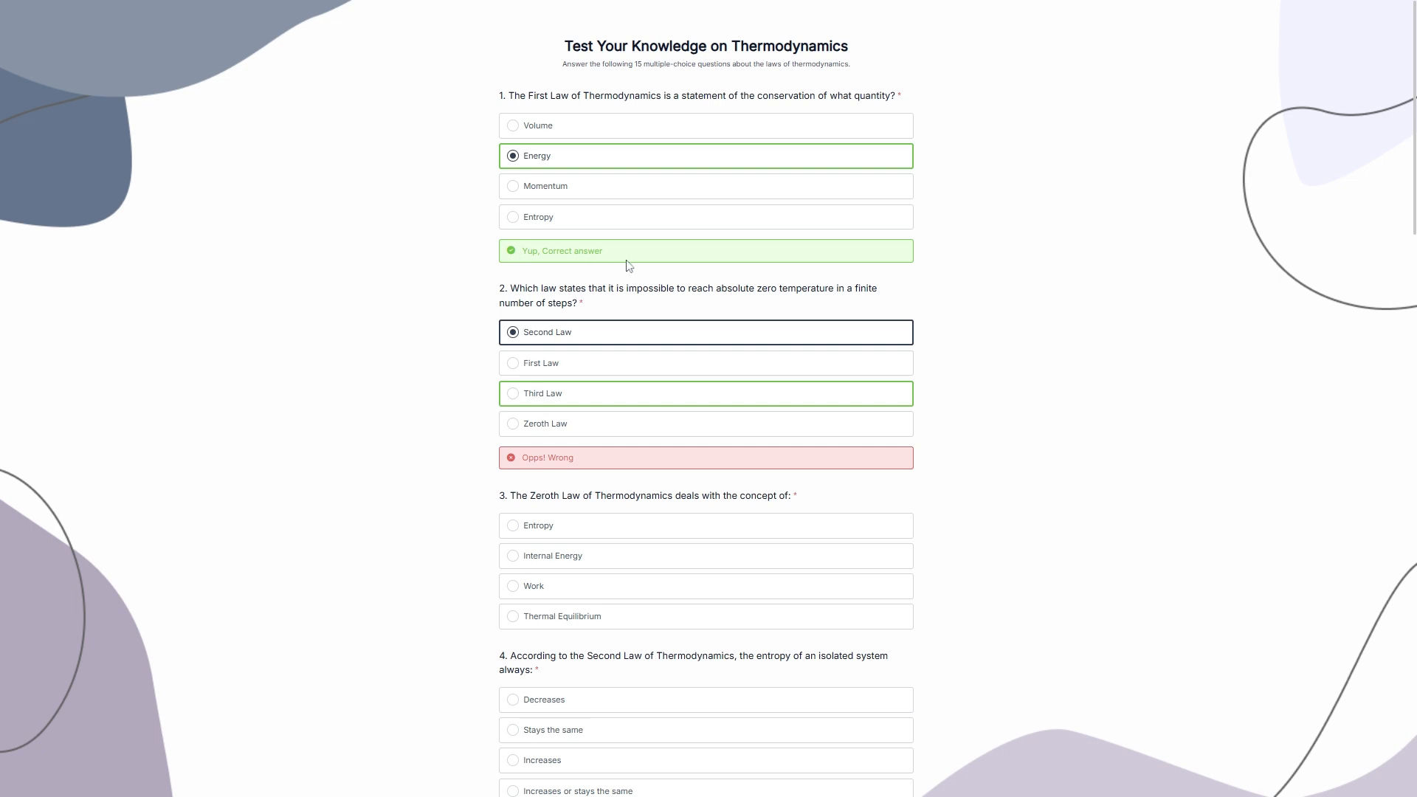
pyautogui.moveTo(577, 415)
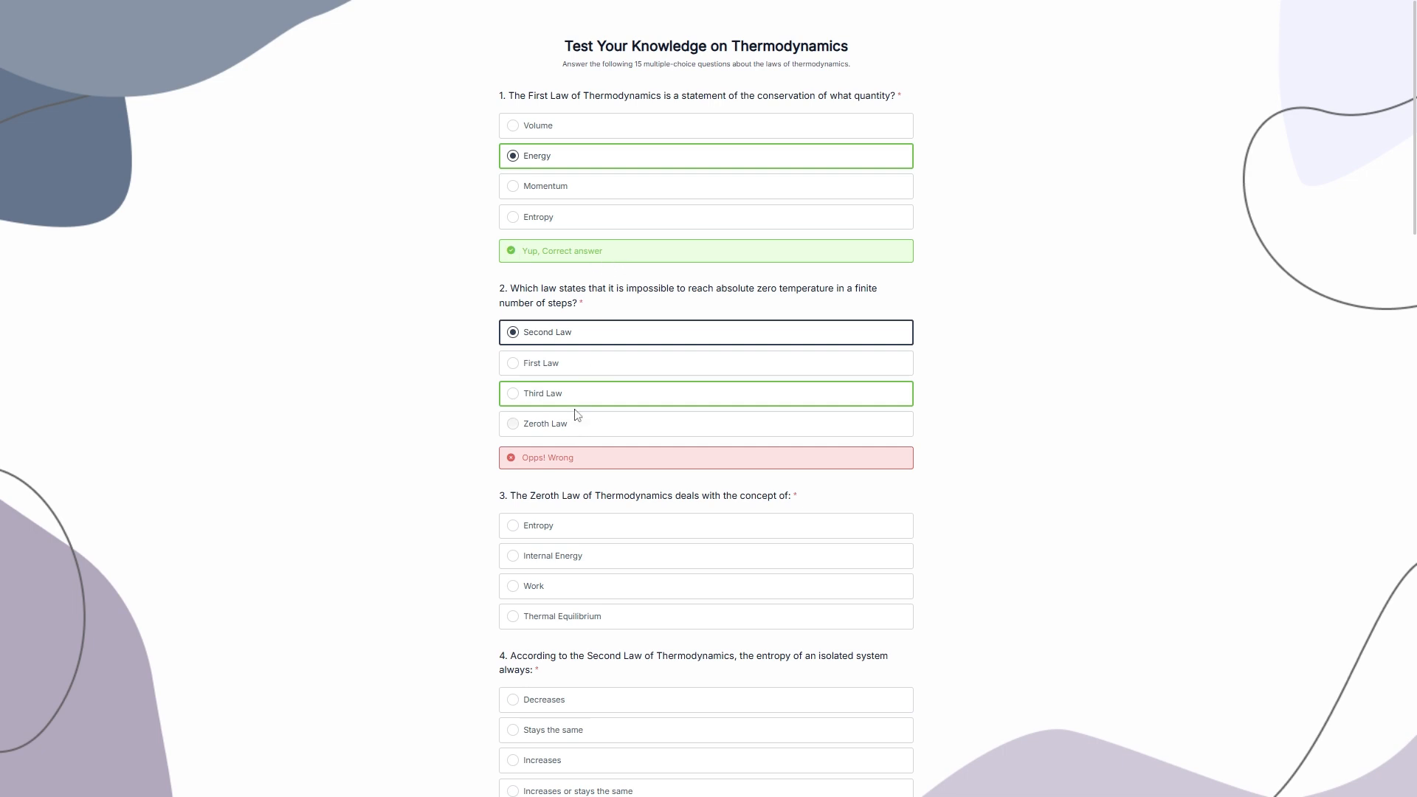
pyautogui.scroll(-3)
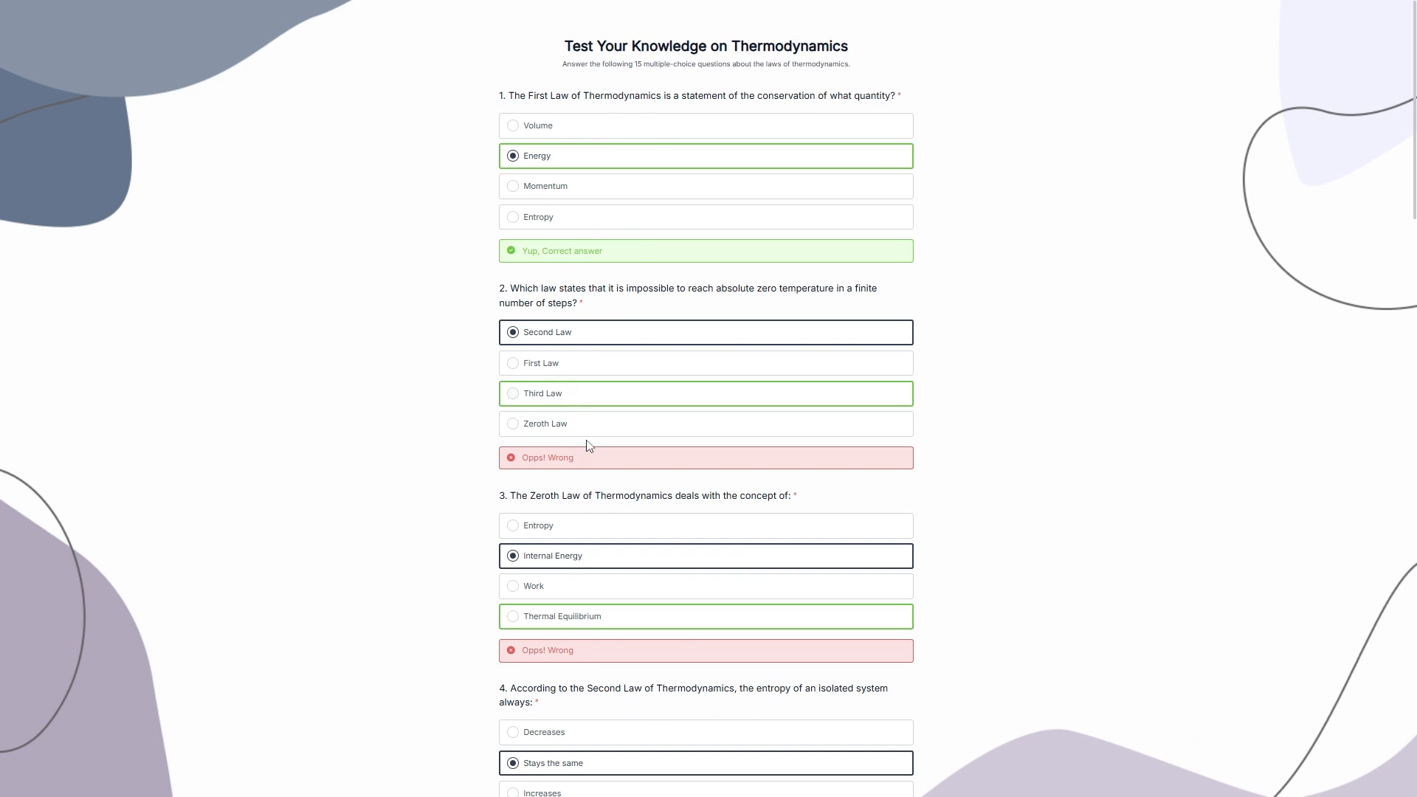
pyautogui.moveTo(621, 341)
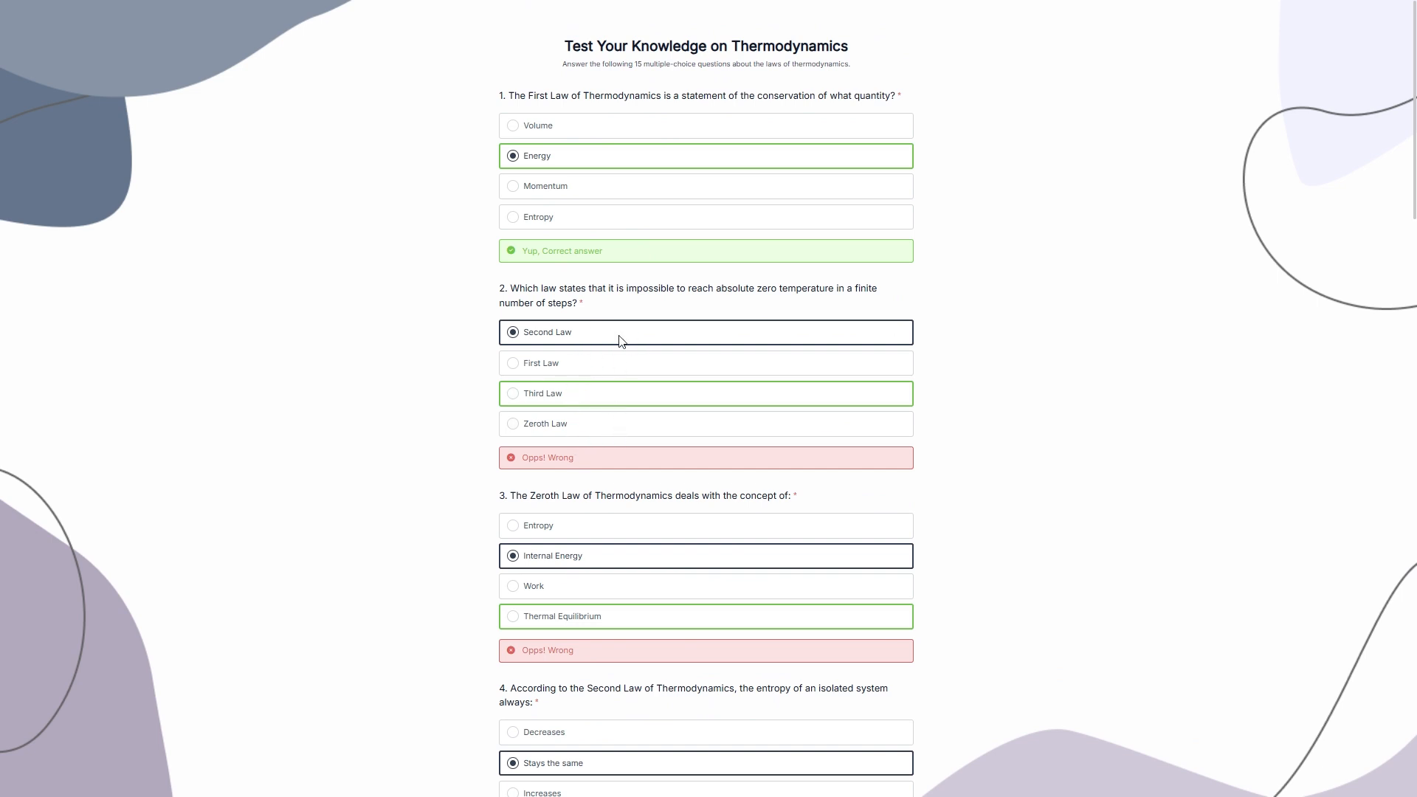
pyautogui.moveTo(593, 464)
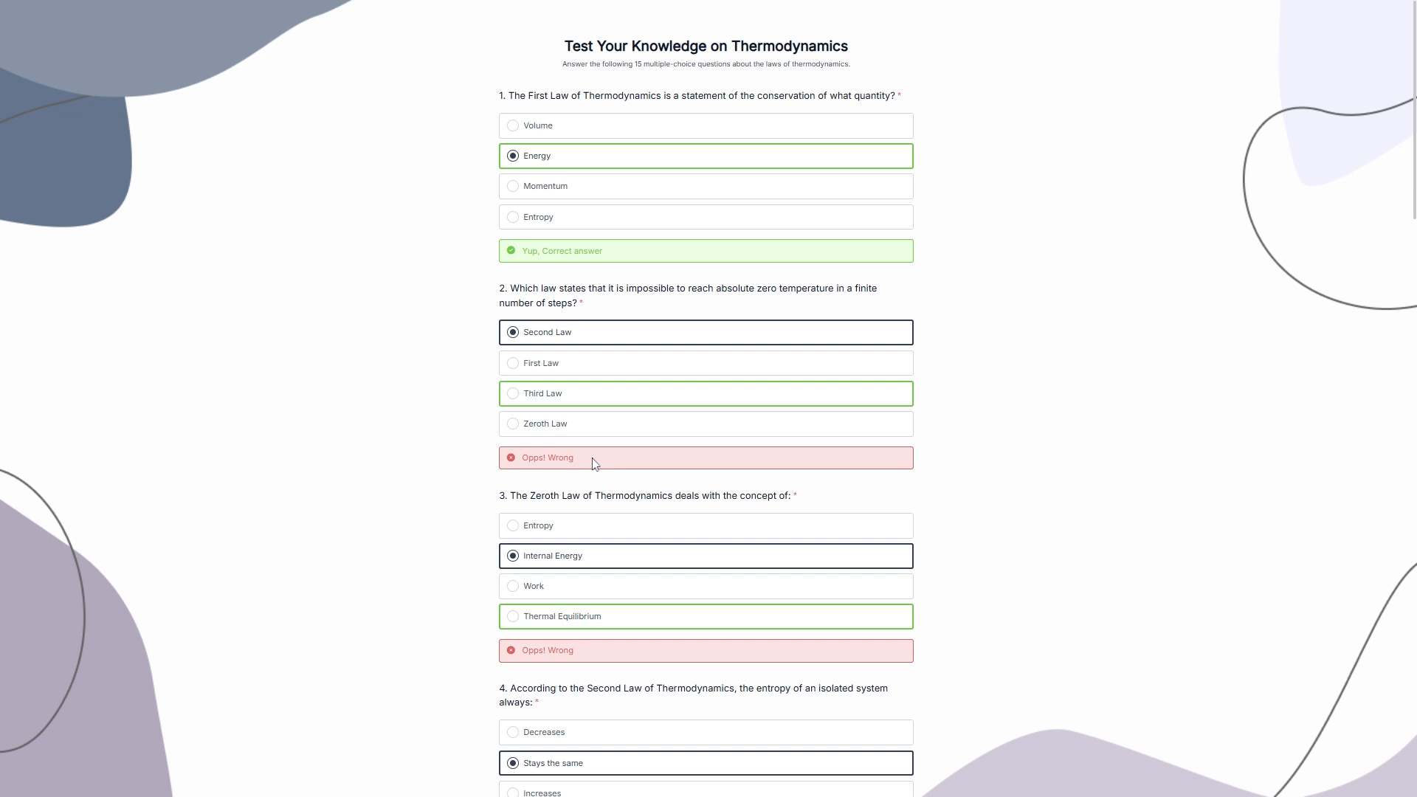
pyautogui.scroll(-3)
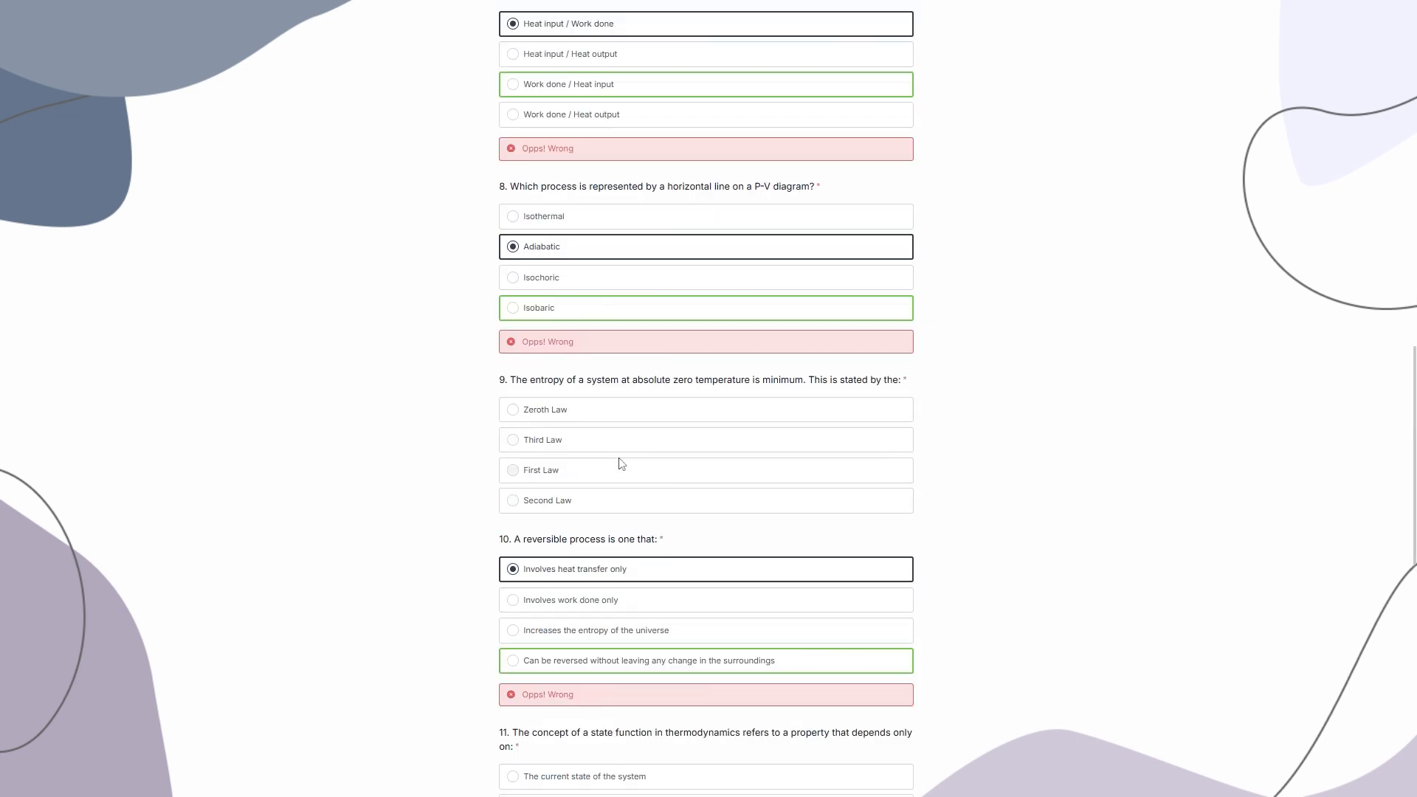
pyautogui.scroll(-3)
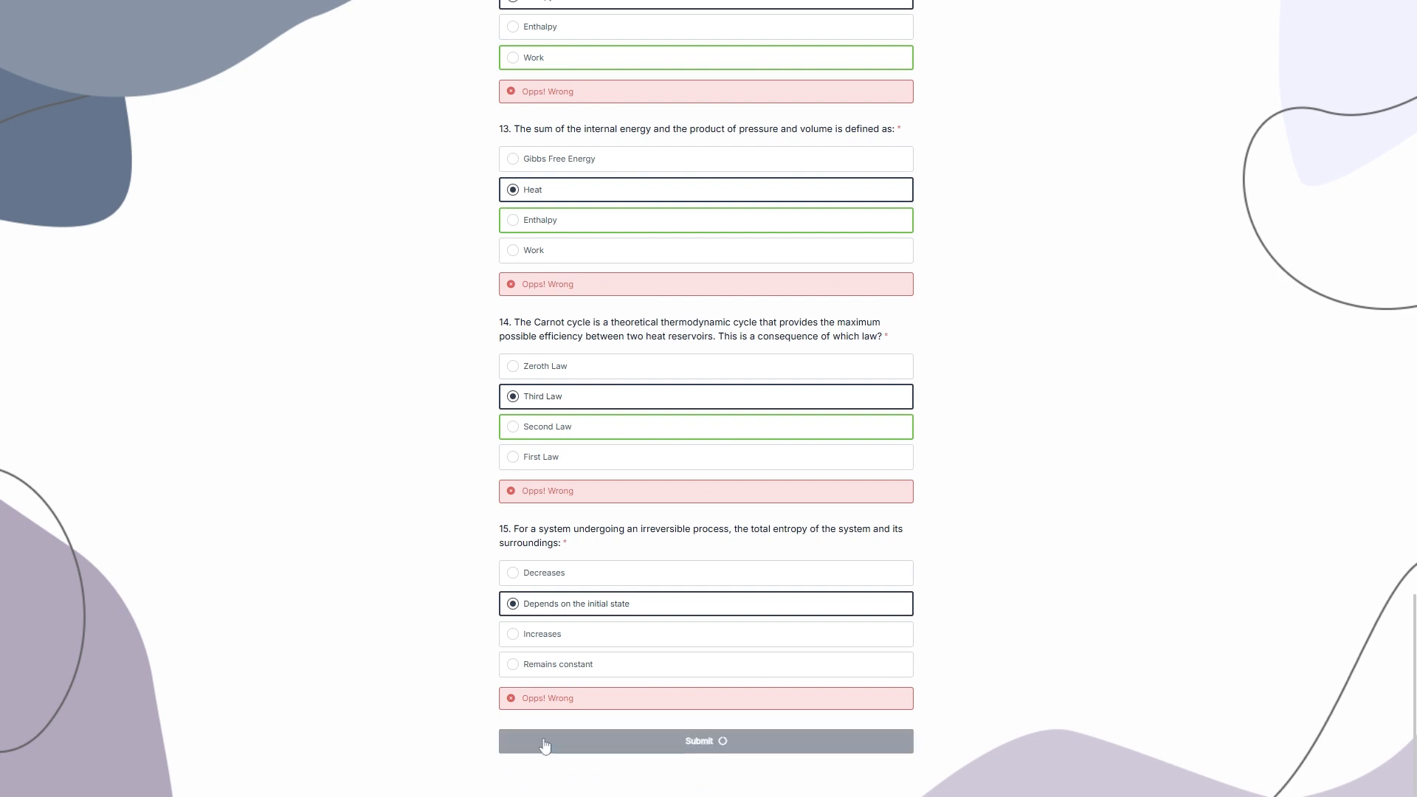
pyautogui.click(706, 740)
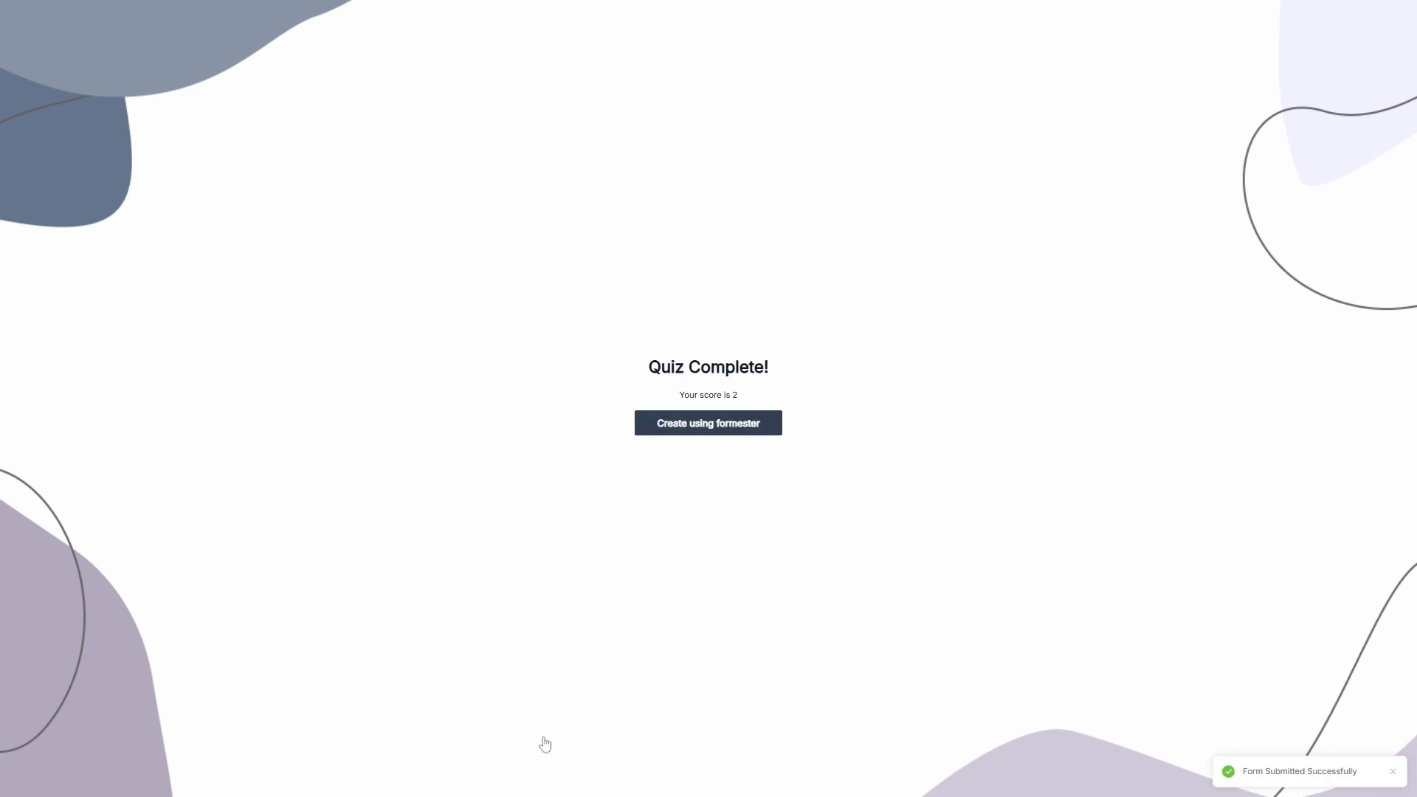
pyautogui.tripleClick(708, 395)
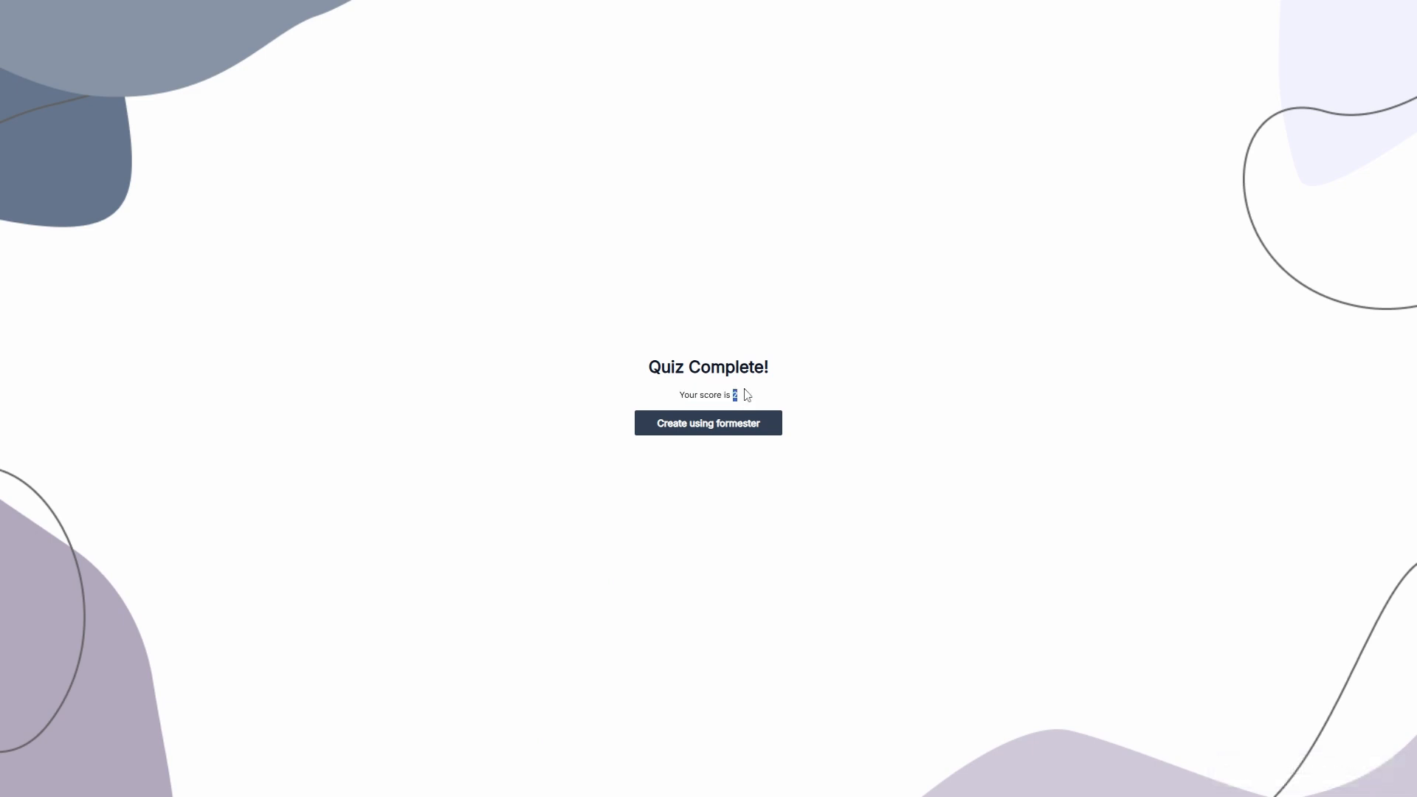
pyautogui.moveTo(744, 399)
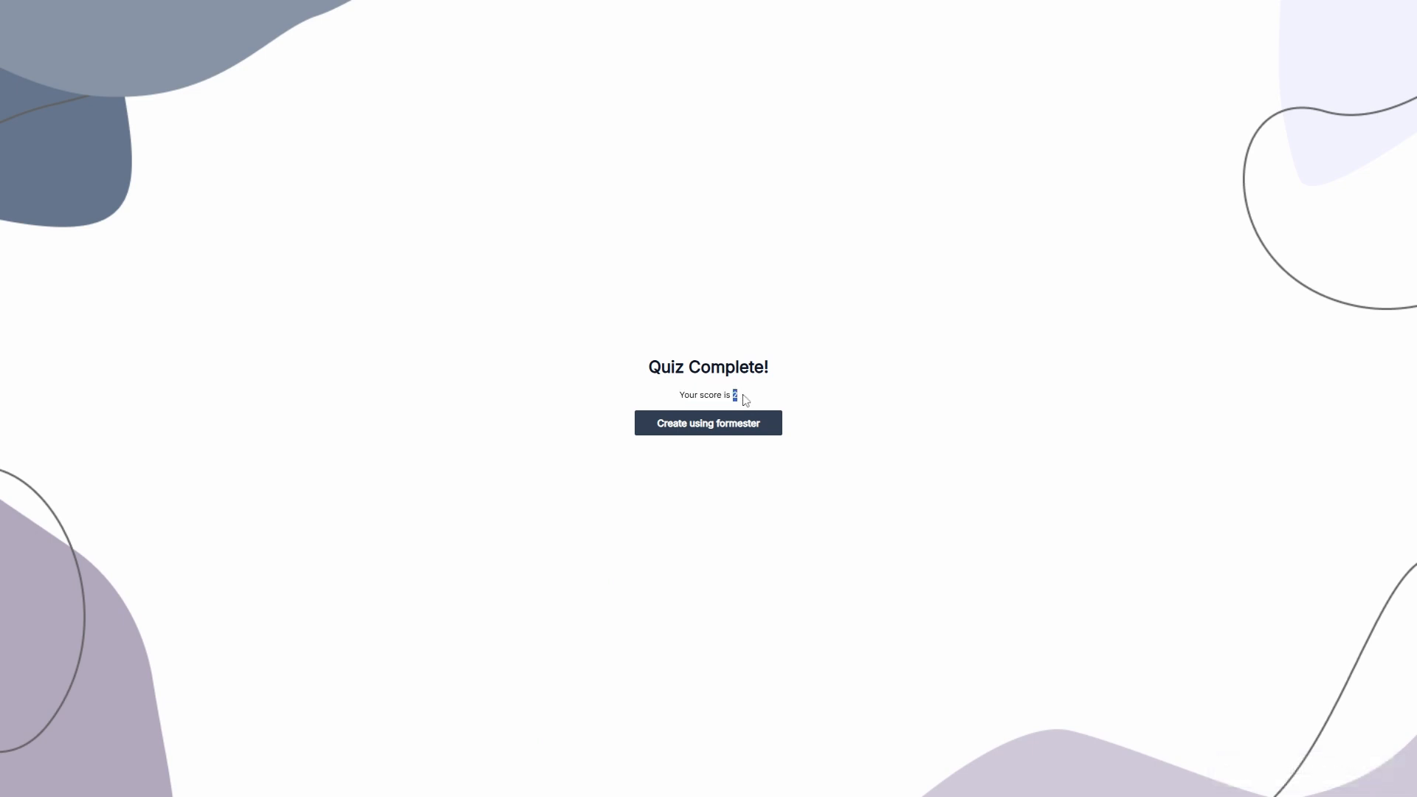